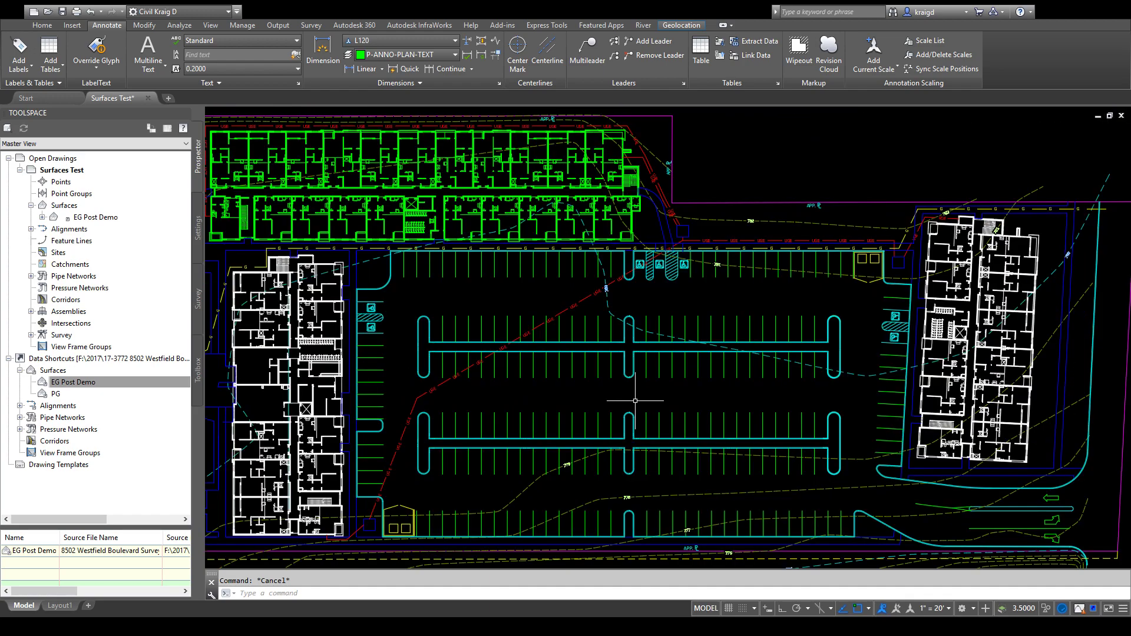
mouse_move(735, 419)
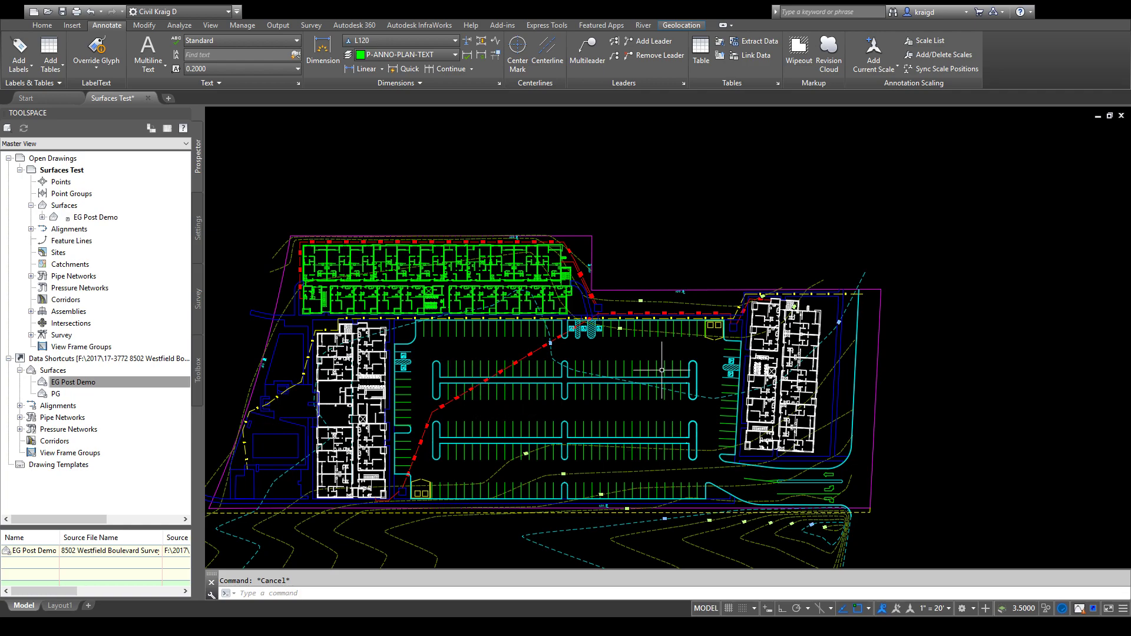
mouse_move(873, 265)
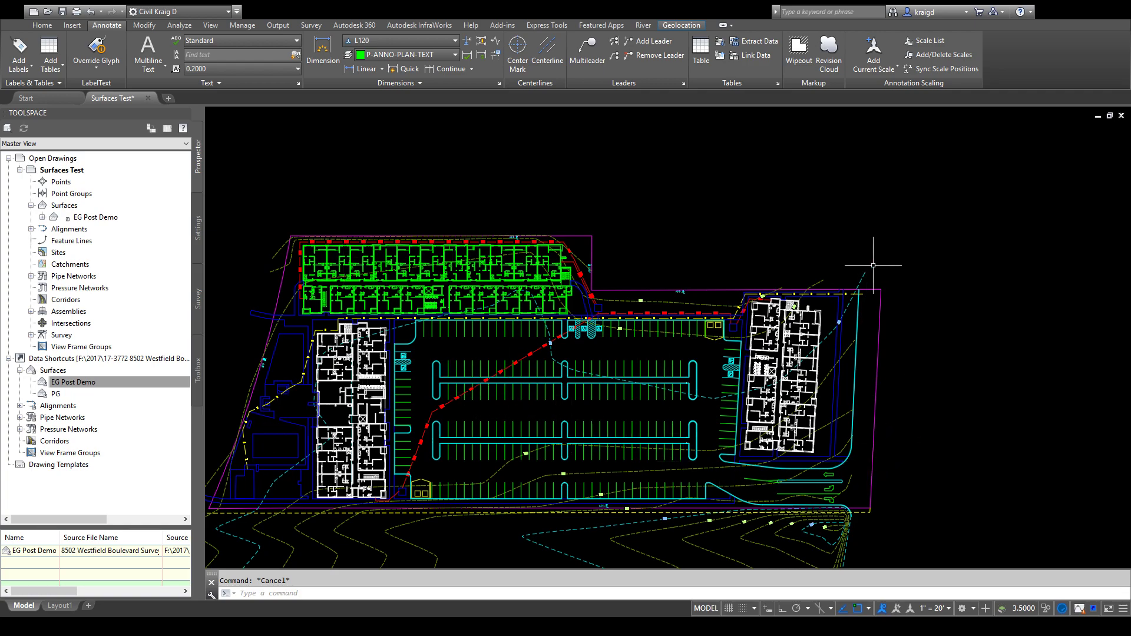
mouse_move(577, 427)
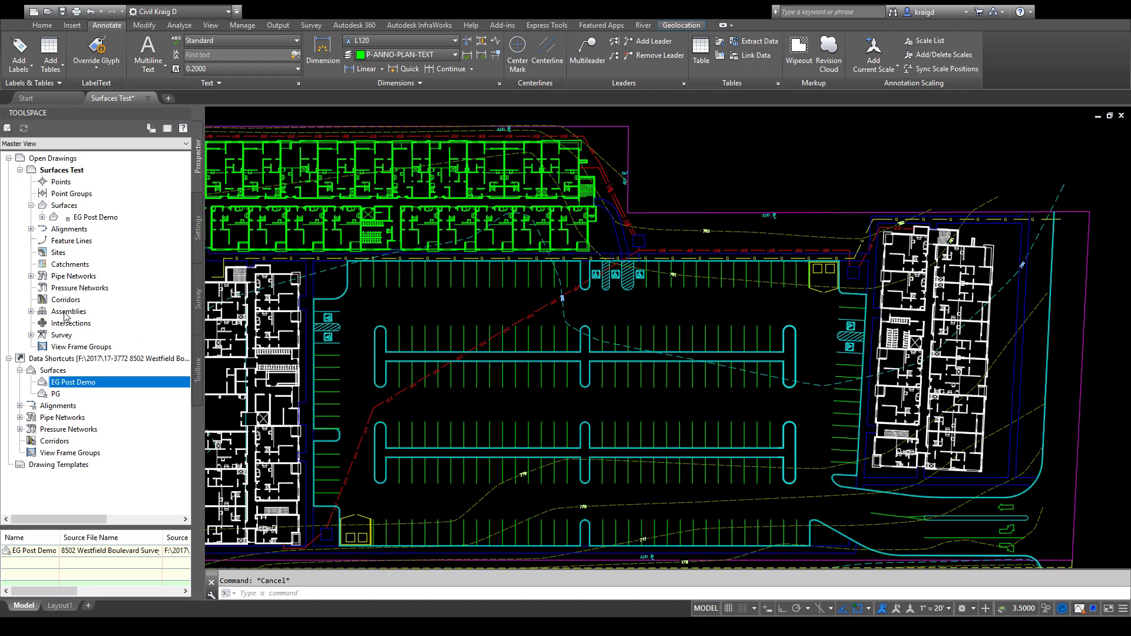
mouse_move(68, 211)
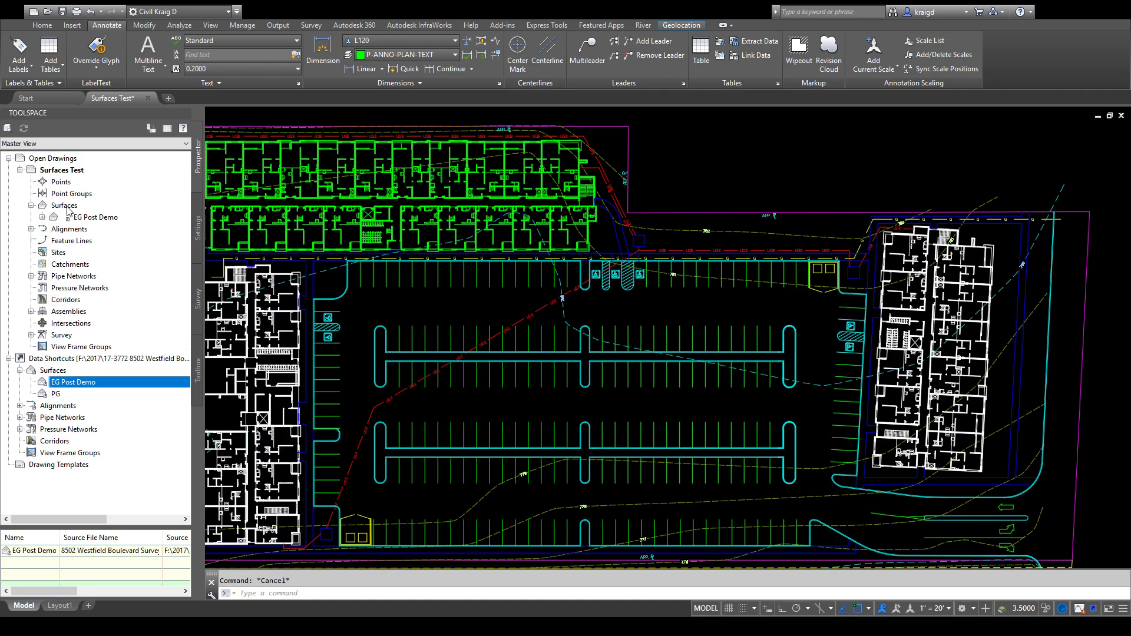
Expand Surfaces > PG > Definition in Prospector and start Add Point from its Edits.
click(65, 205)
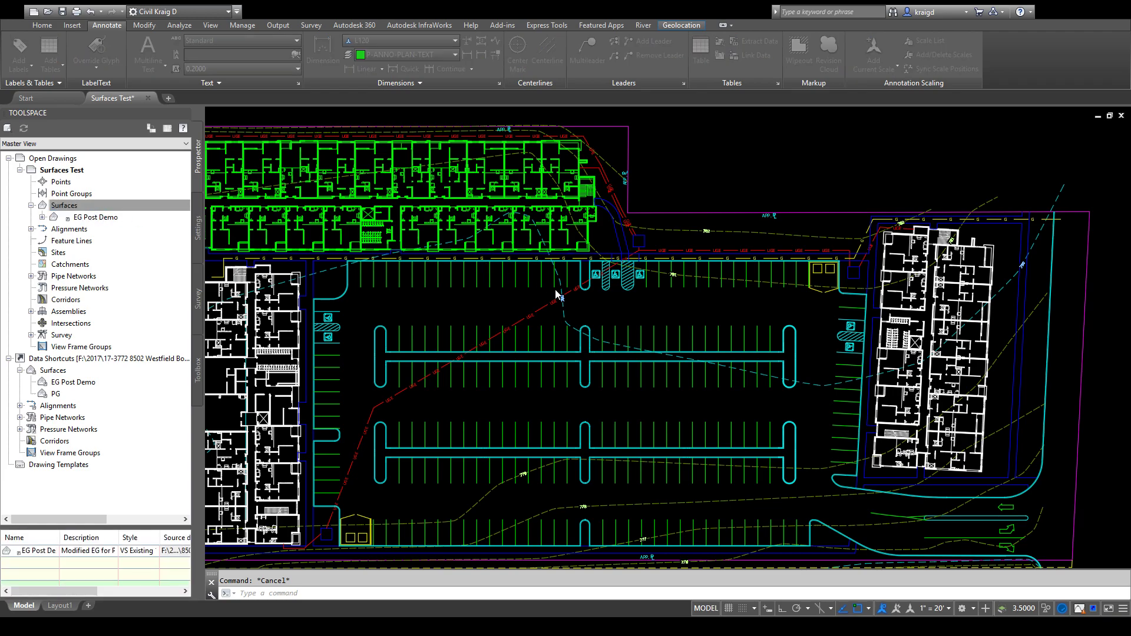
mouse_move(660, 320)
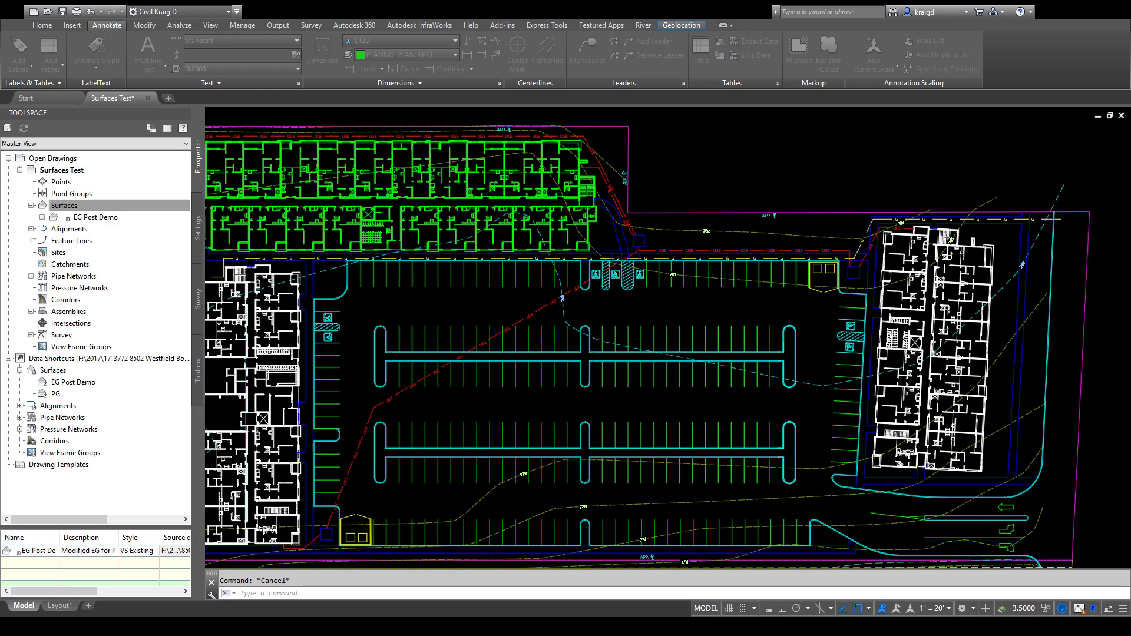
mouse_move(719, 347)
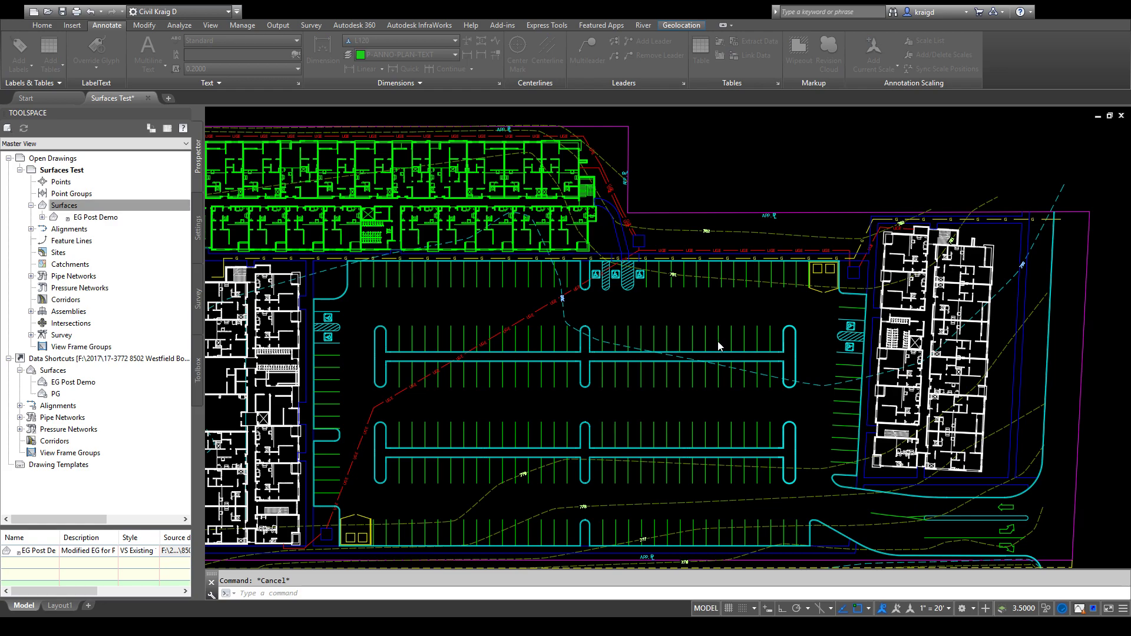
mouse_move(520, 289)
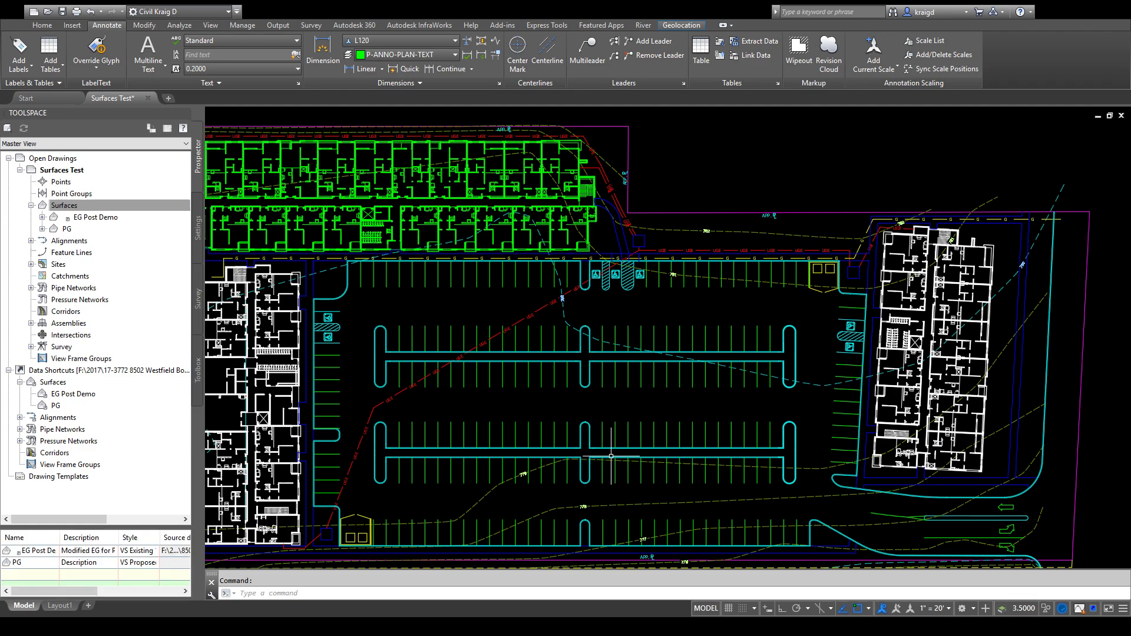
mouse_move(323, 294)
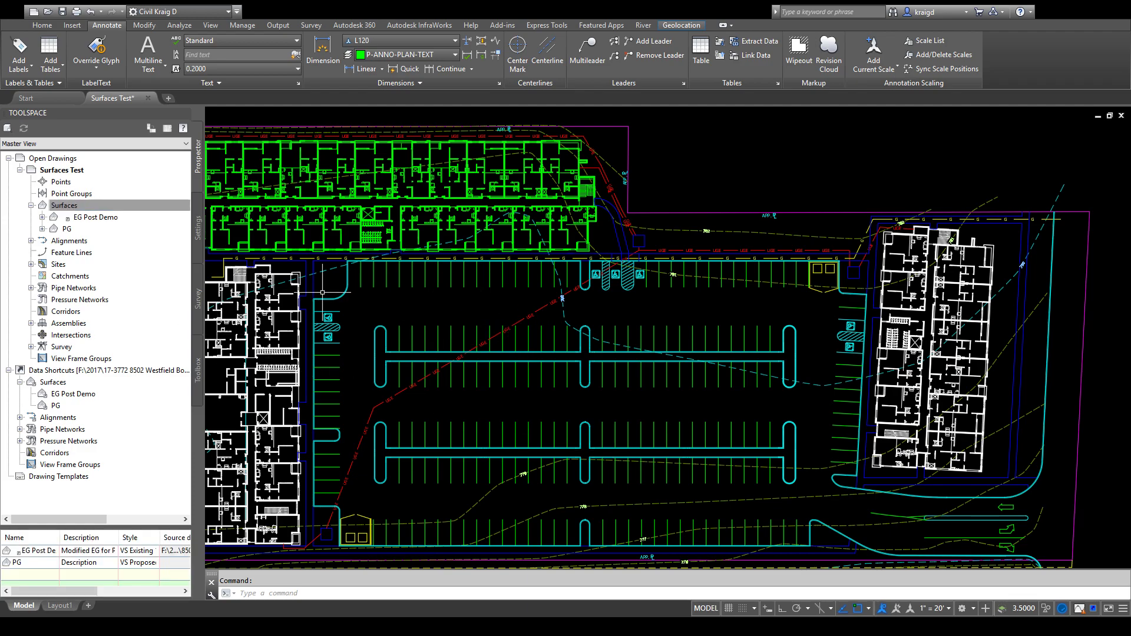
click(43, 228)
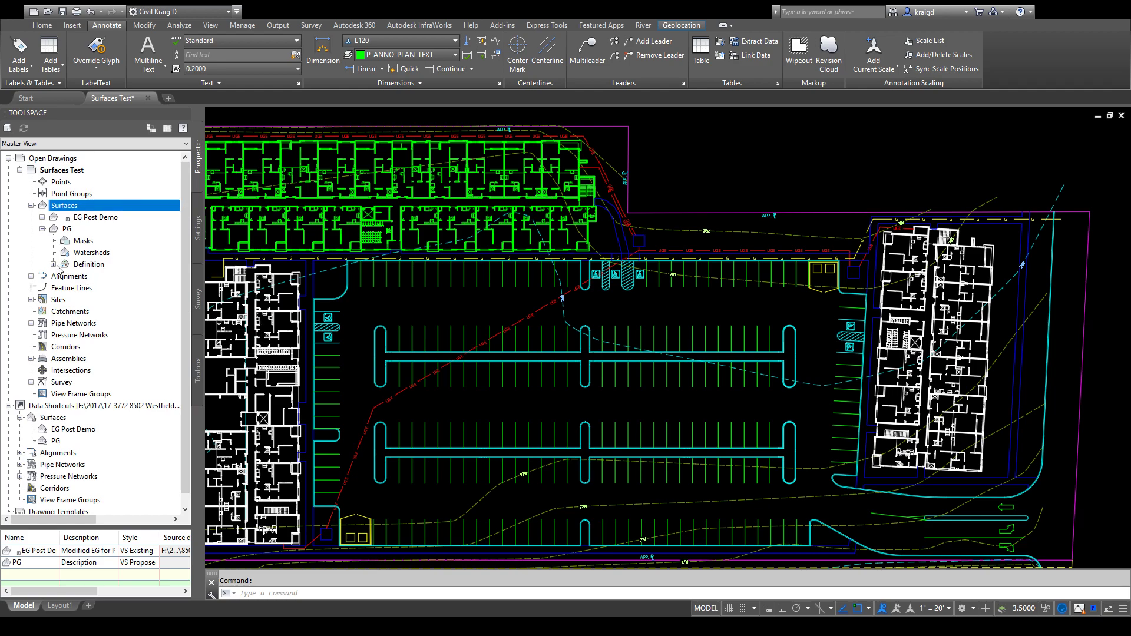
click(53, 264)
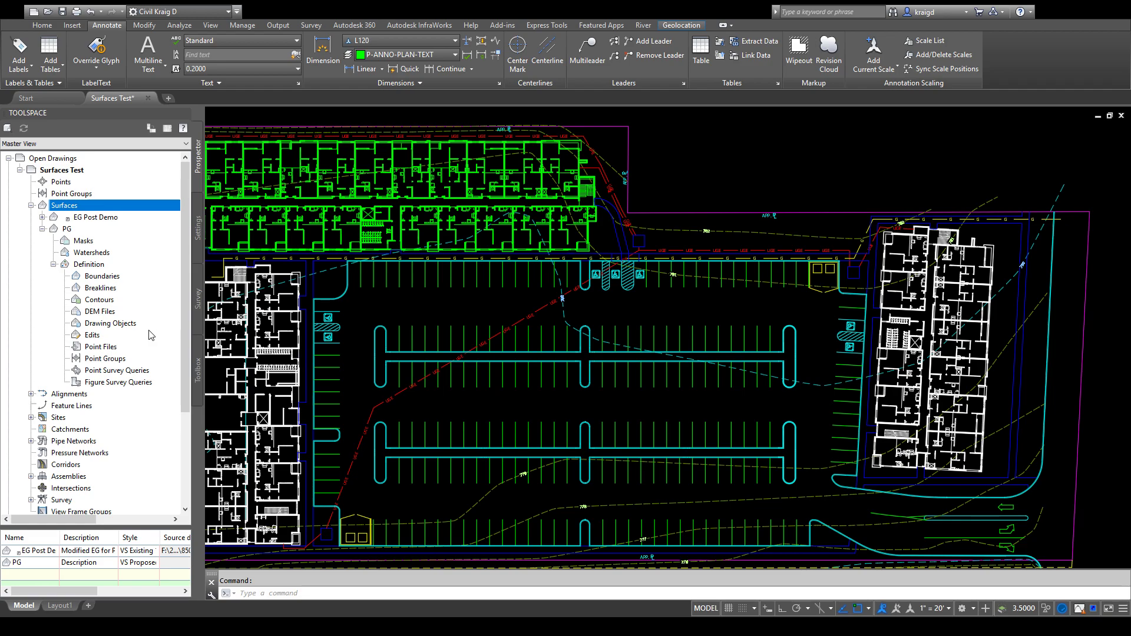
mouse_move(131, 325)
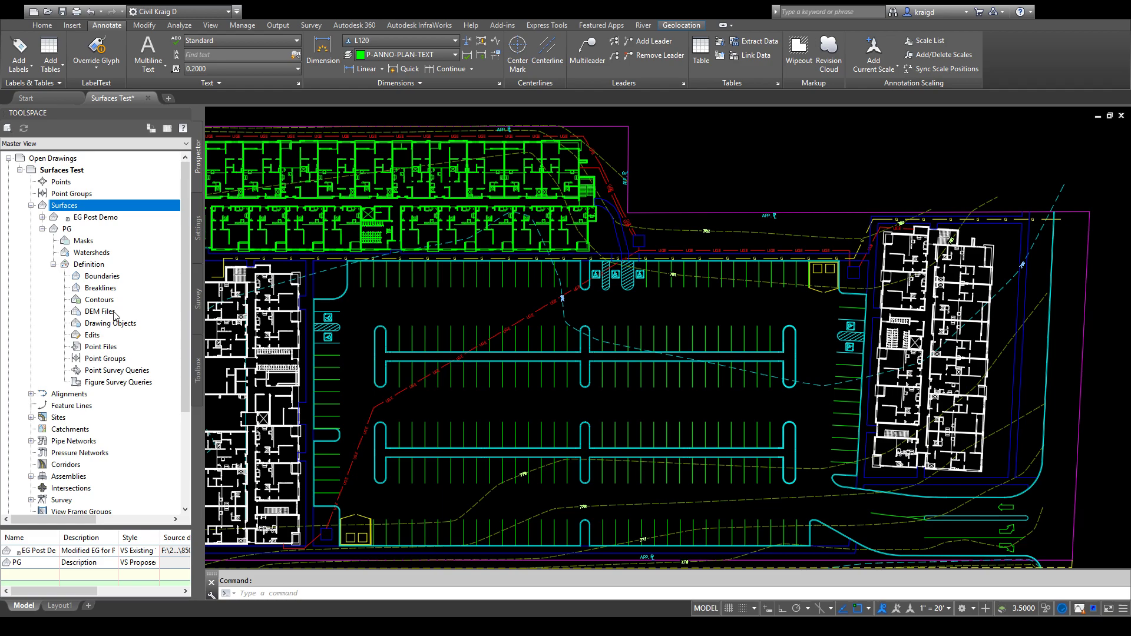
mouse_move(89, 340)
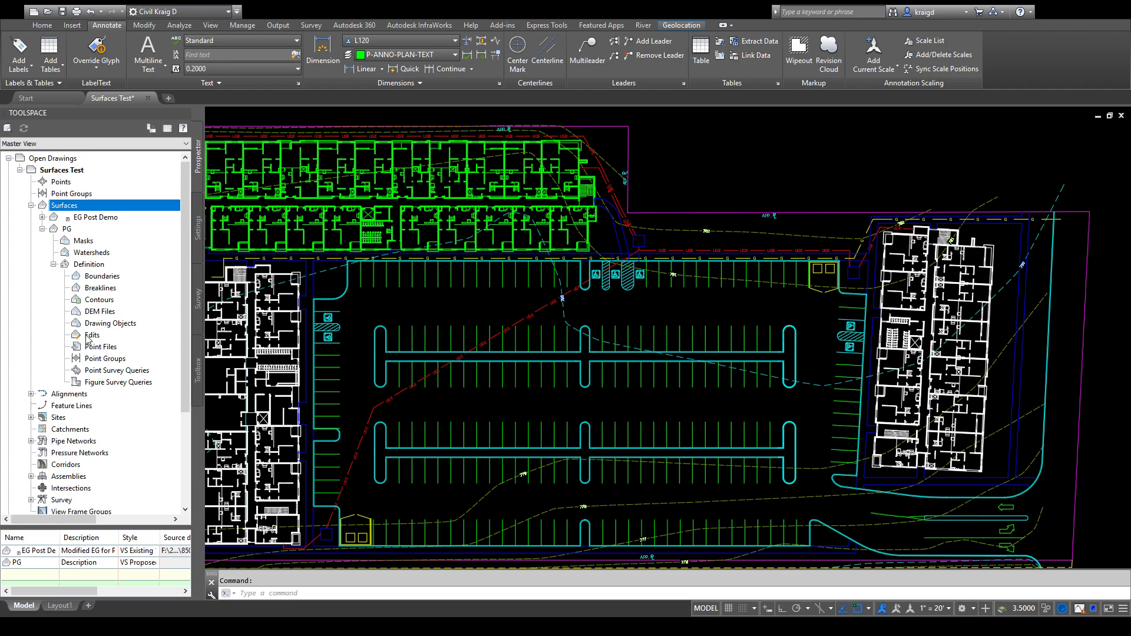
click(93, 335)
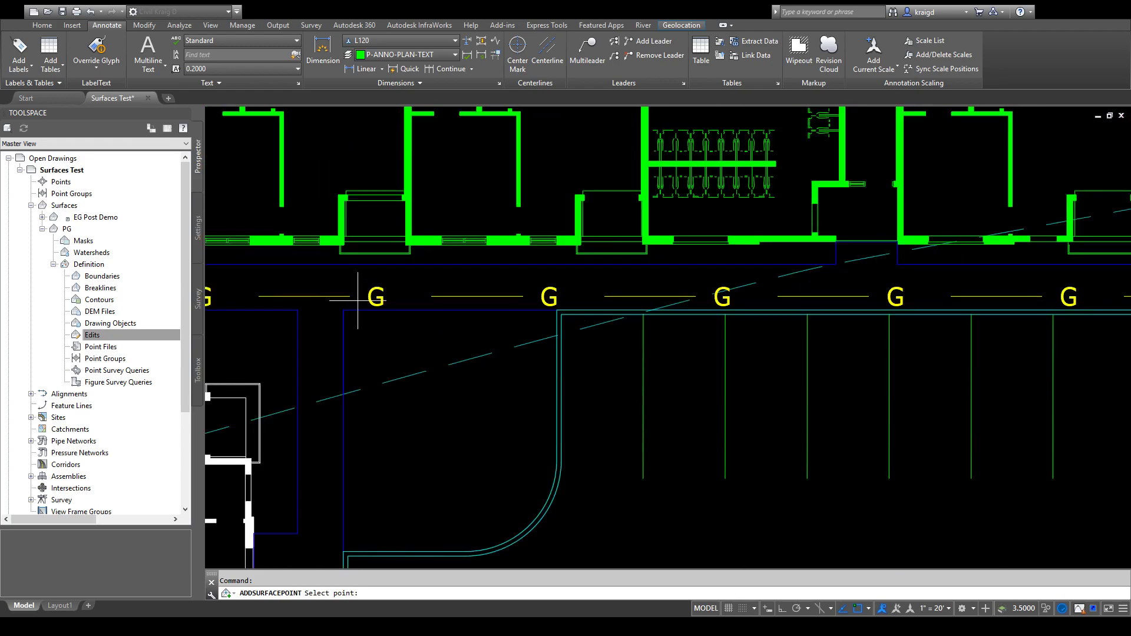
Add PG surface points at elevation 781 beside the gas line, east building, curb end and enclosure.
click(358, 297)
text(781)
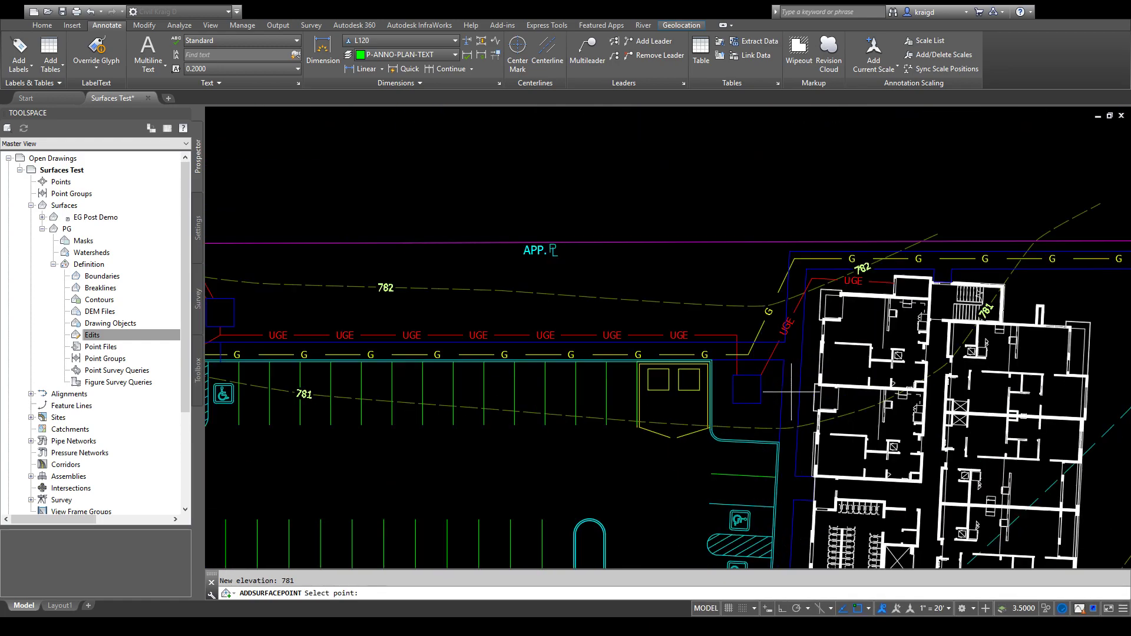
click(782, 367)
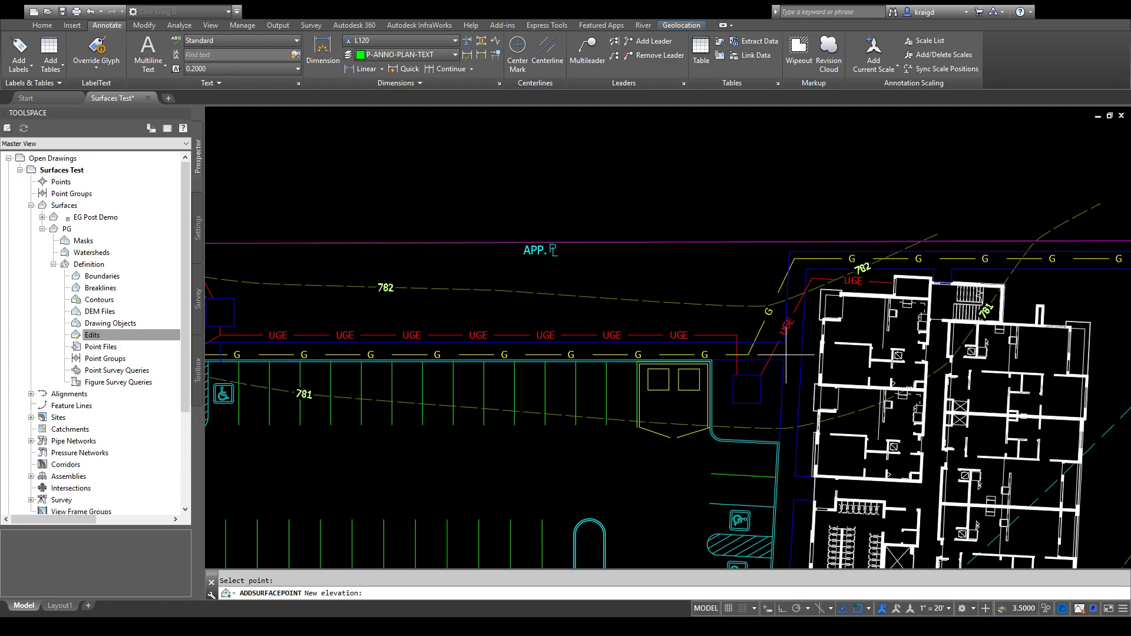
text(781)
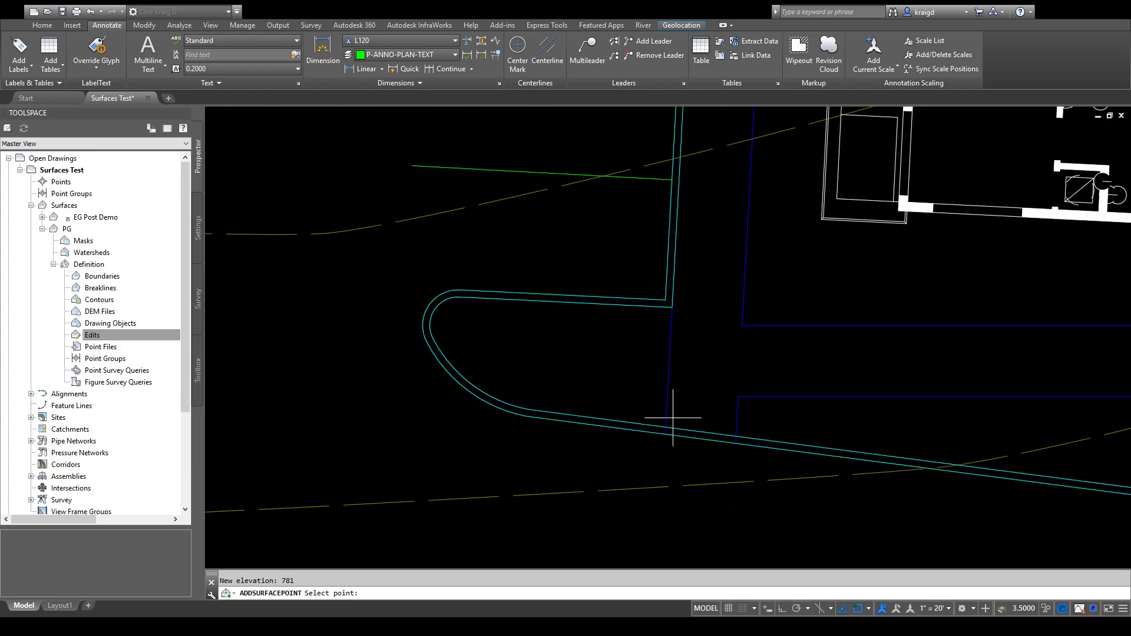
click(673, 418)
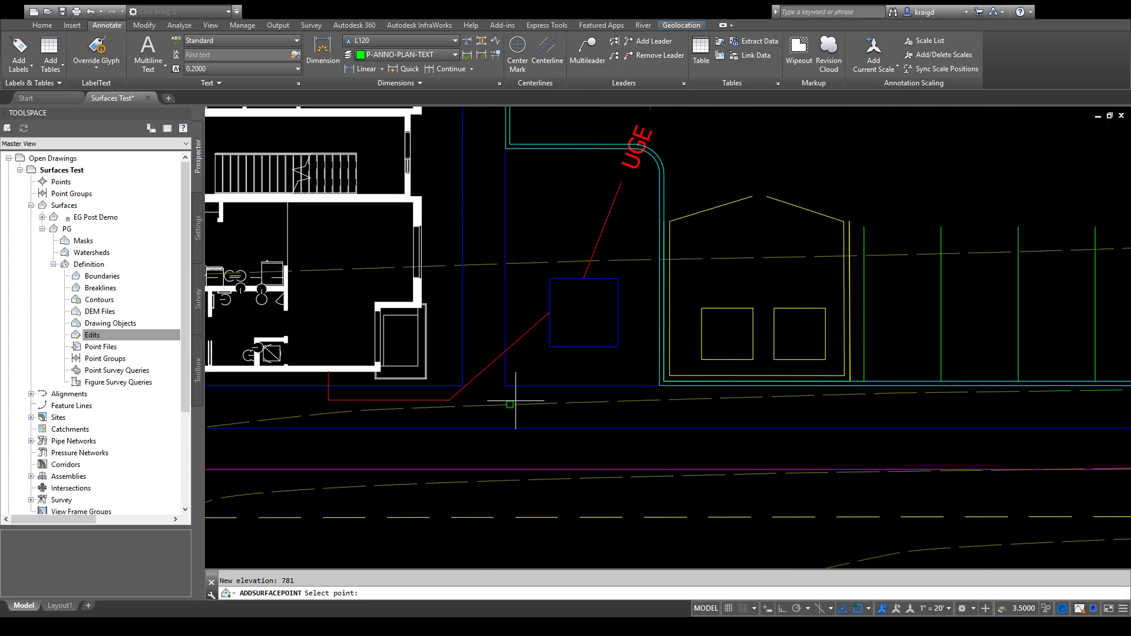
click(510, 403)
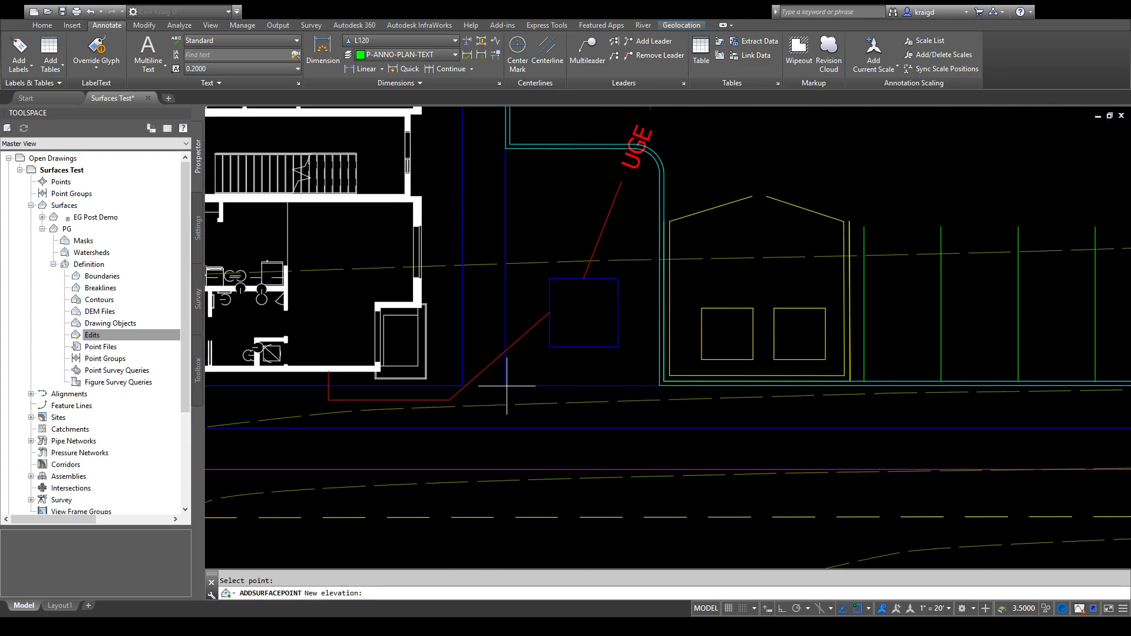
text(781)
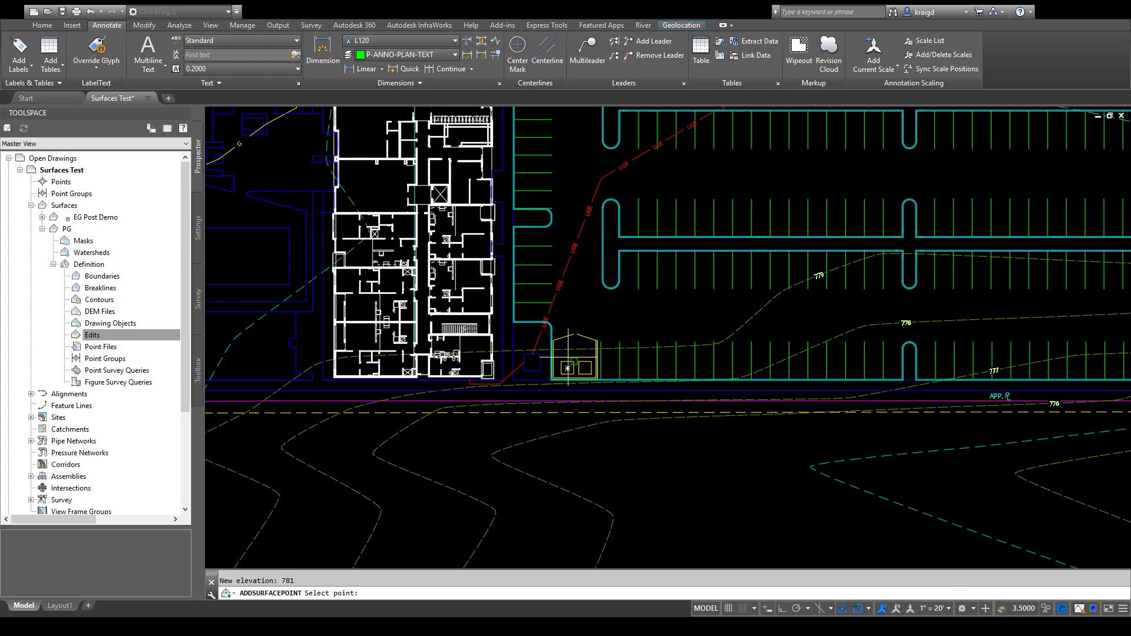
Add further PG surface points at elevation 780 around the parking lot.
scroll(down, 3)
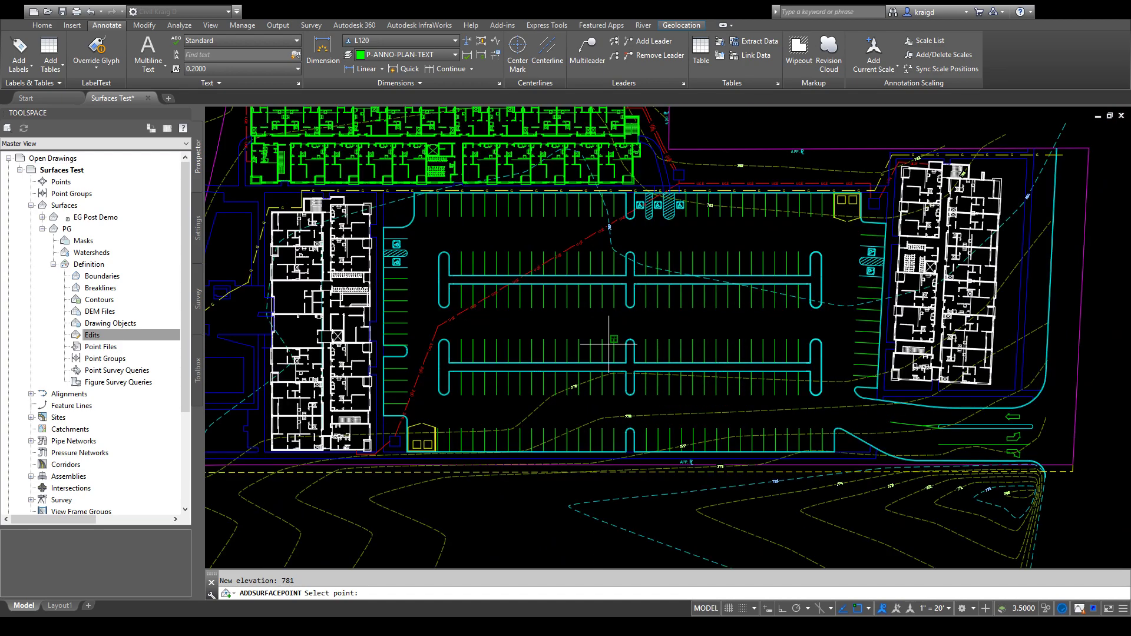
mouse_move(718, 361)
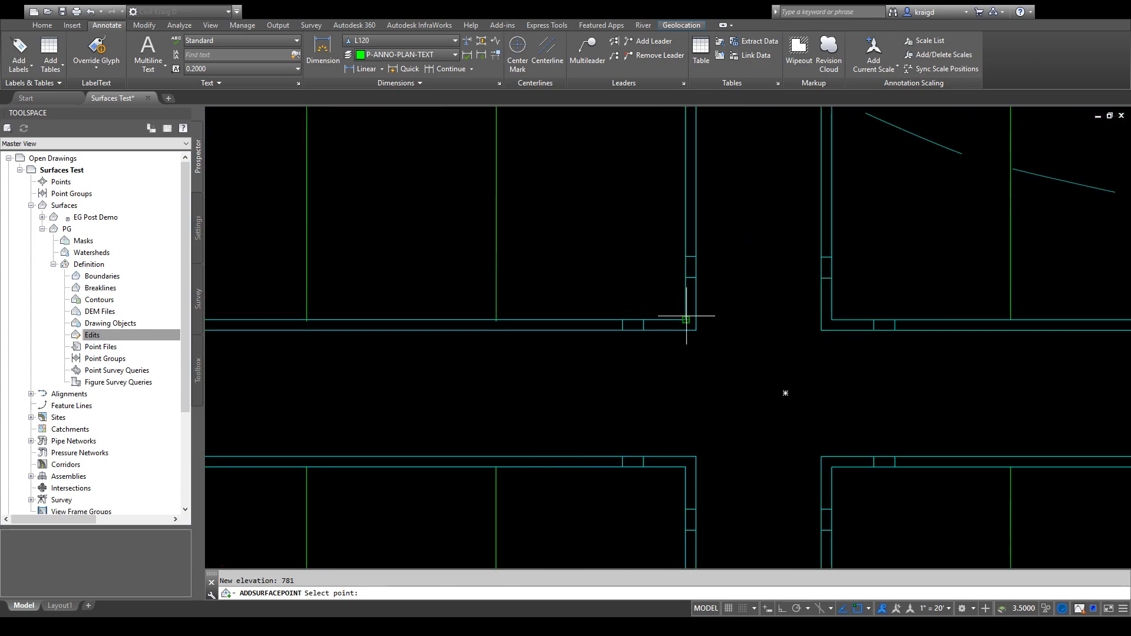
text(78)
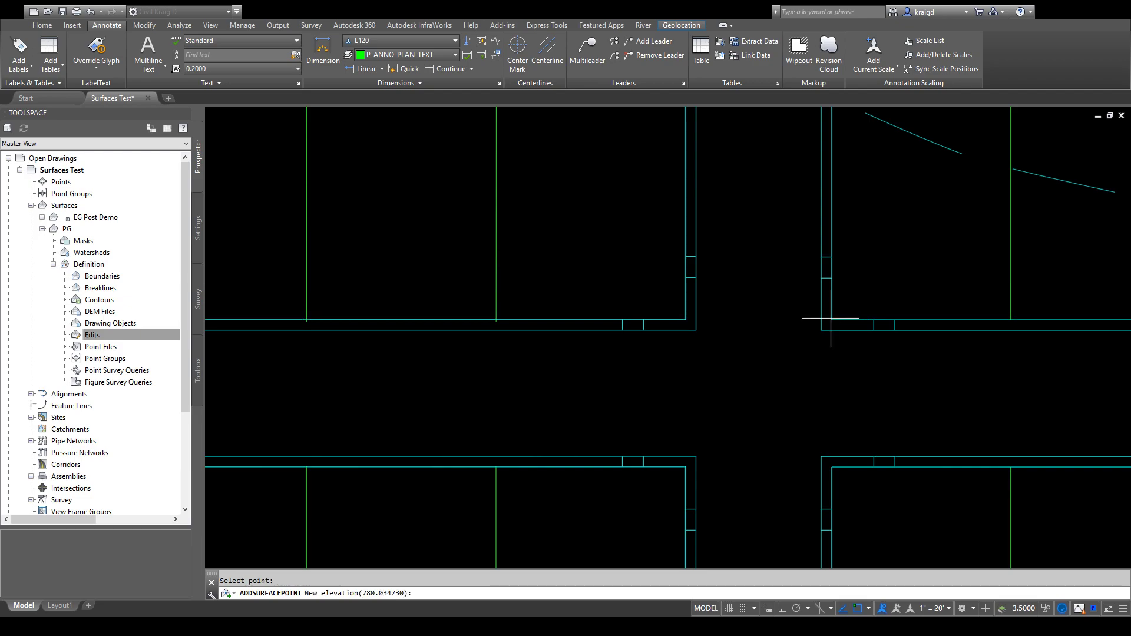
text(780)
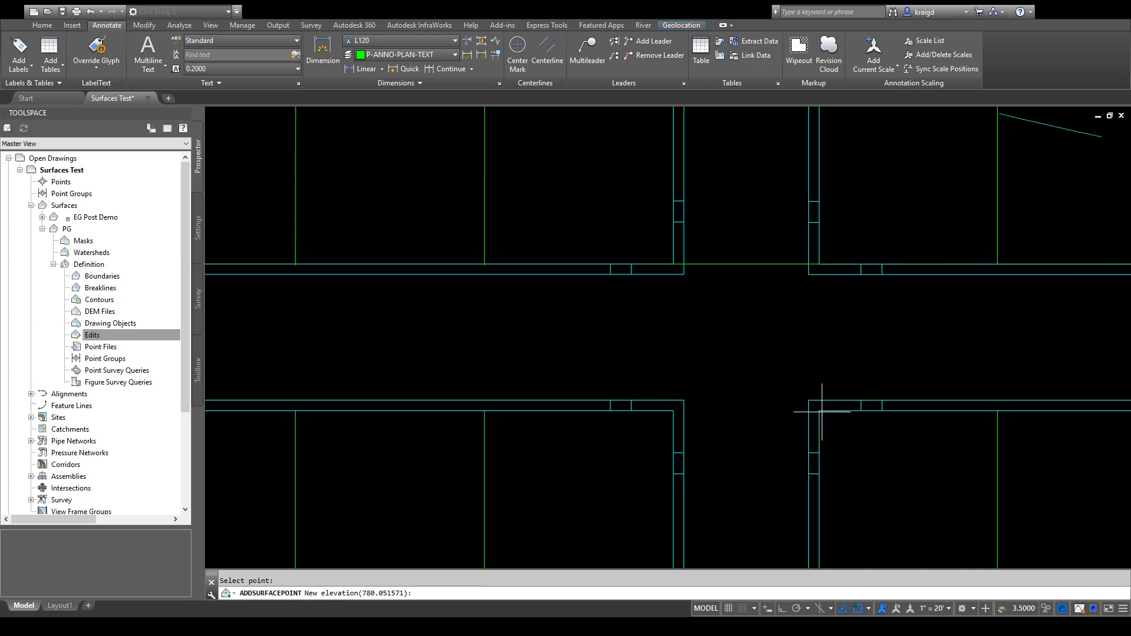
text(780)
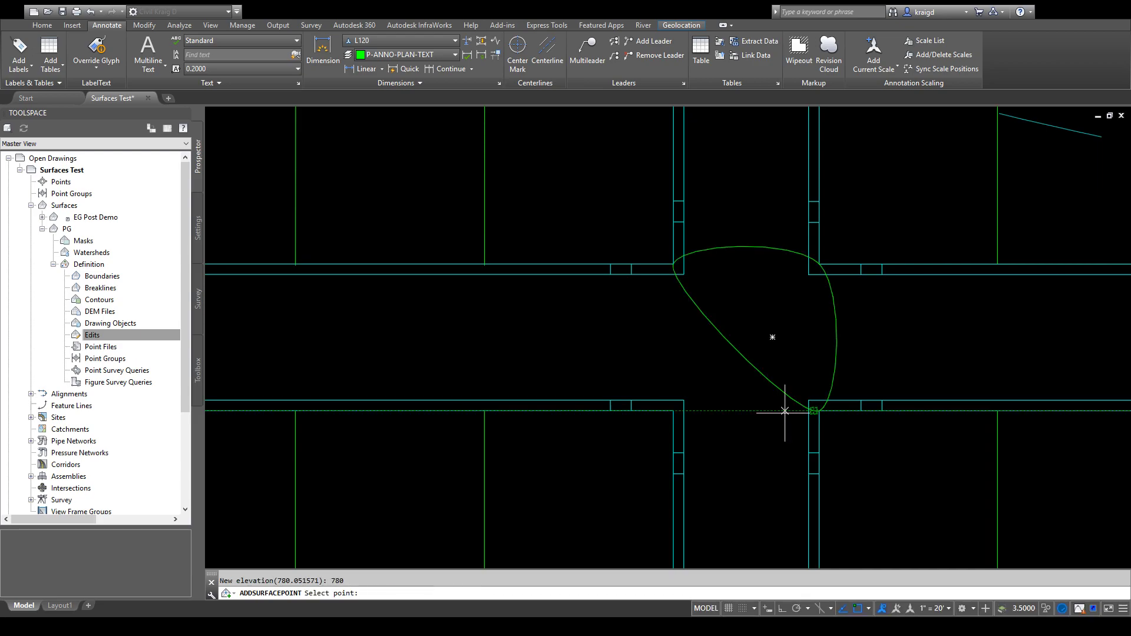
Place one more point among the islands and turn on Triangles in PG's surface style.
click(785, 410)
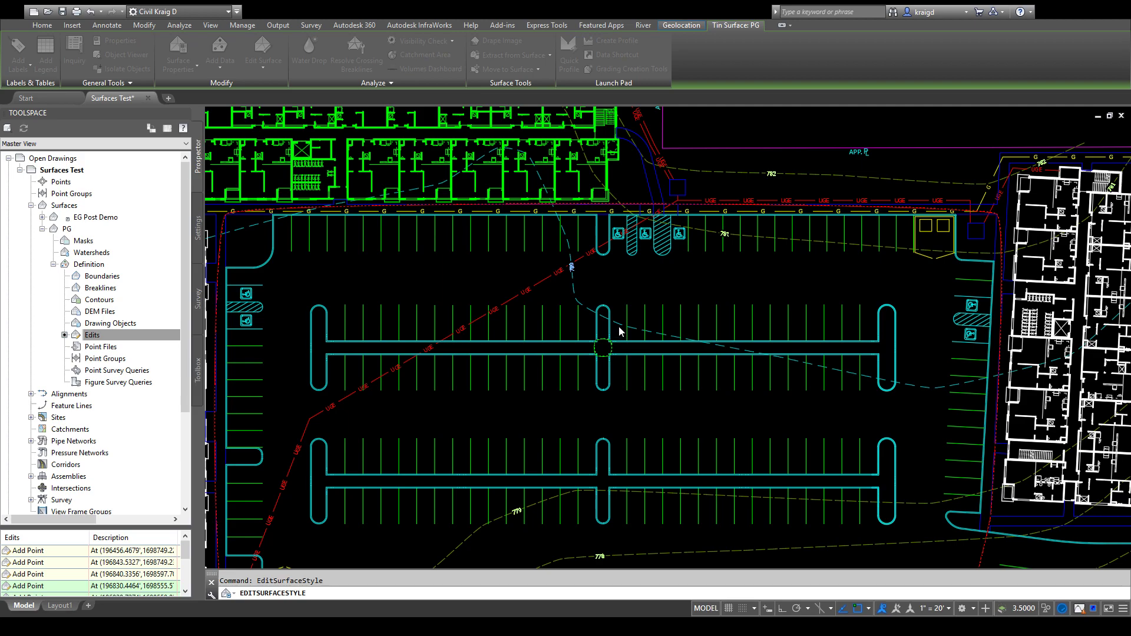
mouse_move(425, 279)
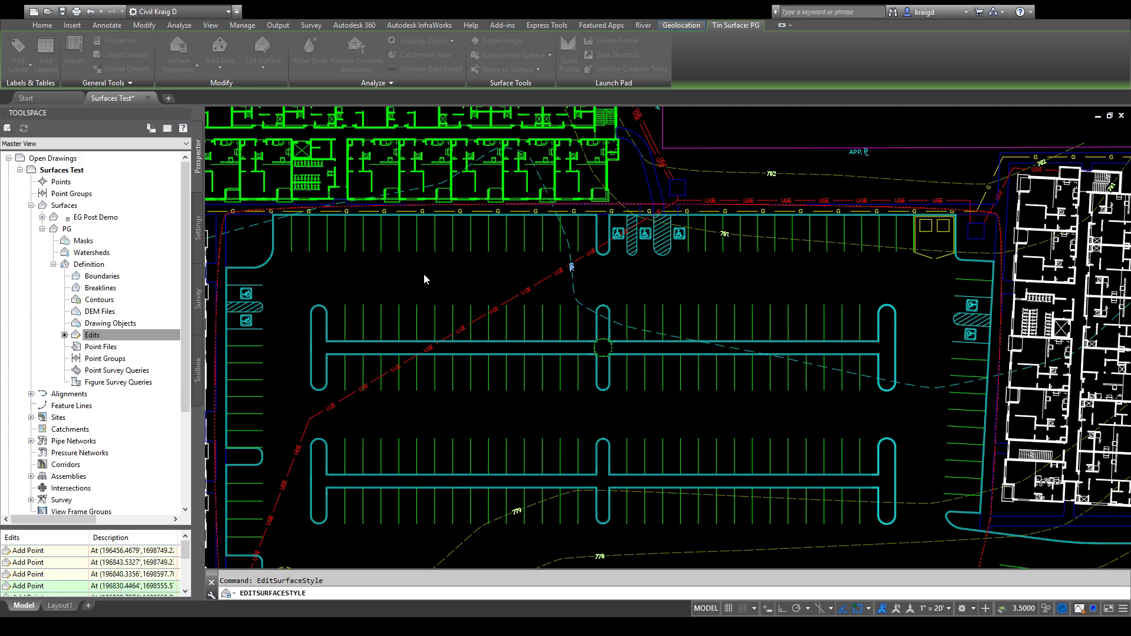
mouse_move(452, 249)
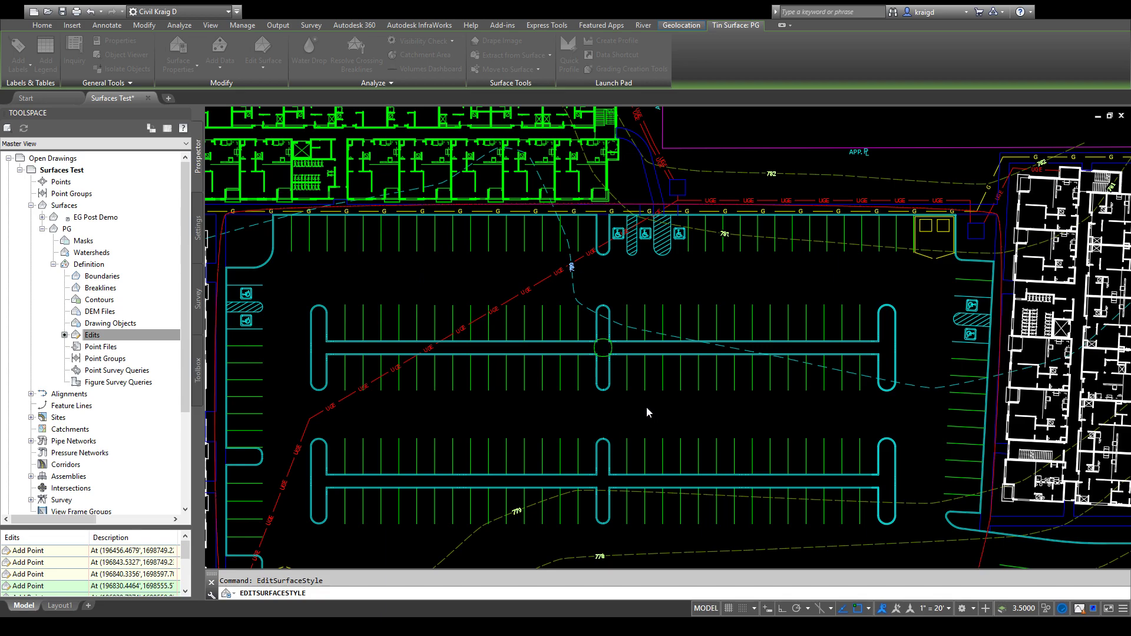
click(106, 25)
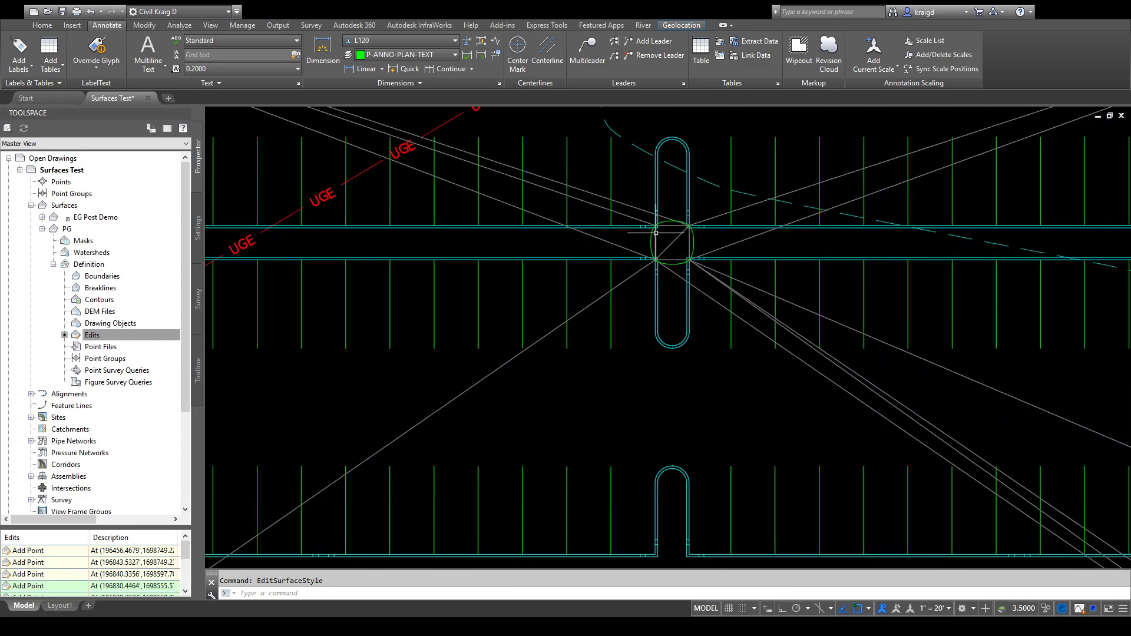
scroll(down, 3)
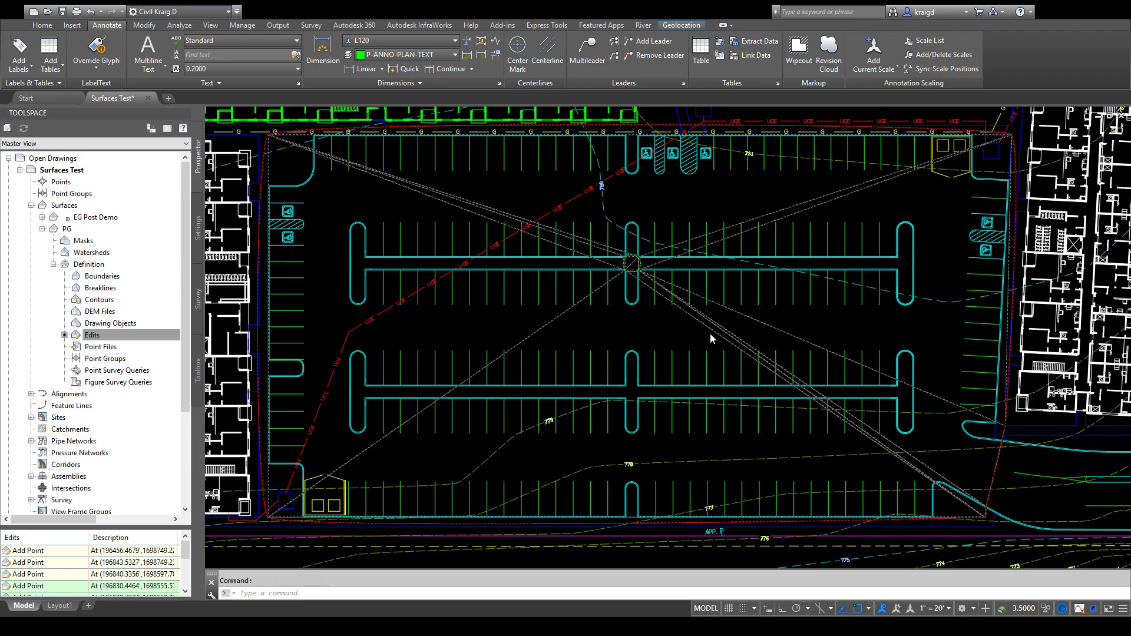
Add two elevation-780 points at opposite corners of the middle parking islands.
click(91, 335)
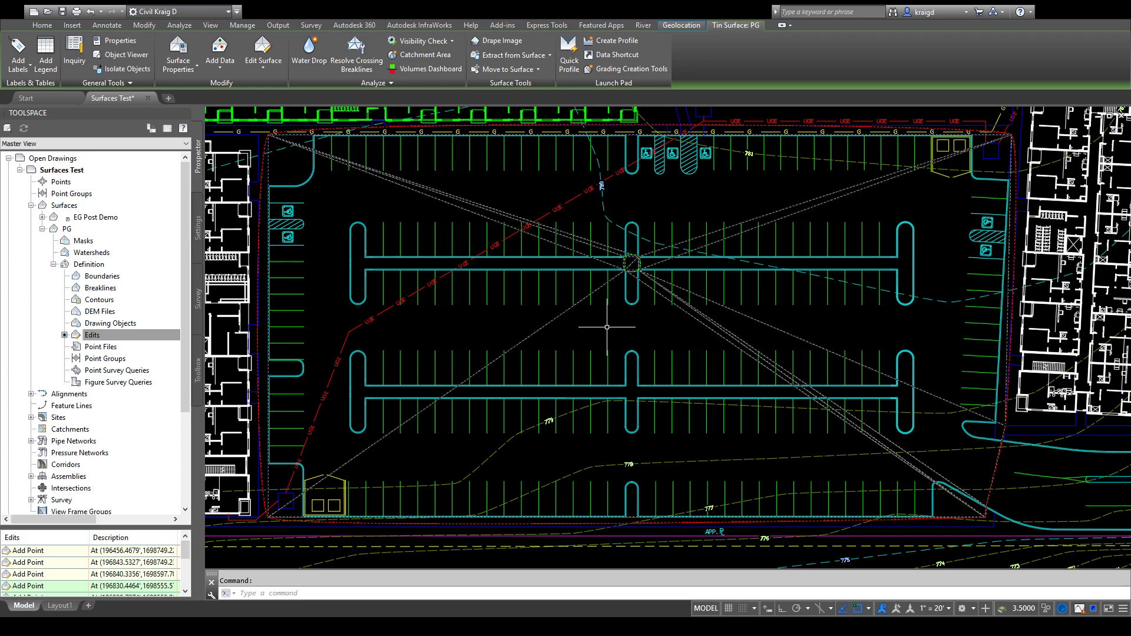
click(92, 334)
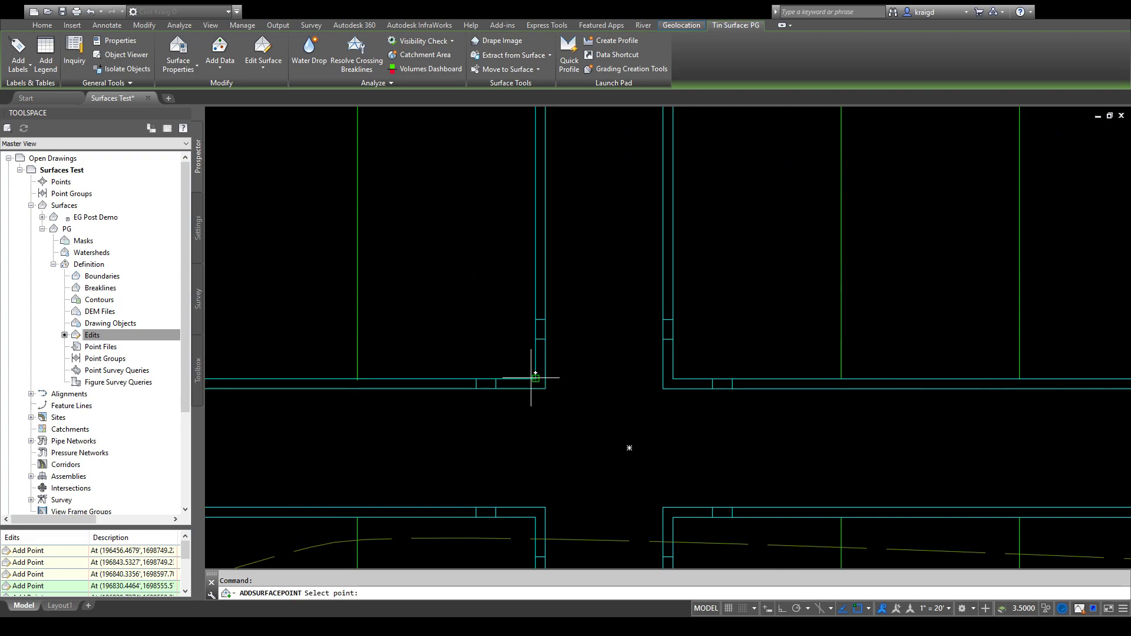
click(534, 375)
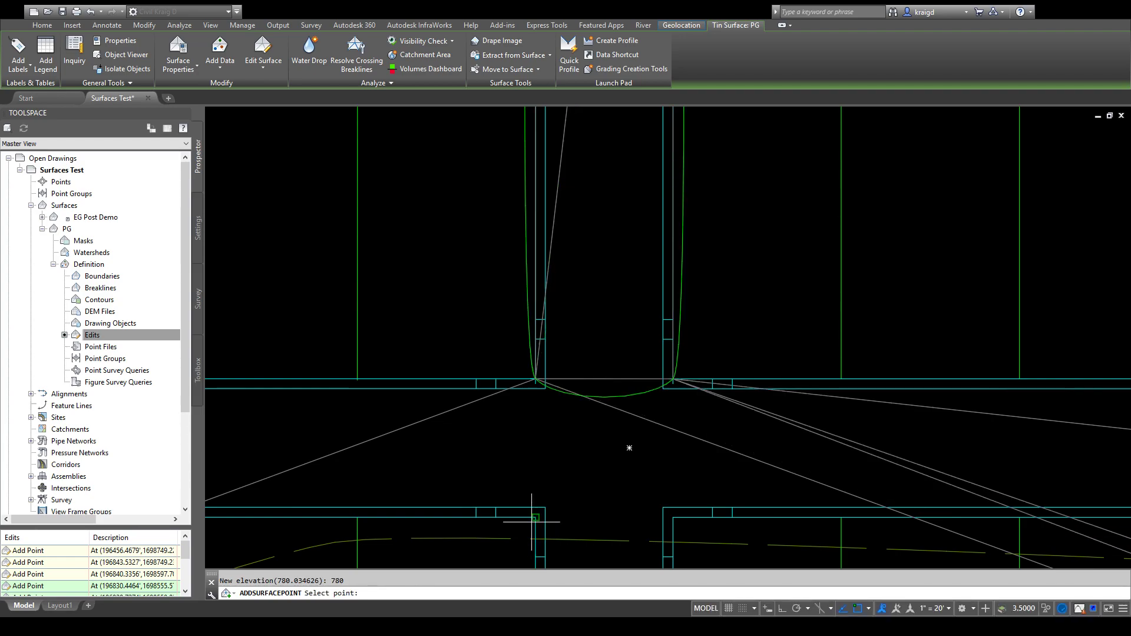
text(780.101744): 780)
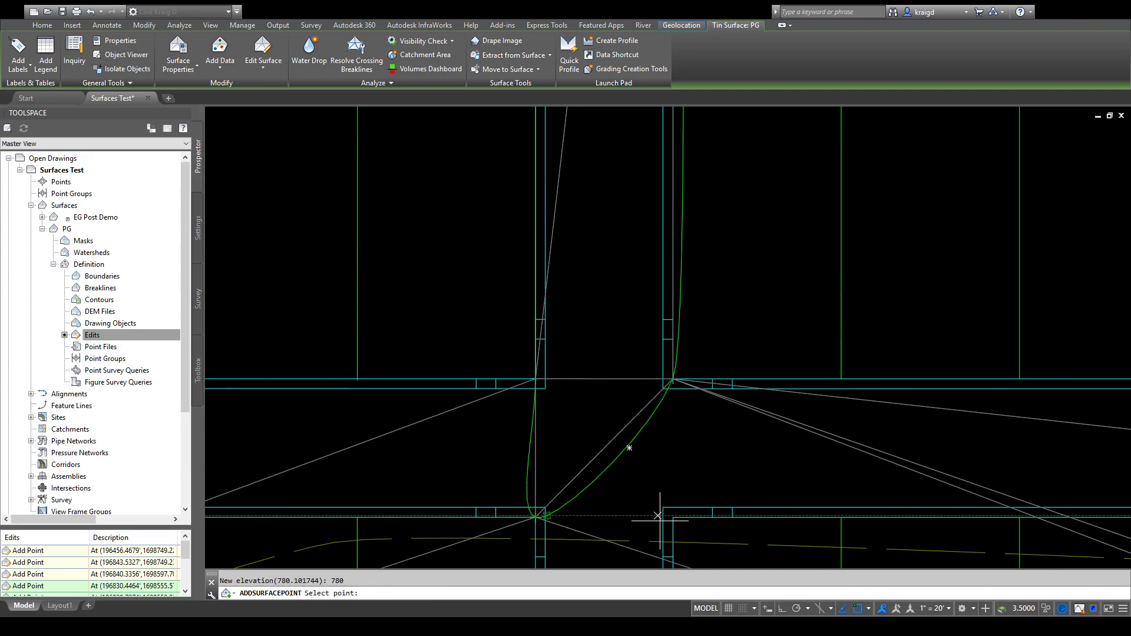
click(659, 516)
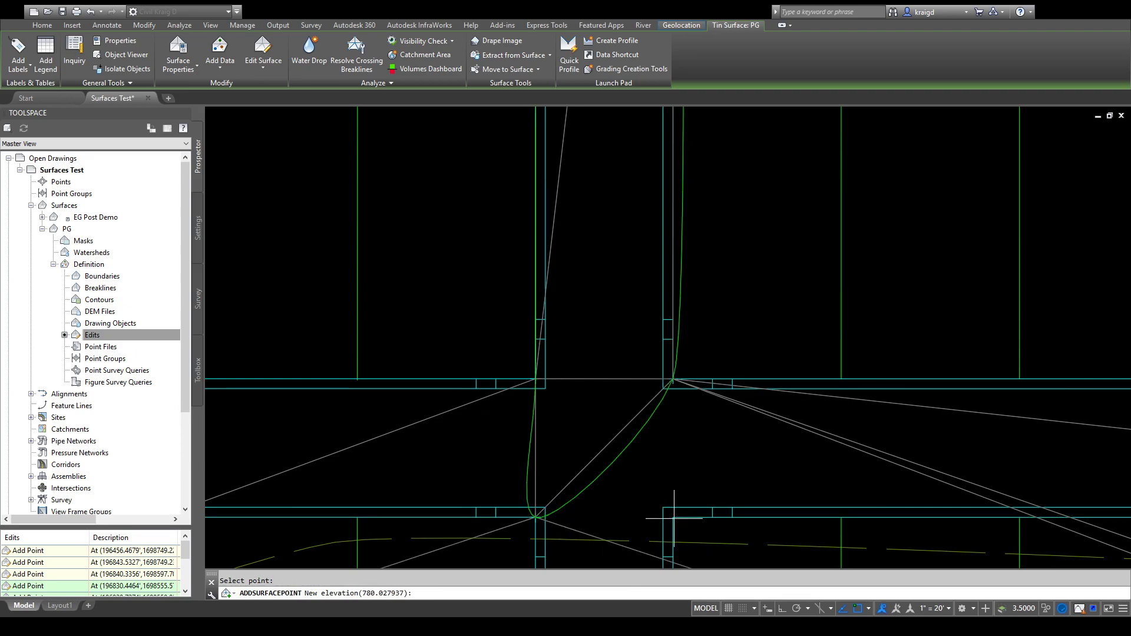
text(780)
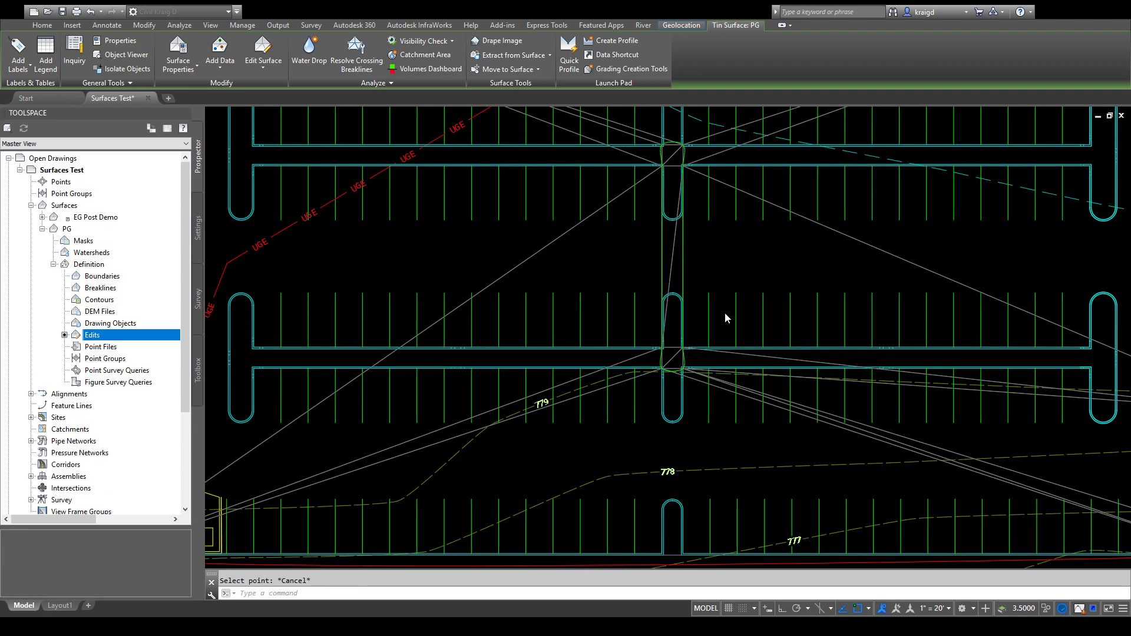
Add points at elevations 780 and 780.5 at the remaining island corners, then end point adding.
click(106, 25)
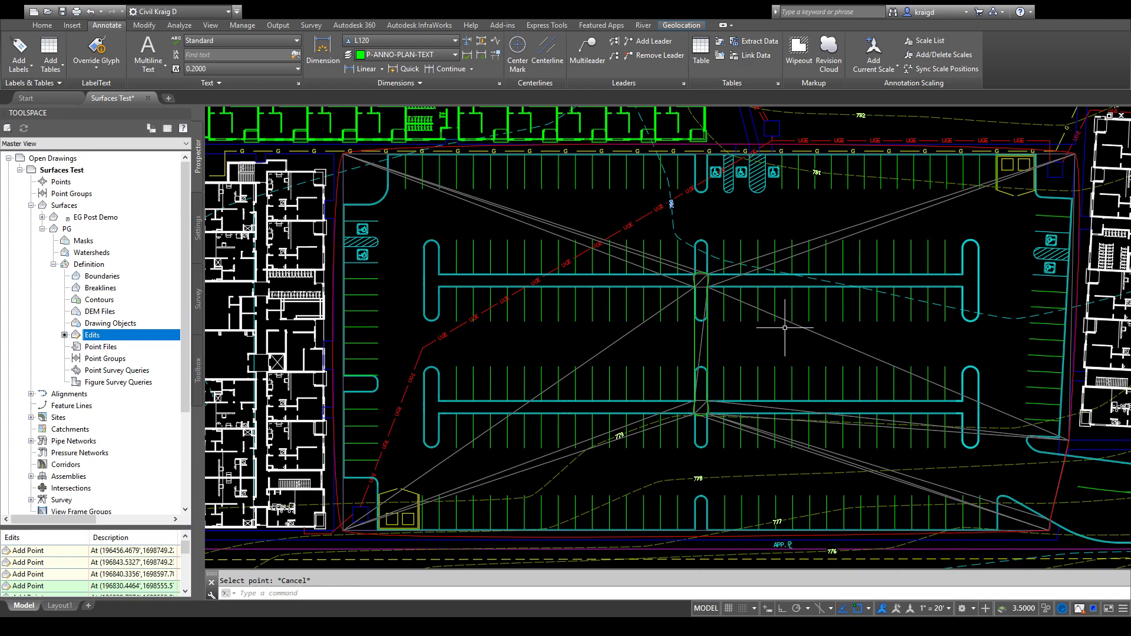
mouse_move(683, 488)
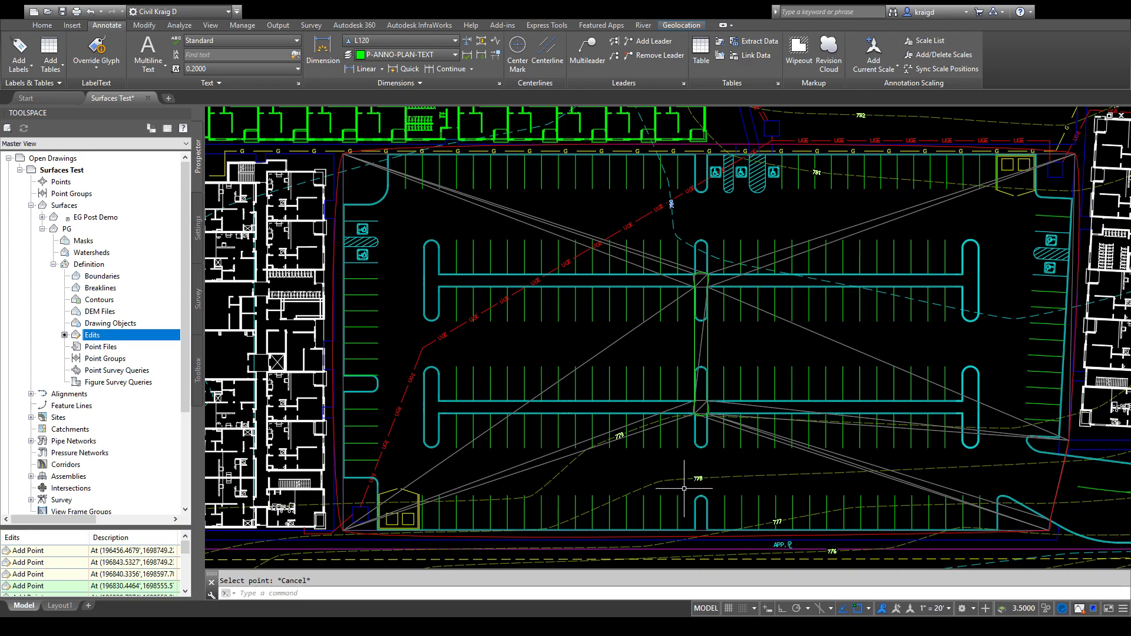
mouse_move(655, 336)
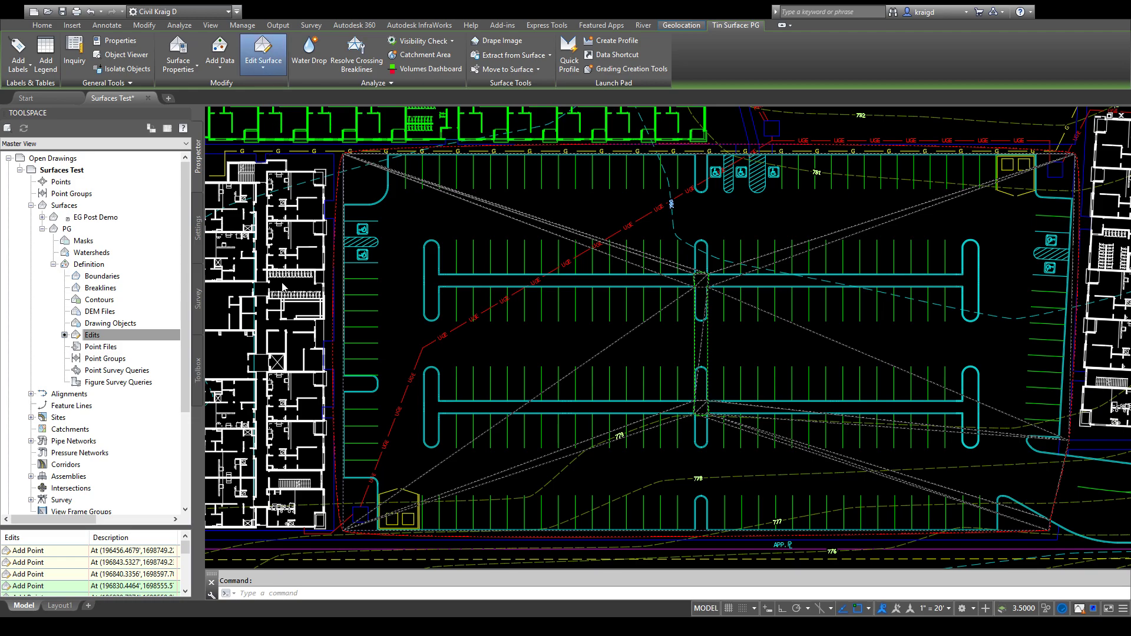
mouse_move(280, 86)
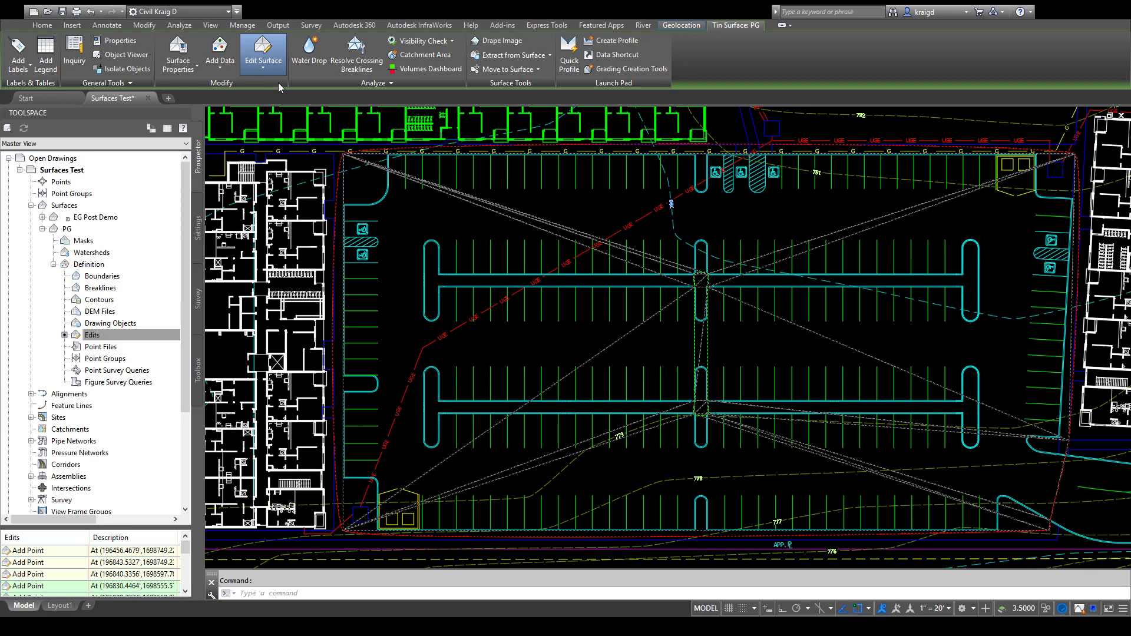
mouse_move(622, 222)
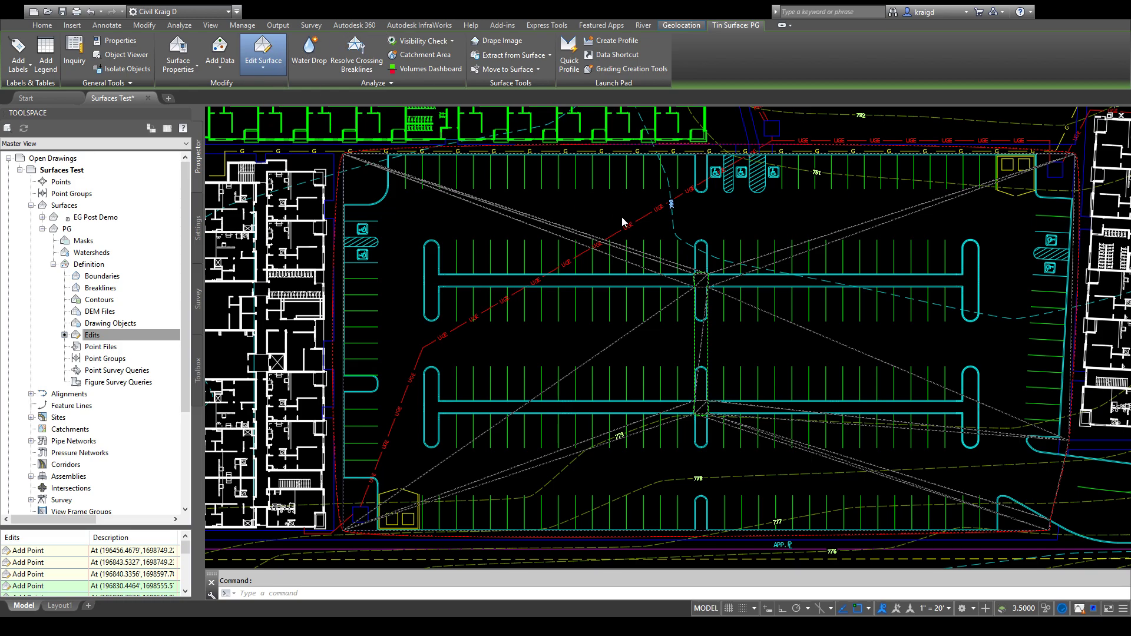
mouse_move(735, 29)
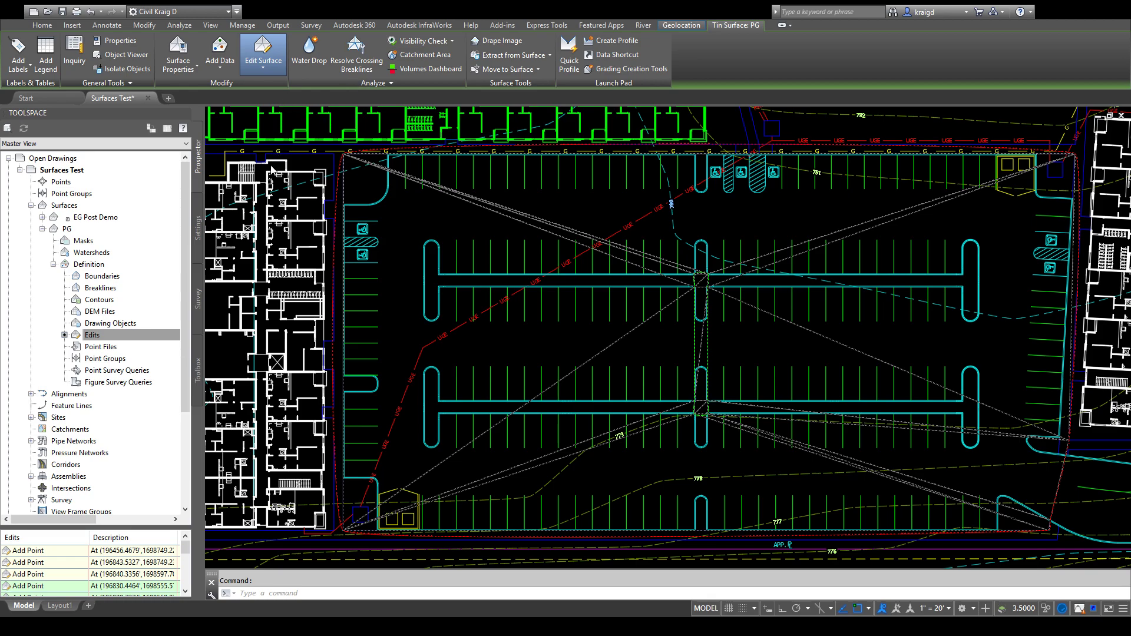
click(262, 60)
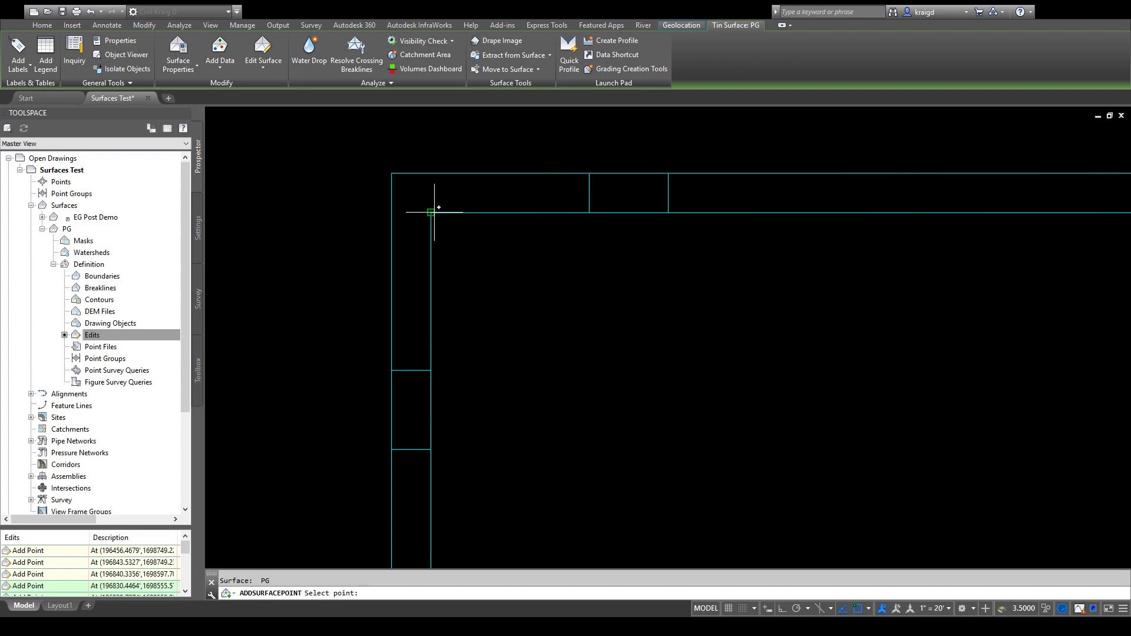
text(780.726215):)
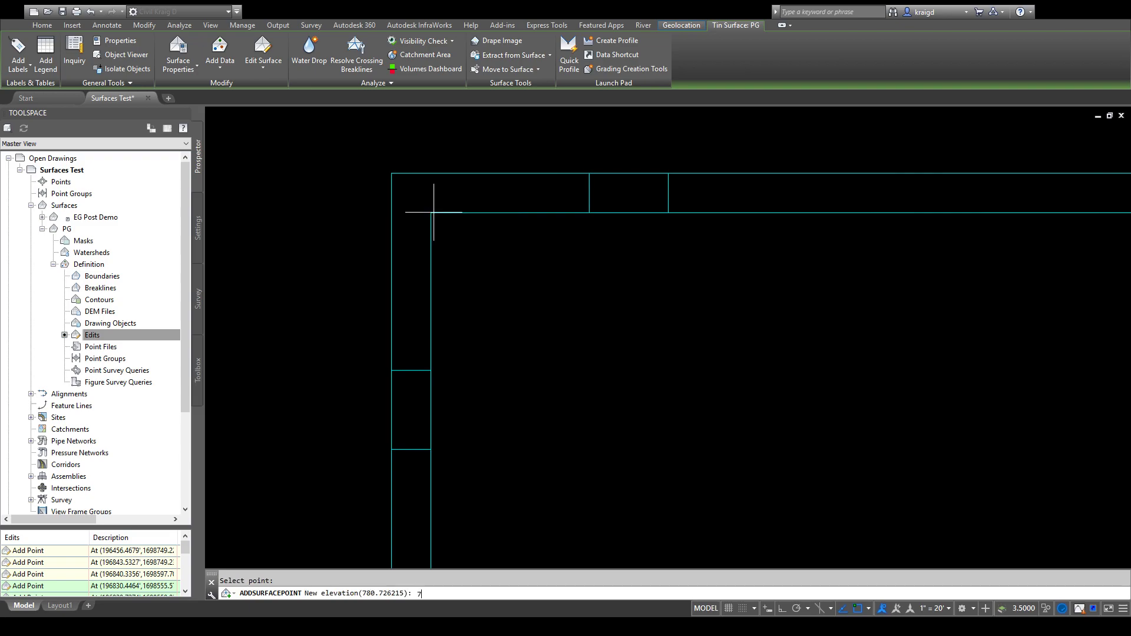
text(80.5)
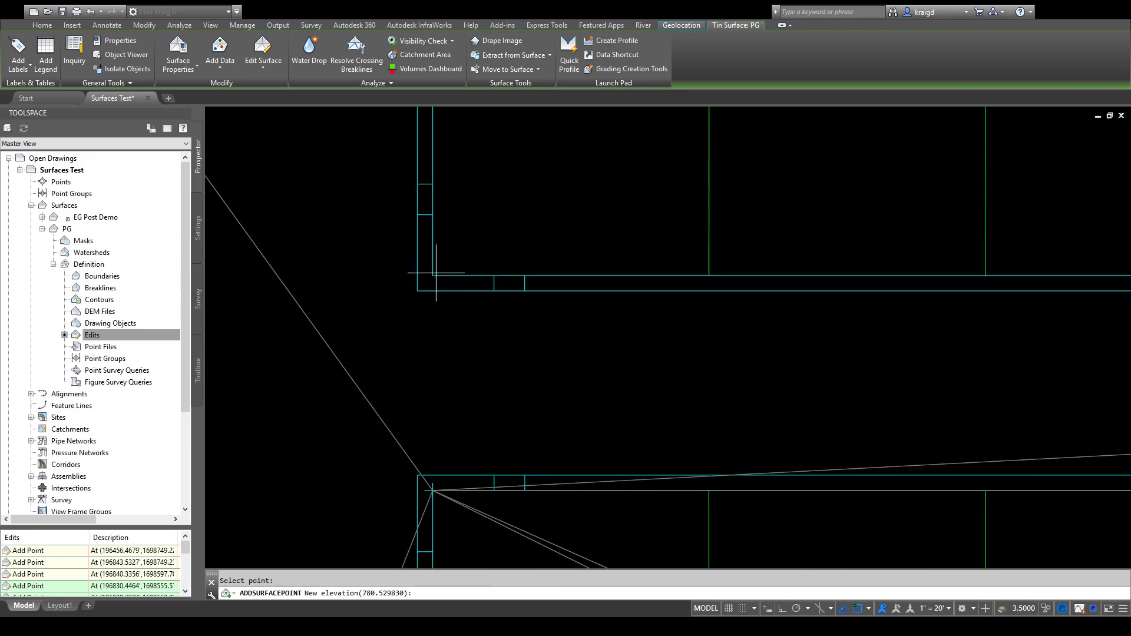
text(780)
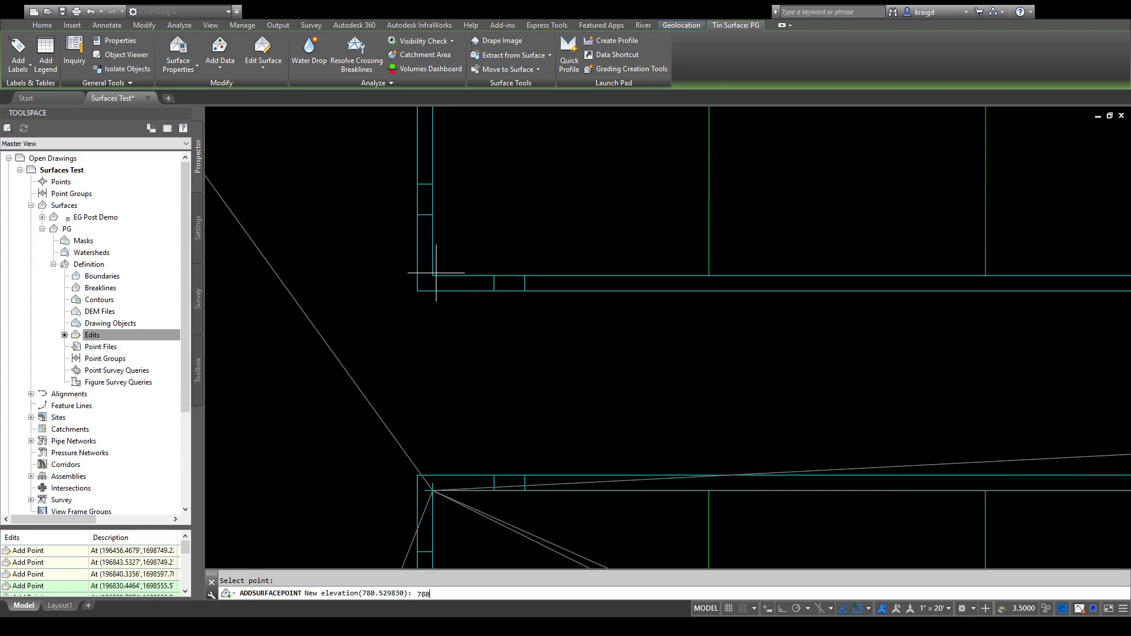
key(enter)
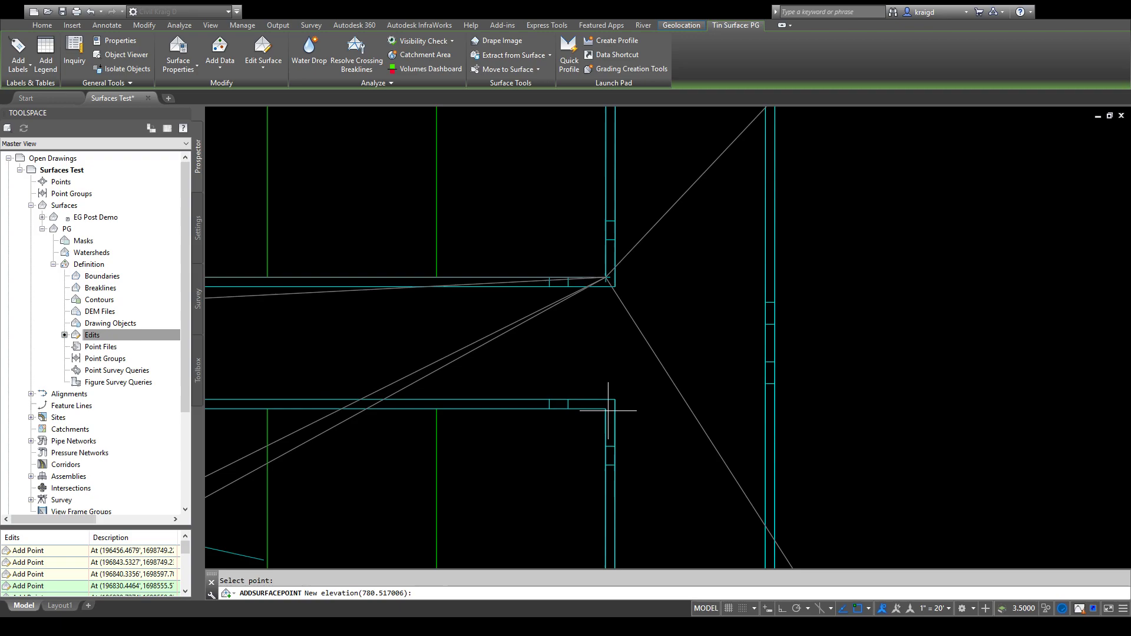
text(780.5)
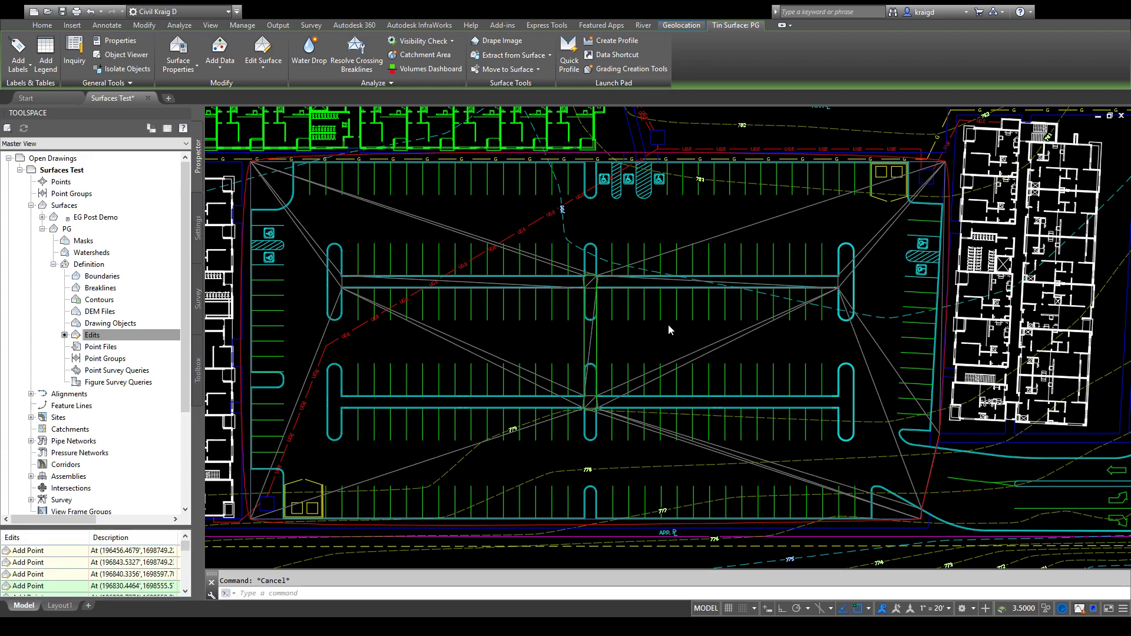
click(106, 24)
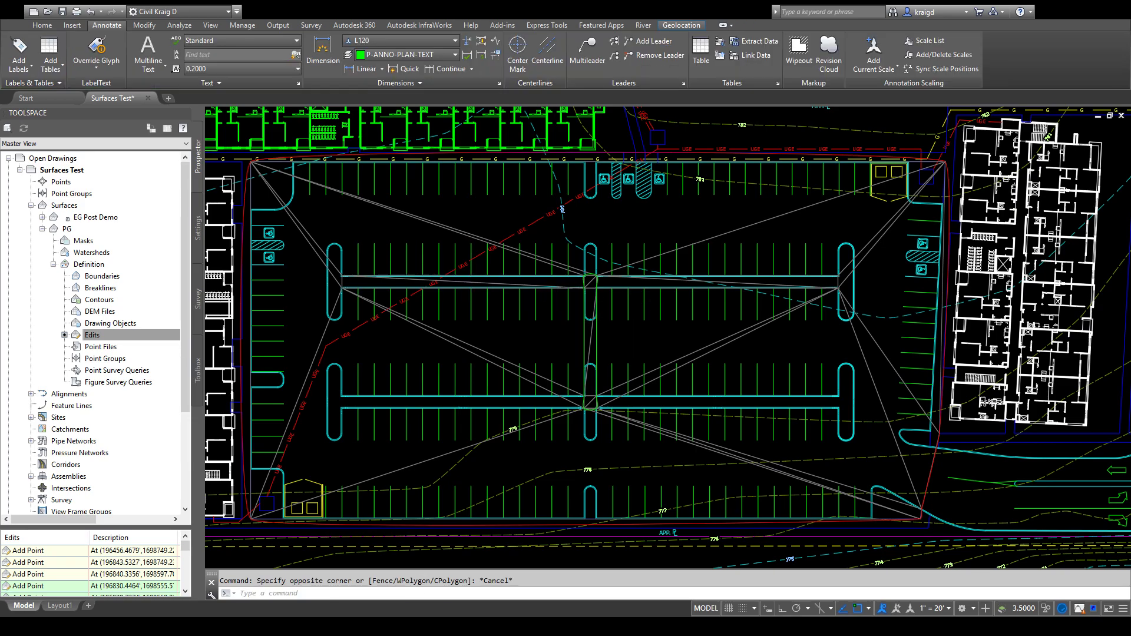
scroll(up, 3)
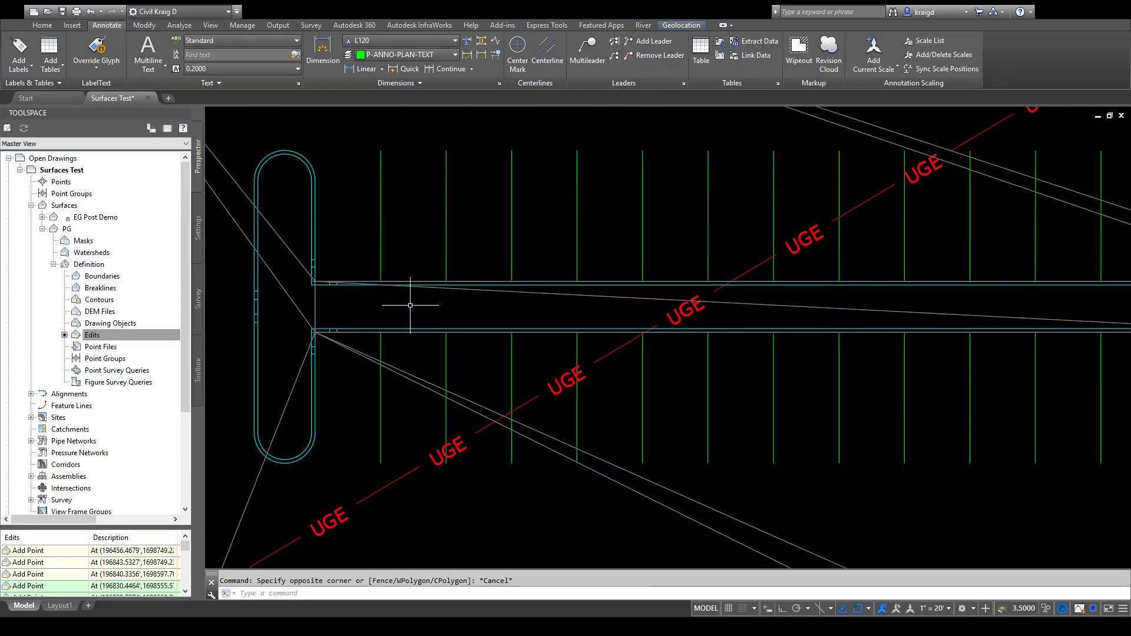
mouse_move(464, 399)
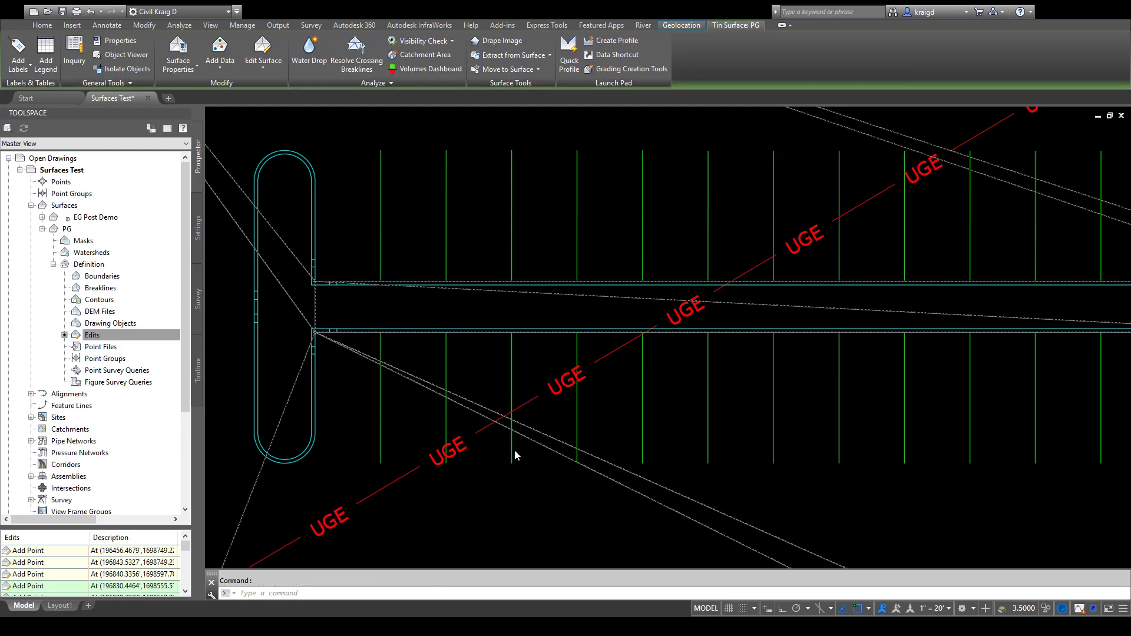
mouse_move(568, 482)
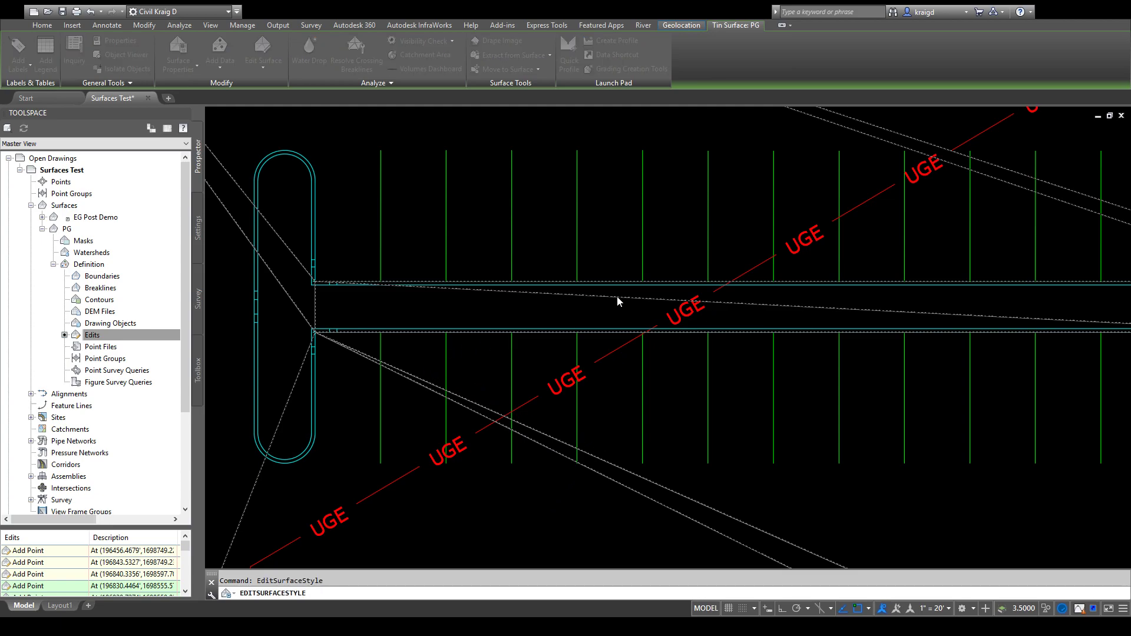
mouse_move(587, 448)
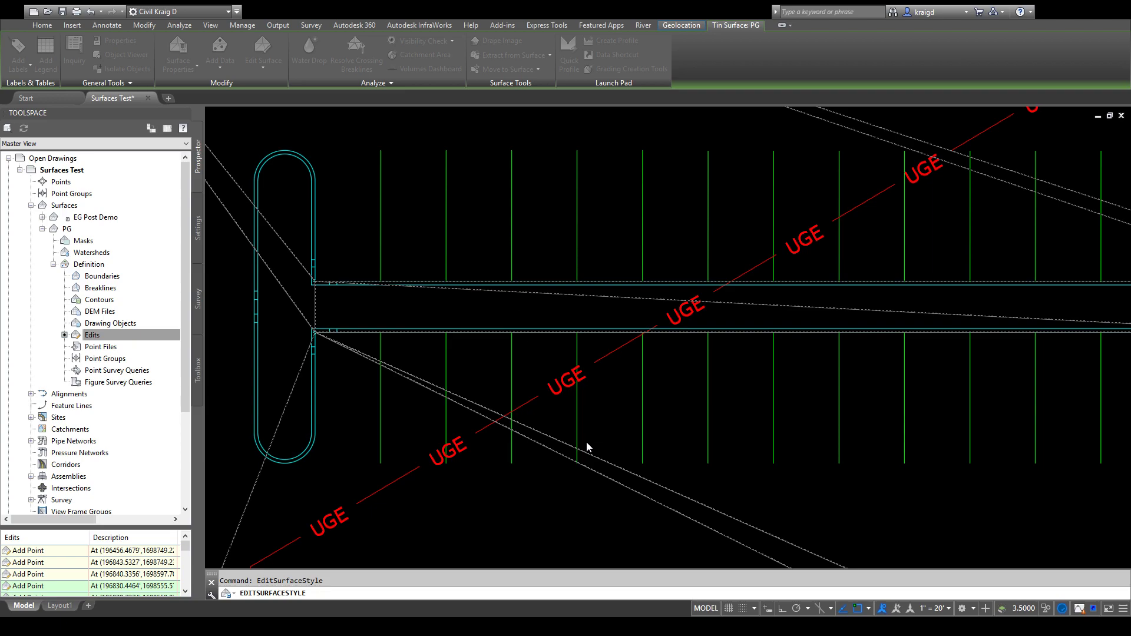
Turn off Triangles in PG's surface style so the plain lot plan shows.
click(106, 25)
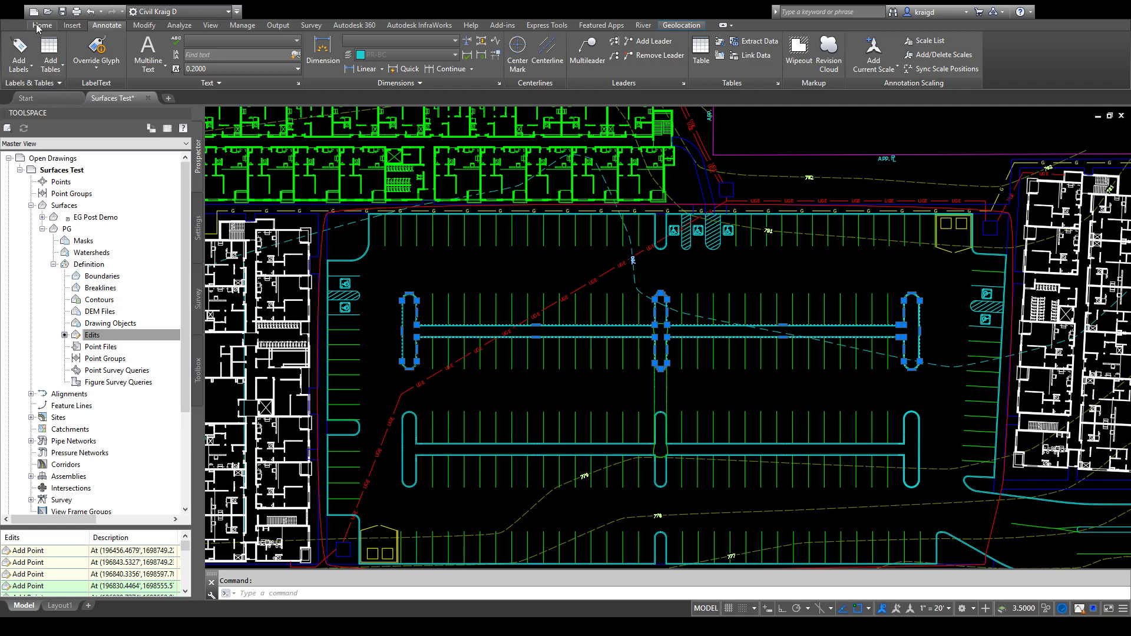
Start Create Feature Lines and pick the line's first point at the middle island.
click(43, 25)
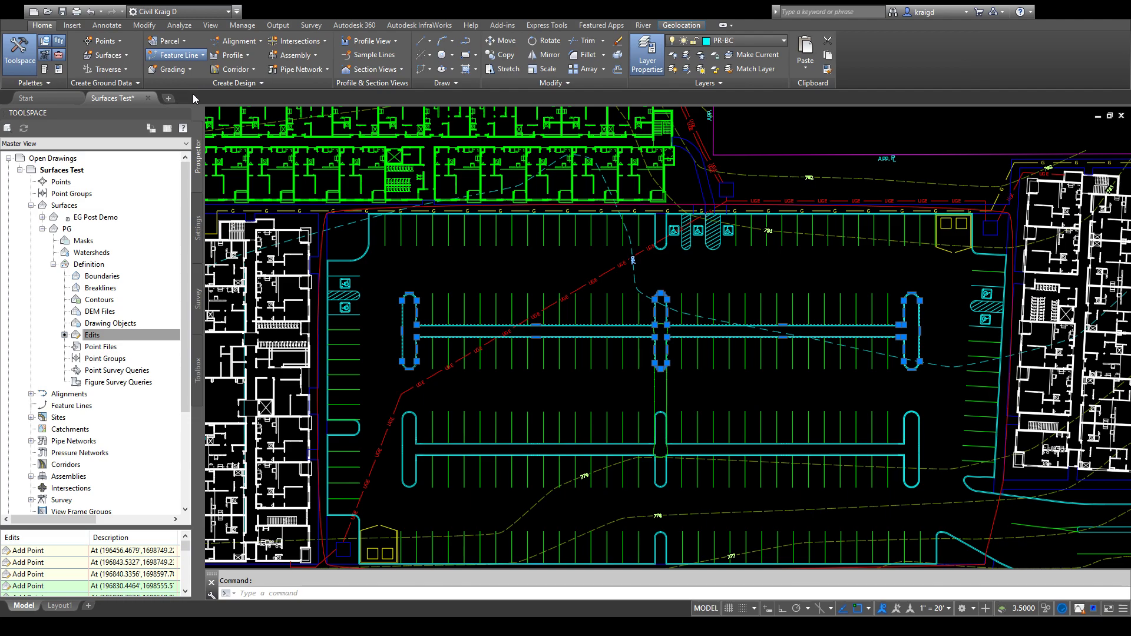
click(174, 55)
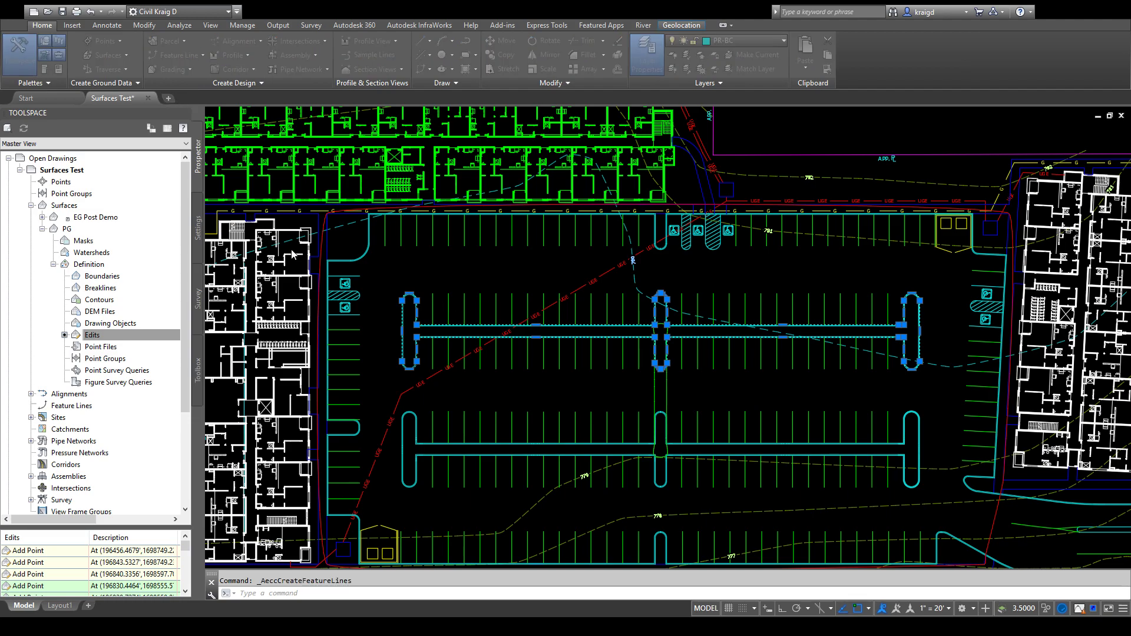
mouse_move(679, 293)
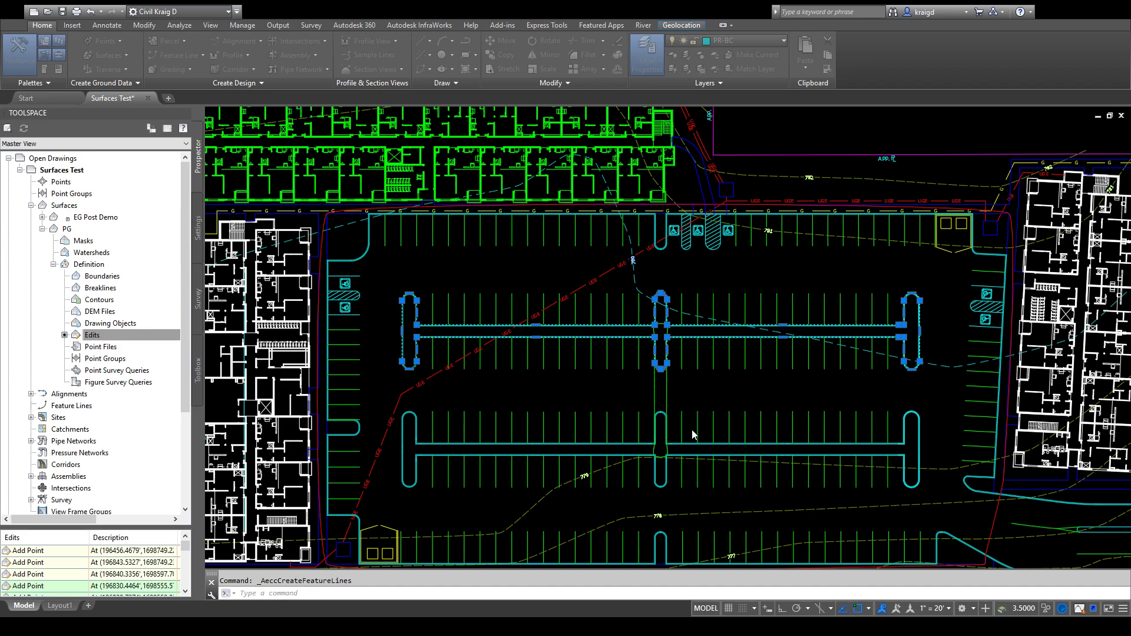
mouse_move(684, 375)
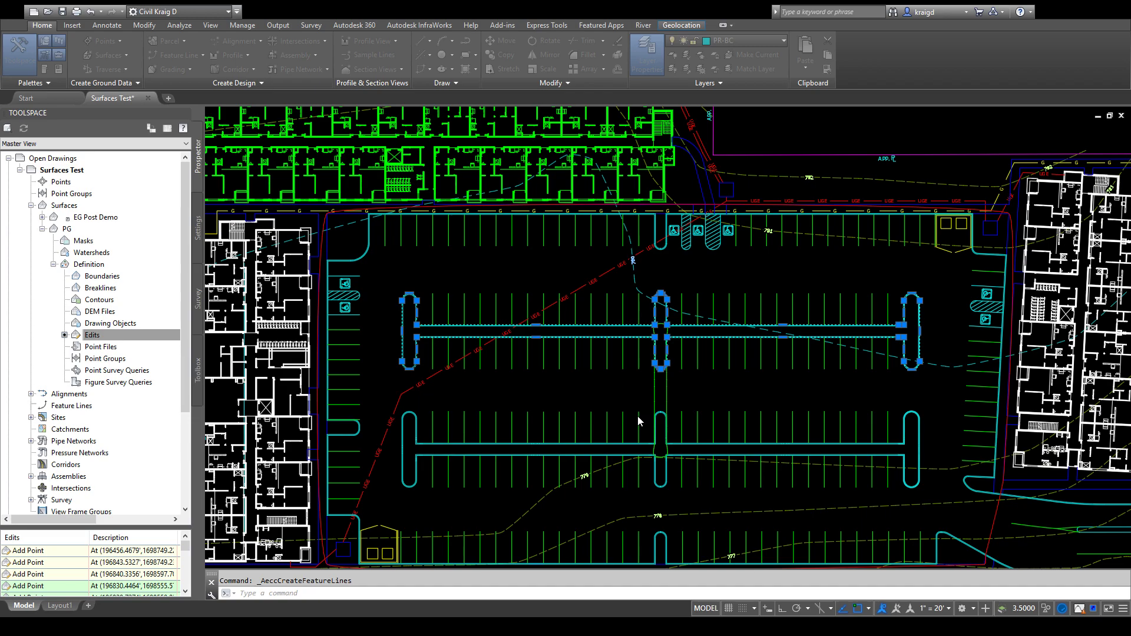
mouse_move(695, 418)
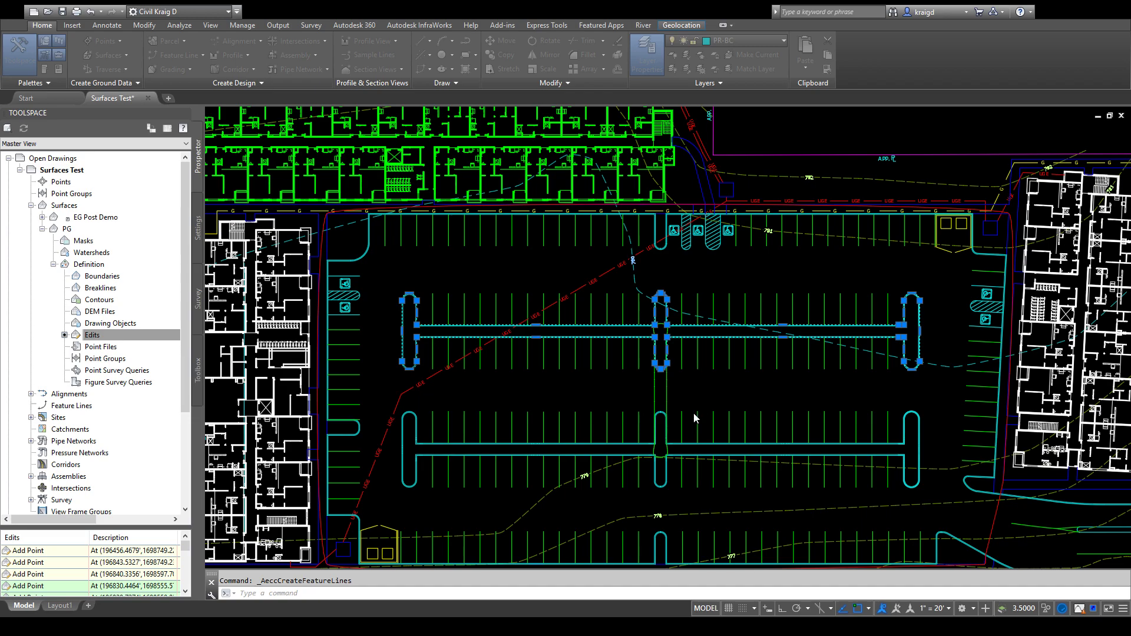
mouse_move(703, 388)
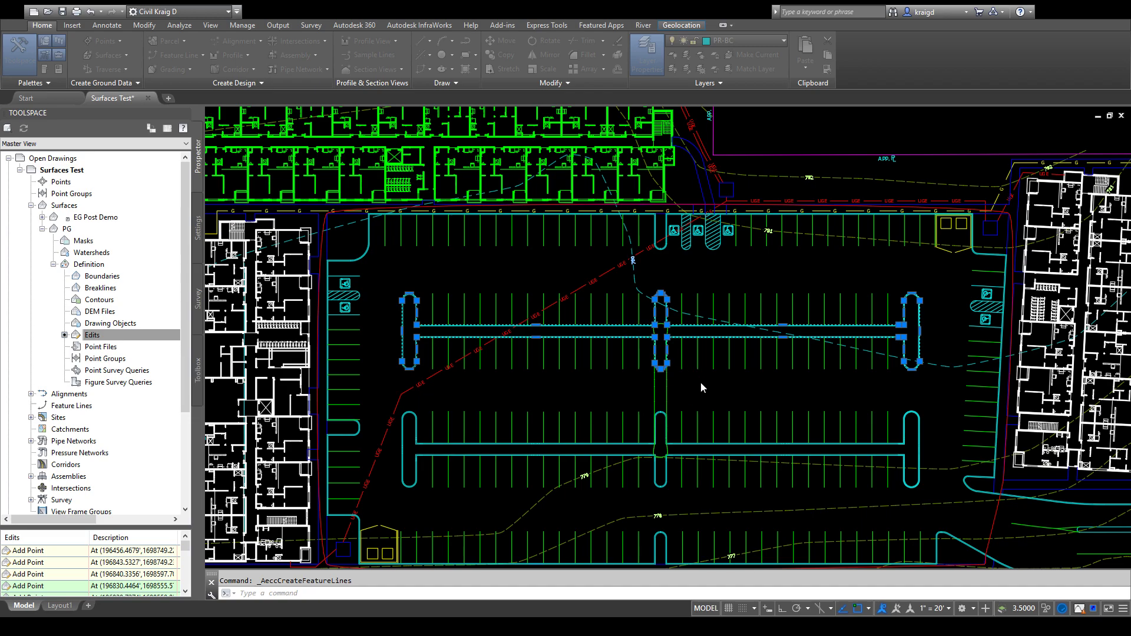
mouse_move(697, 417)
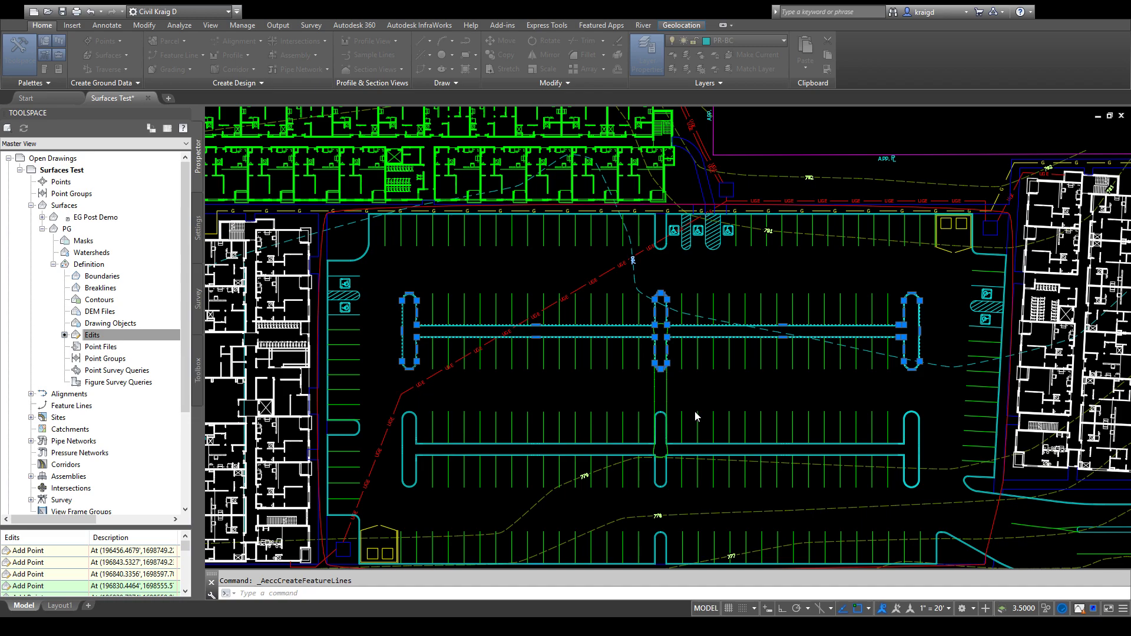
mouse_move(596, 409)
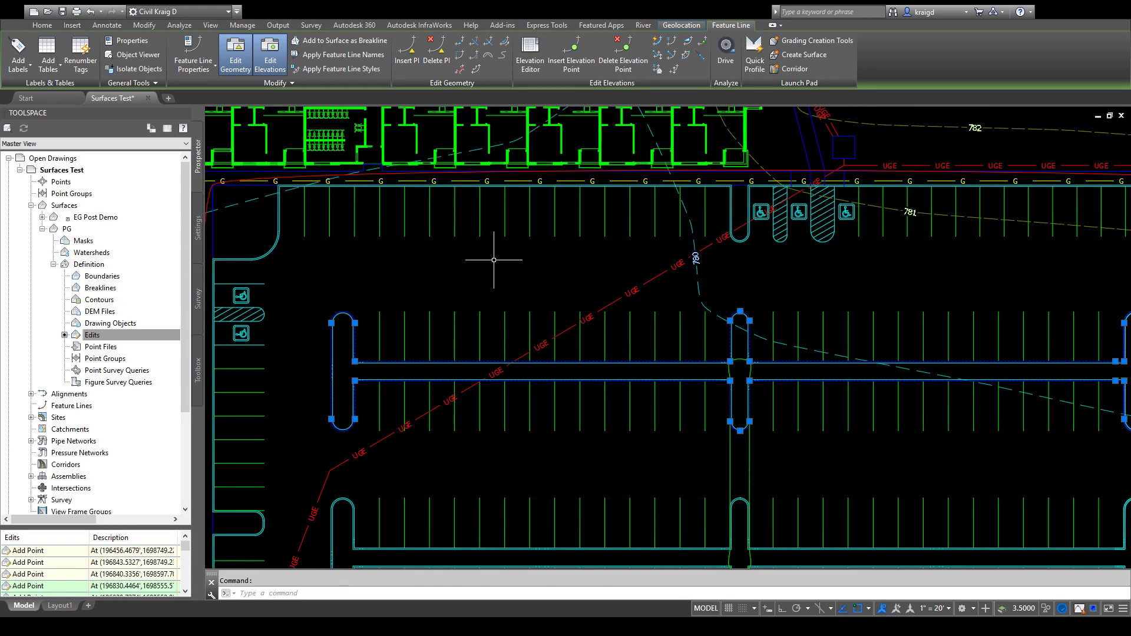
mouse_move(551, 464)
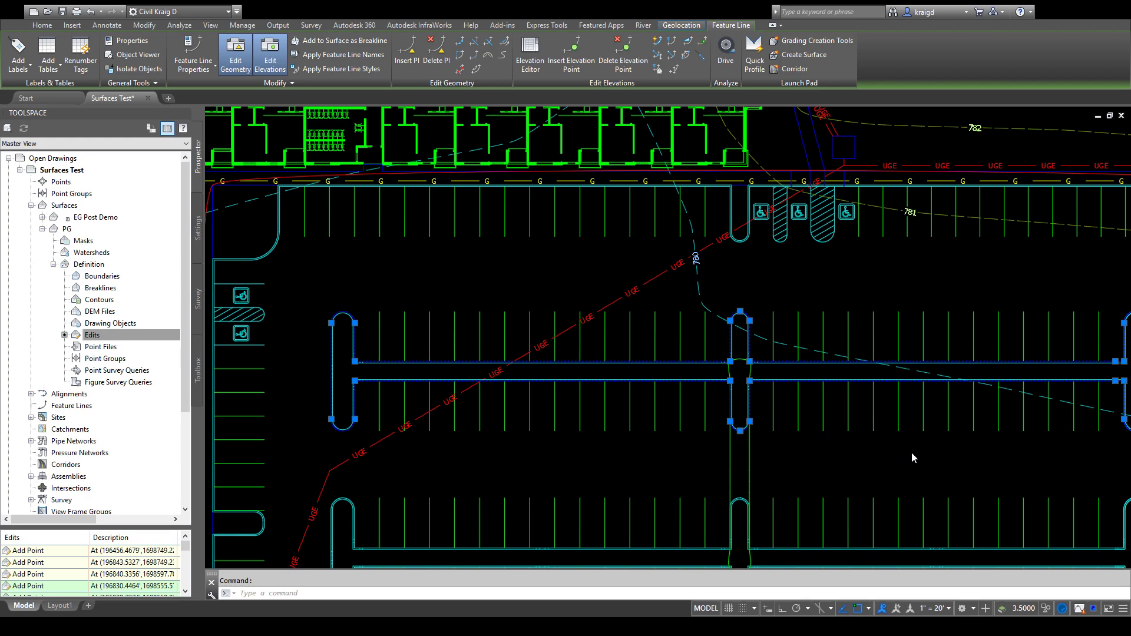
Launch the Elevation Editor and select the feature lines along the parking islands.
click(42, 25)
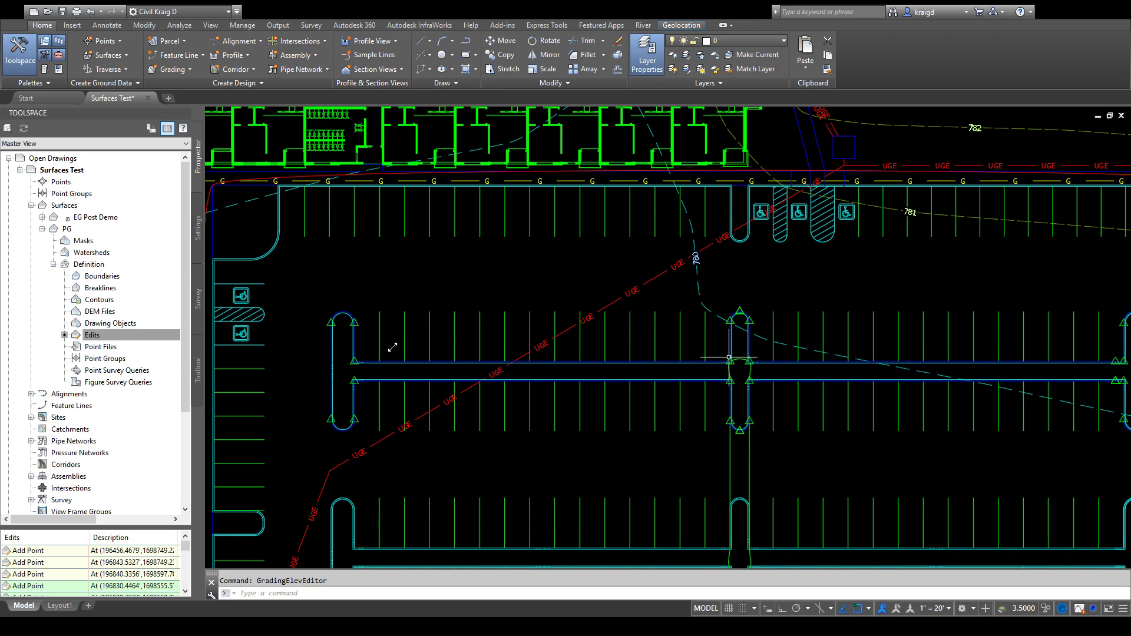
mouse_move(873, 251)
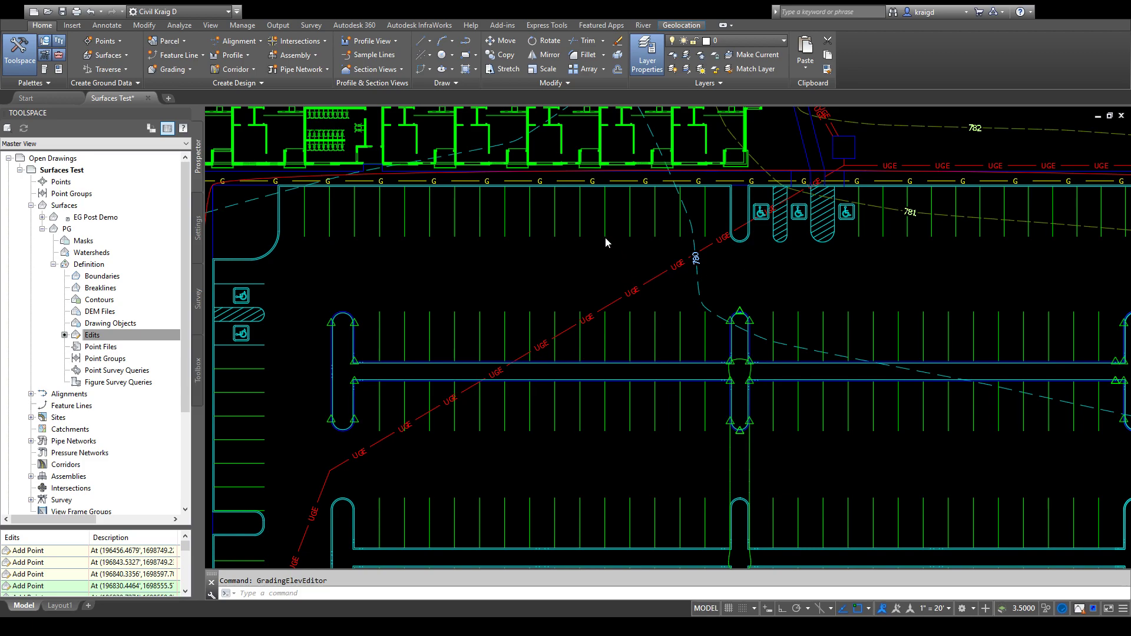
mouse_move(603, 333)
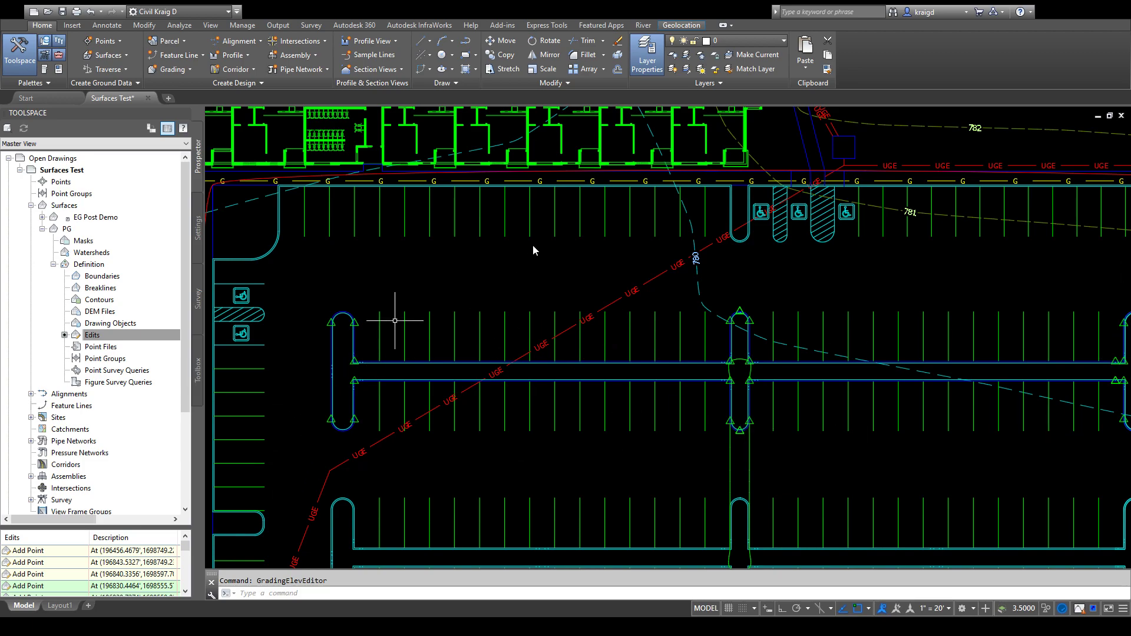
mouse_move(522, 236)
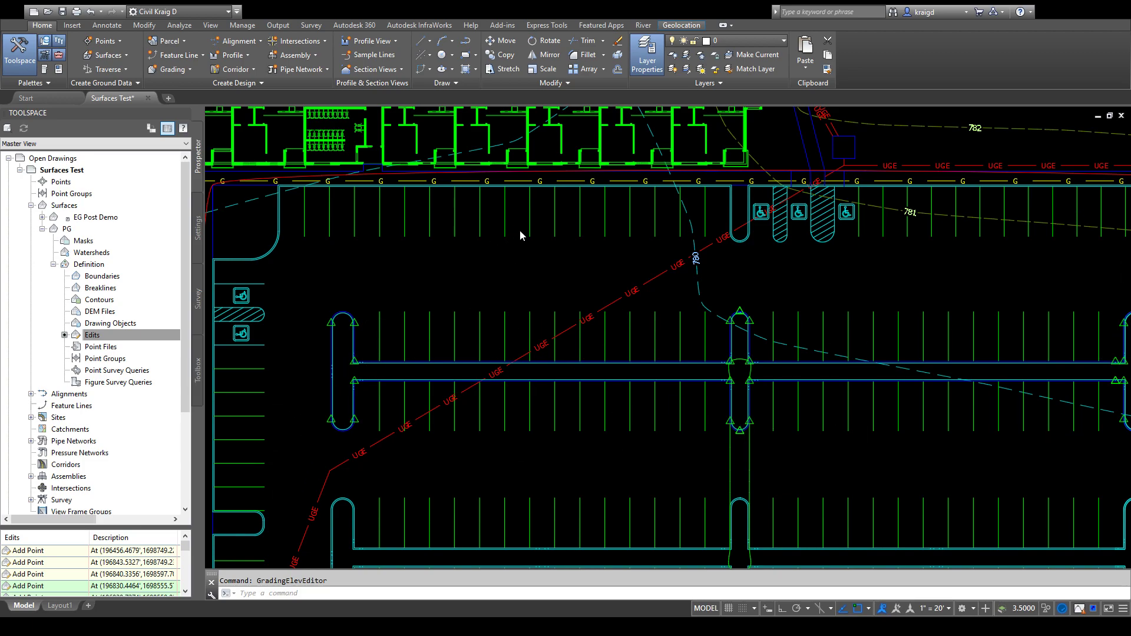
mouse_move(677, 216)
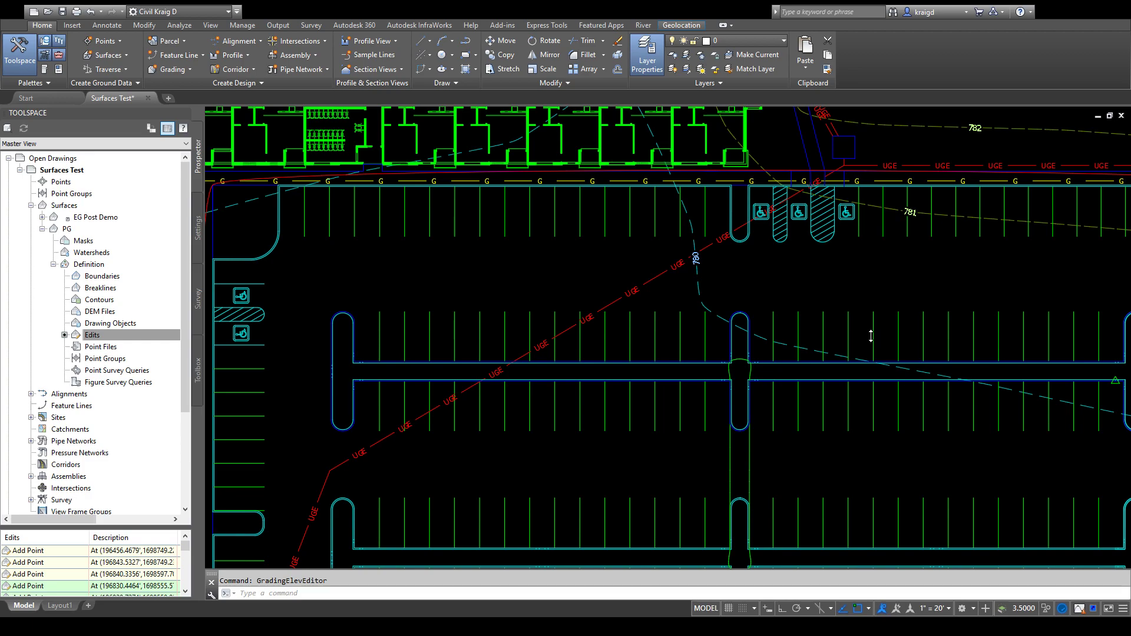
mouse_move(608, 317)
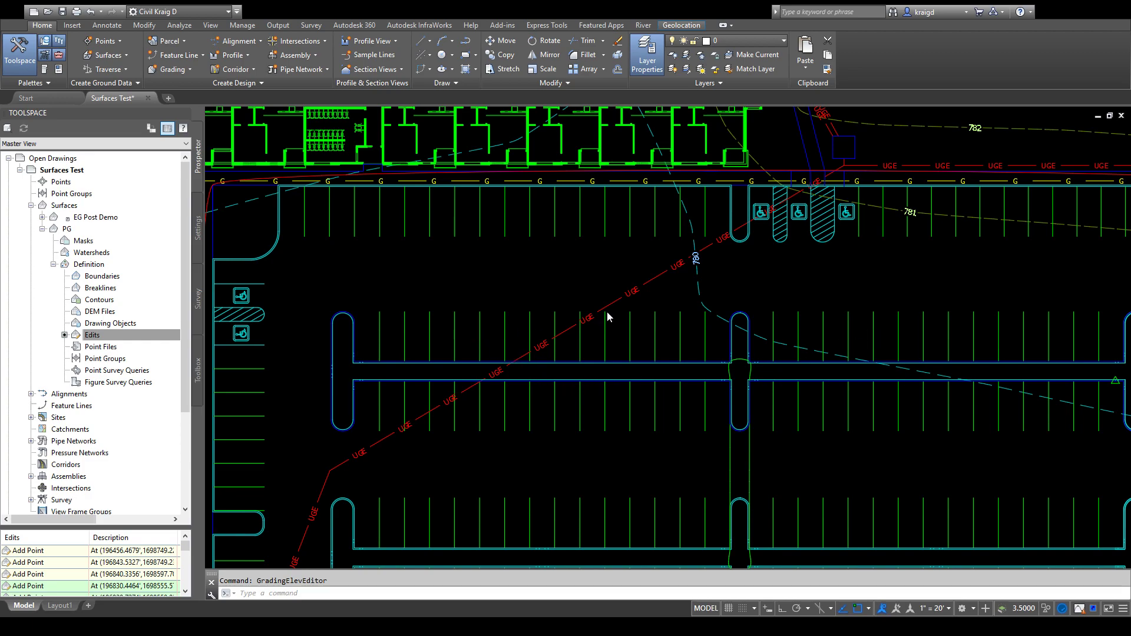
mouse_move(609, 311)
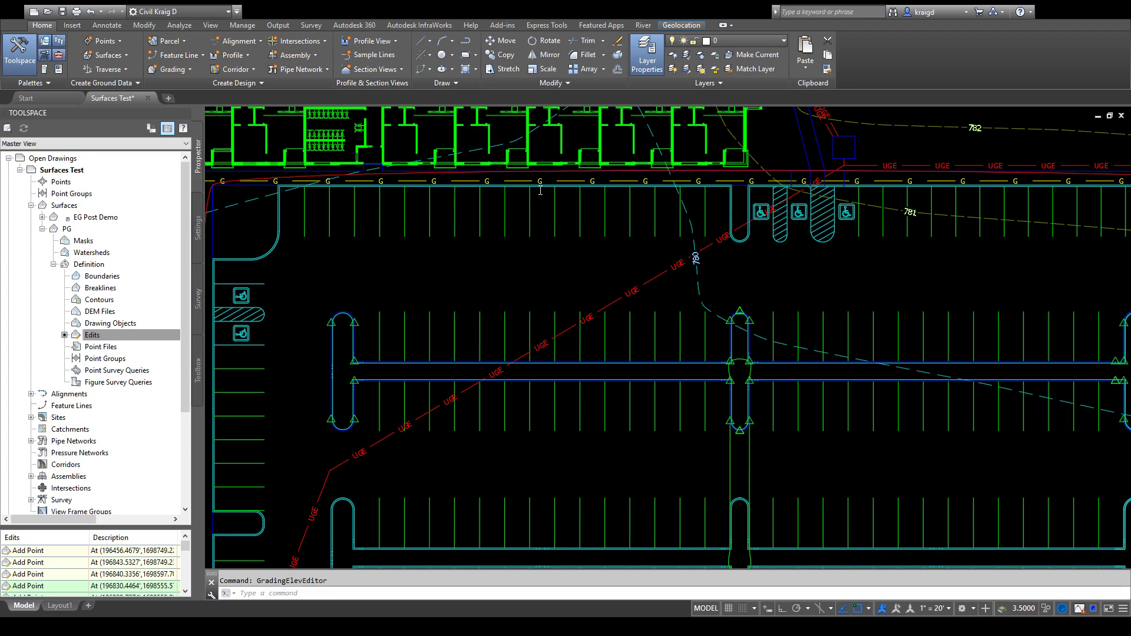
mouse_move(541, 194)
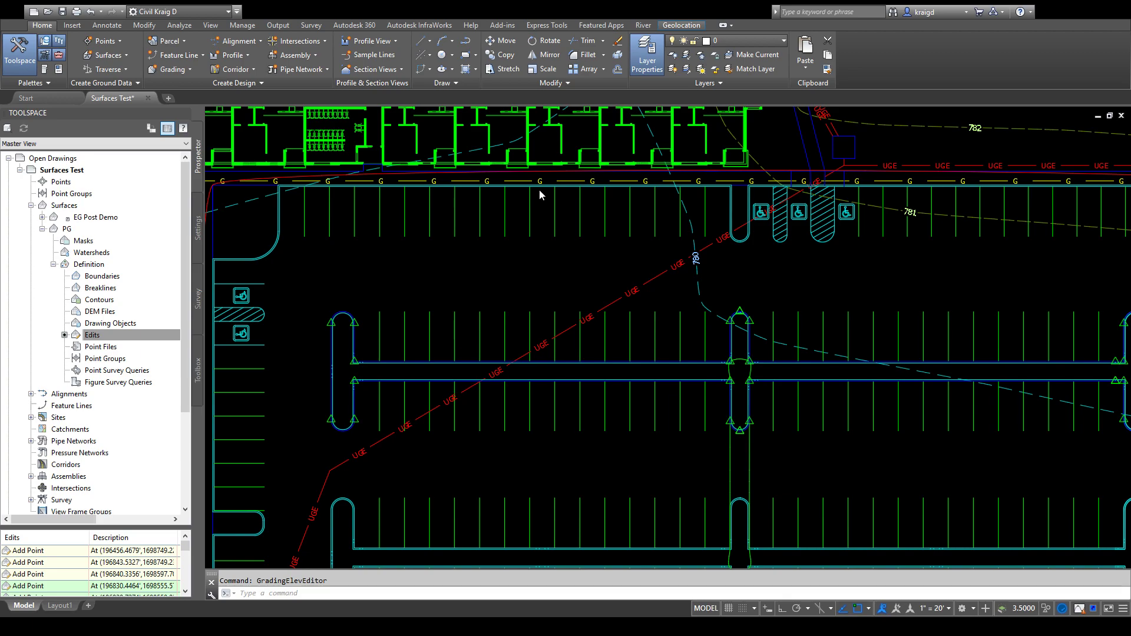
mouse_move(871, 152)
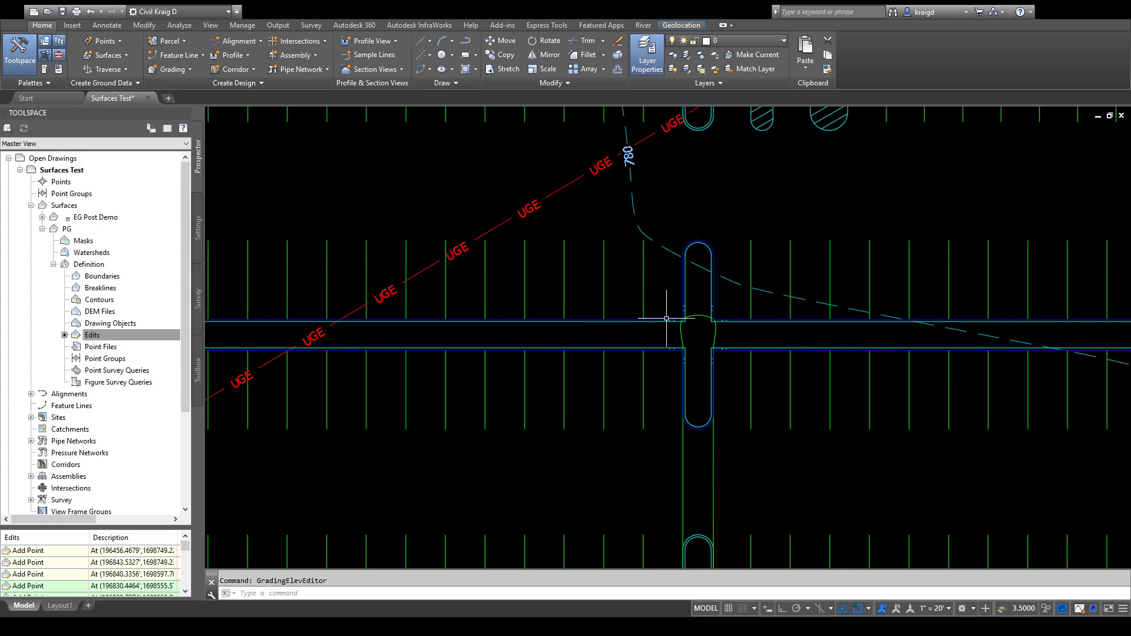
click(664, 318)
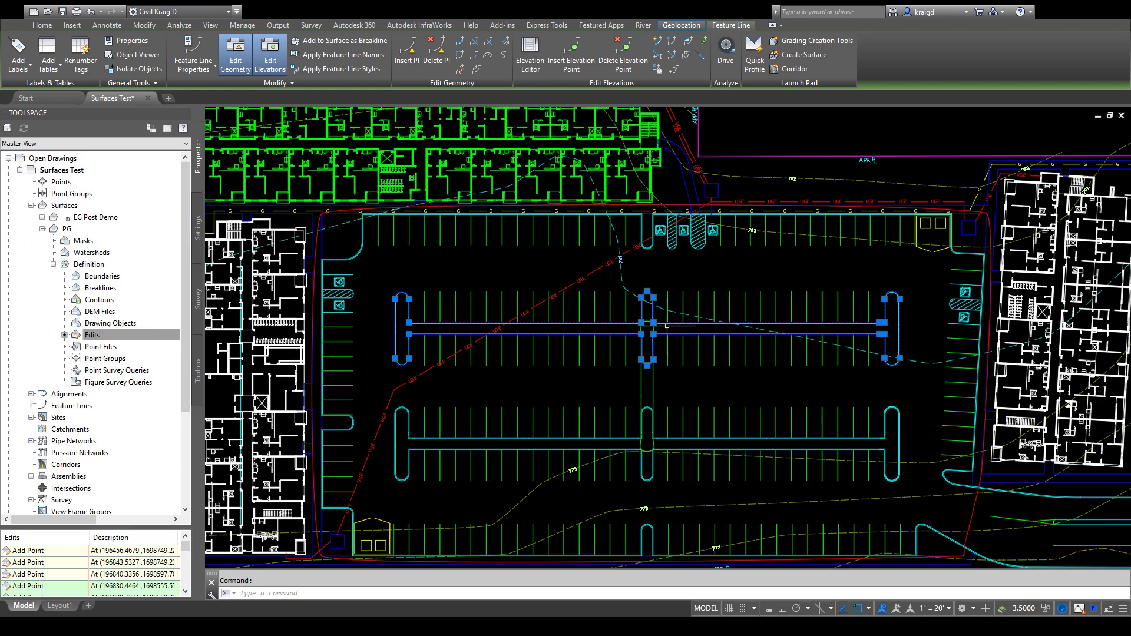
mouse_move(663, 329)
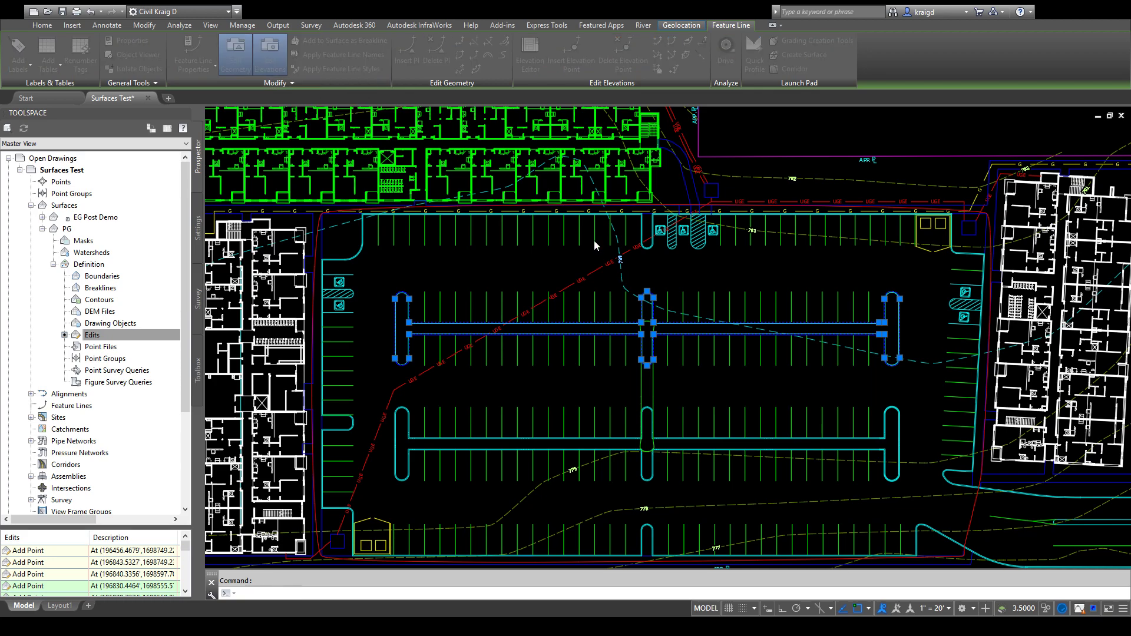
mouse_move(531, 320)
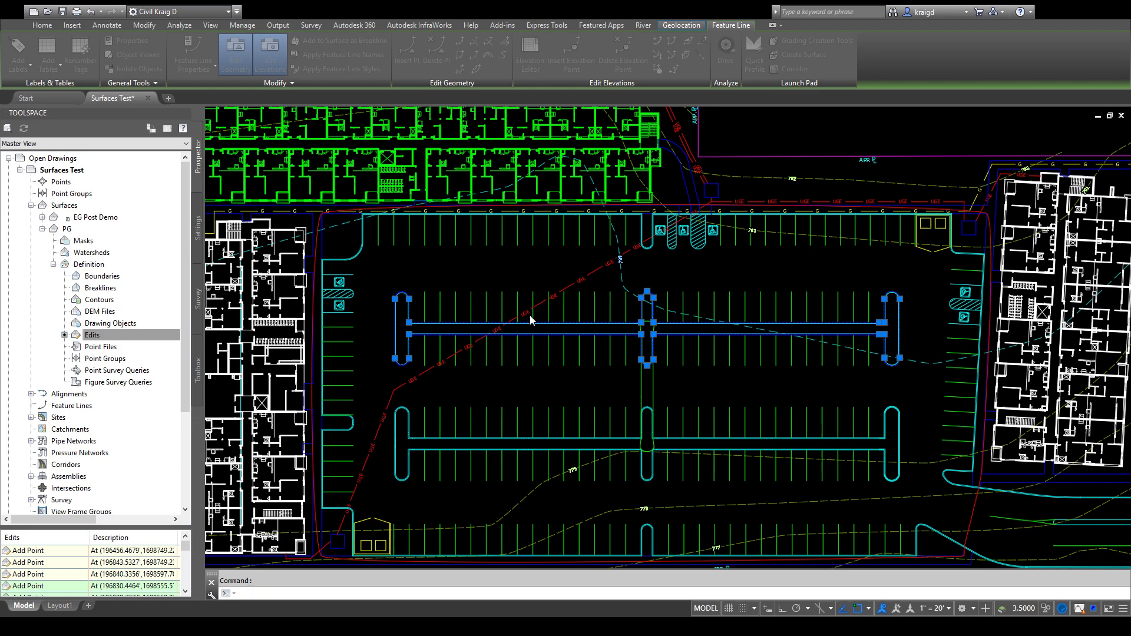
mouse_move(496, 338)
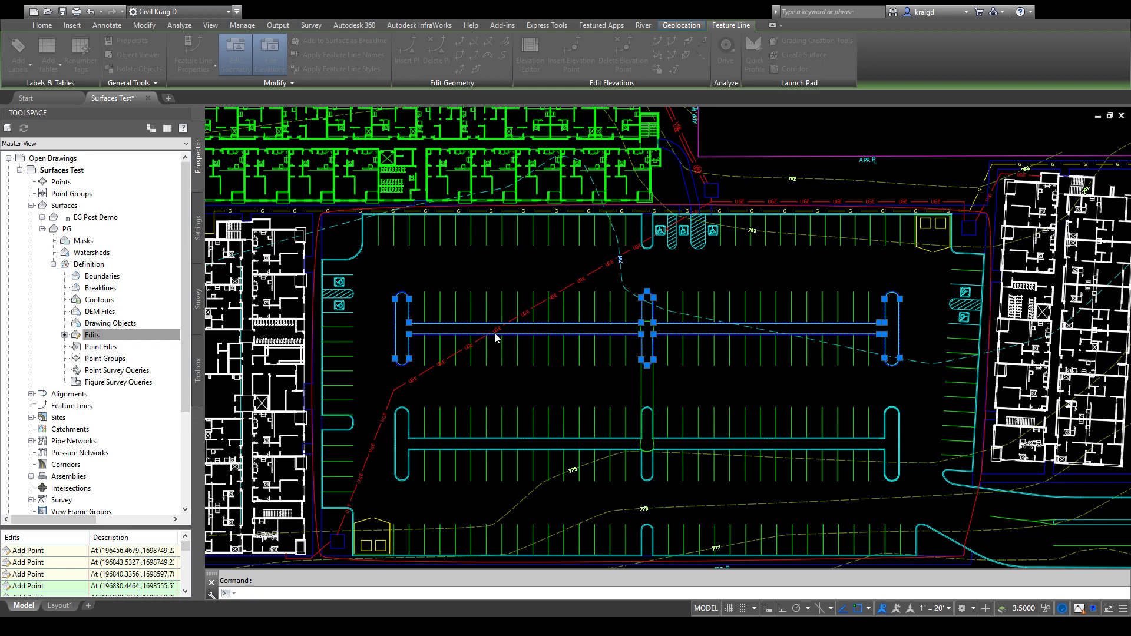
mouse_move(523, 393)
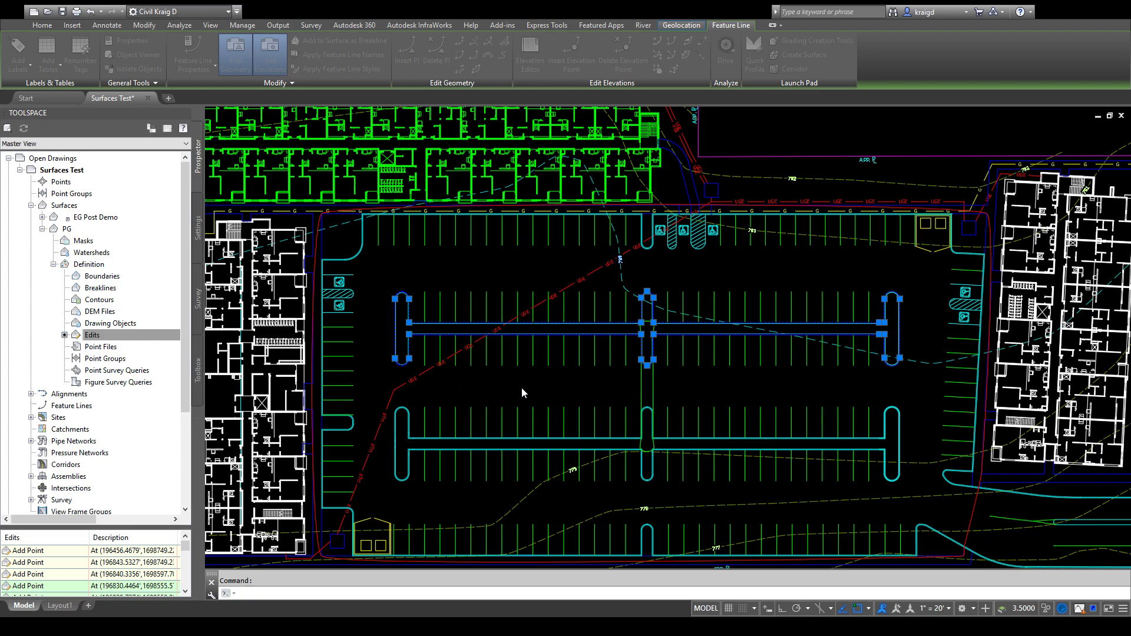
mouse_move(500, 230)
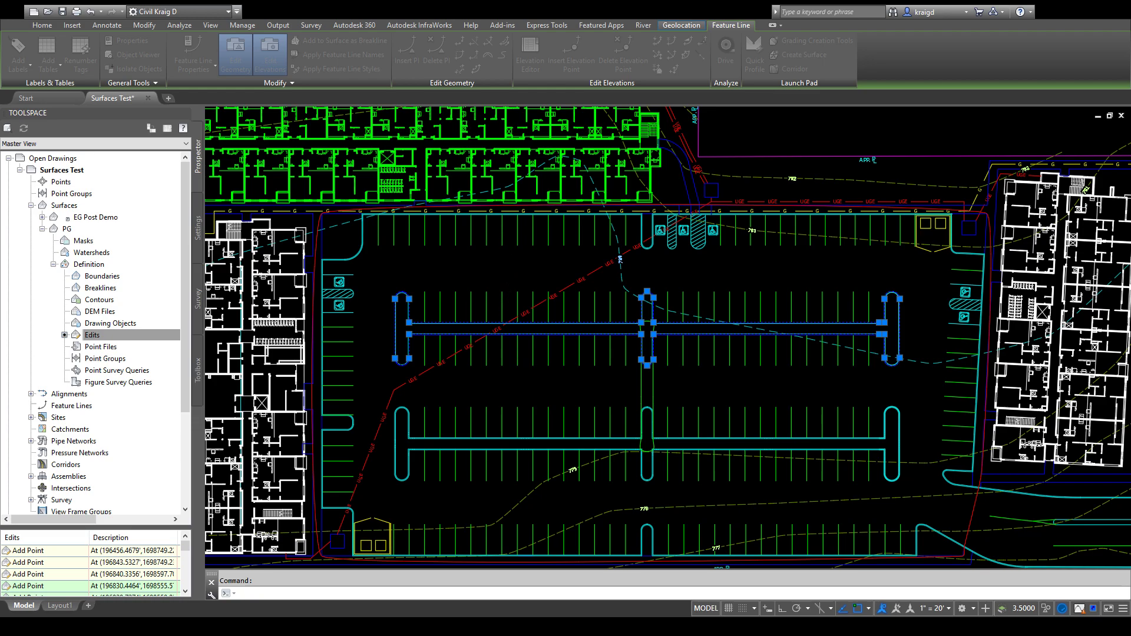
mouse_move(469, 304)
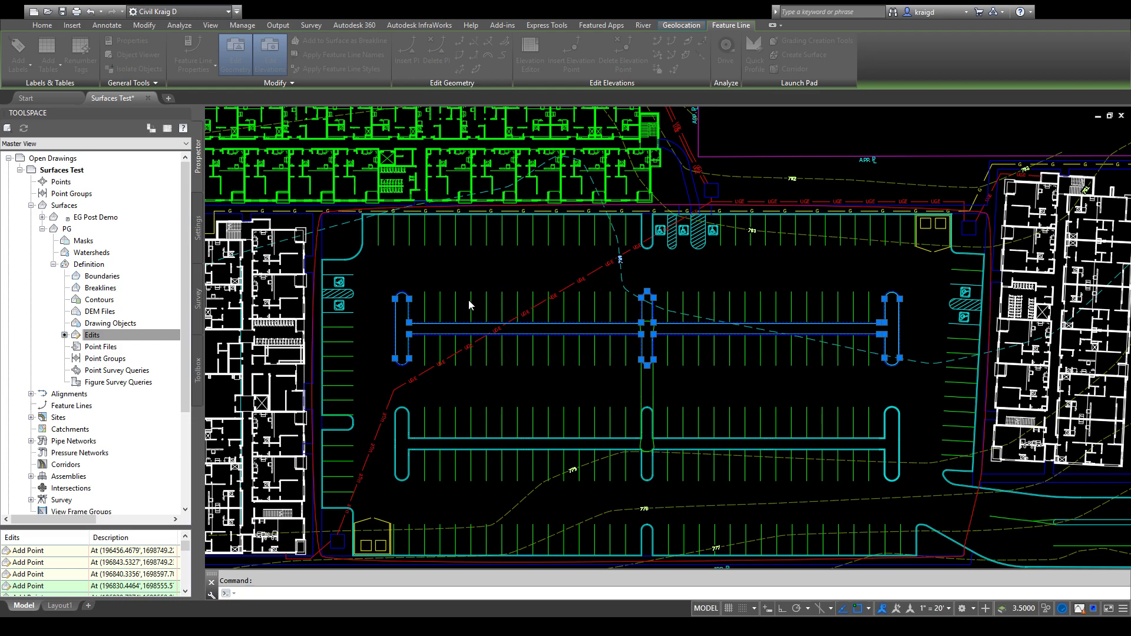
mouse_move(561, 323)
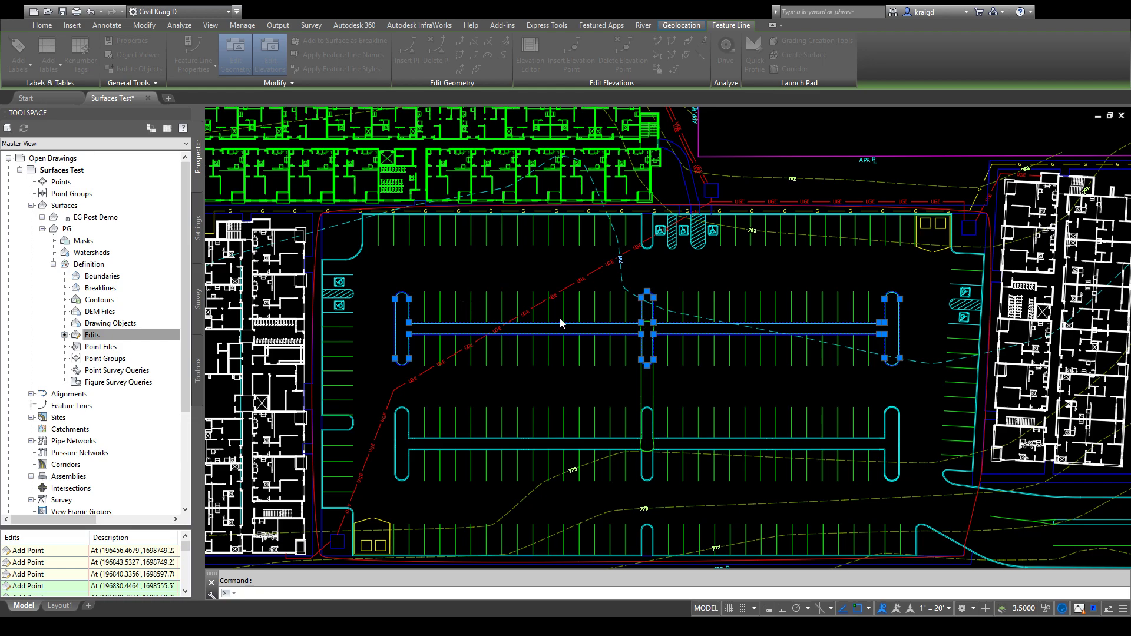
mouse_move(487, 363)
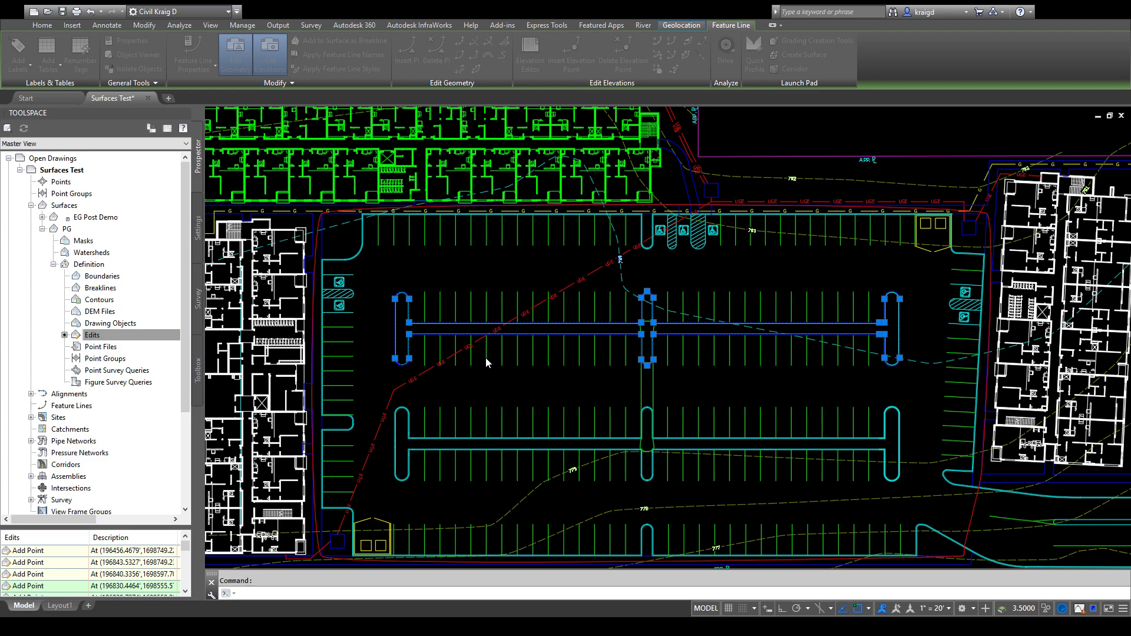
mouse_move(462, 372)
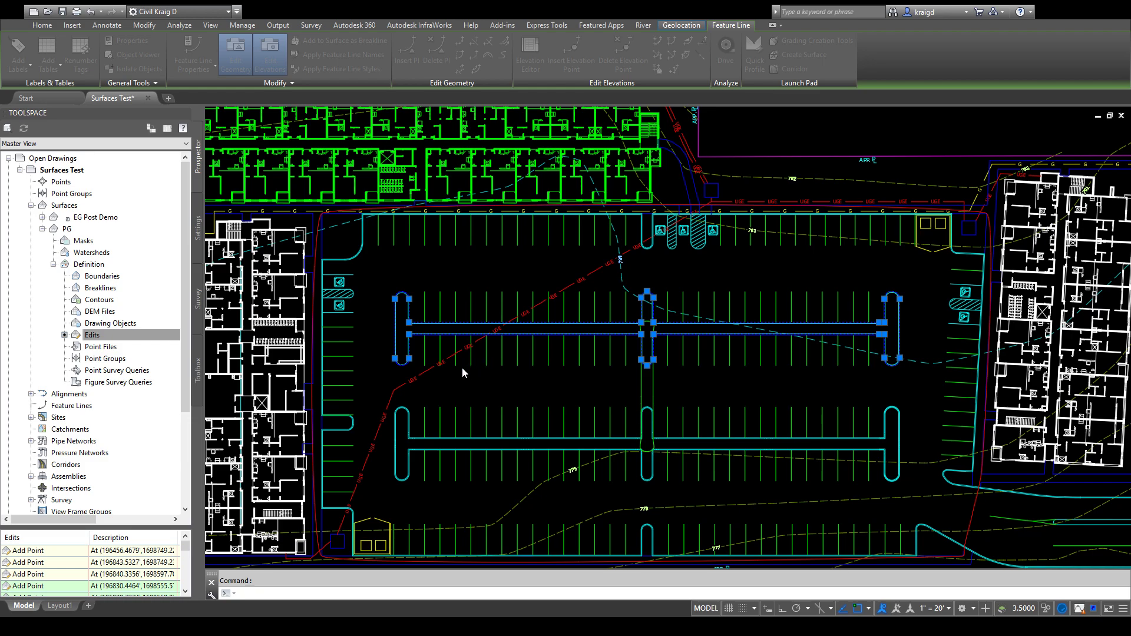
mouse_move(510, 368)
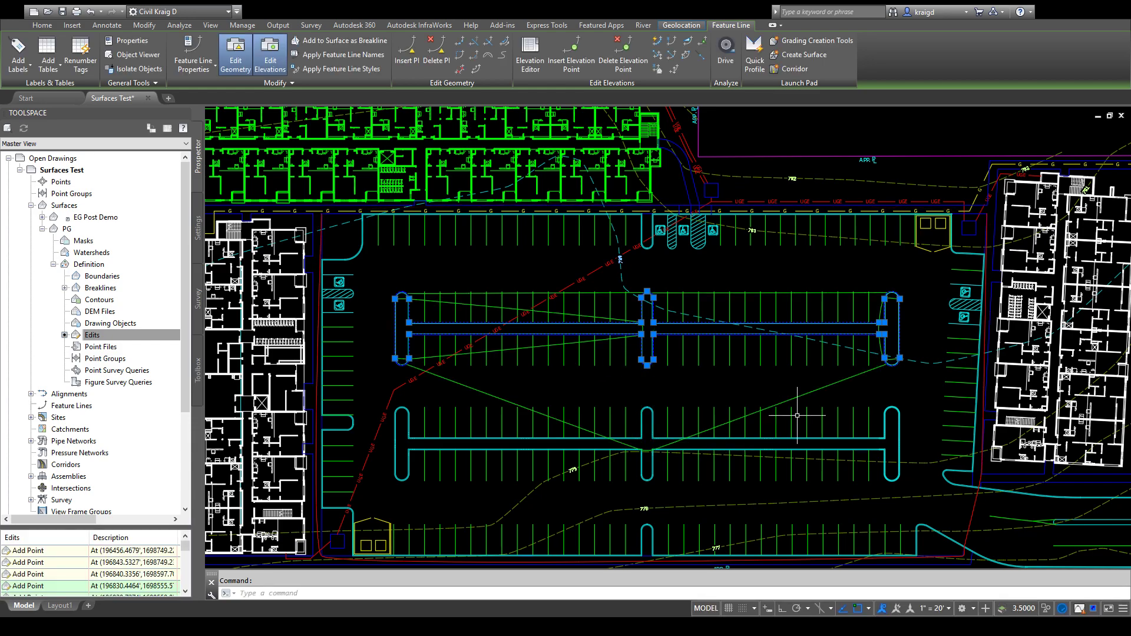
mouse_move(389, 350)
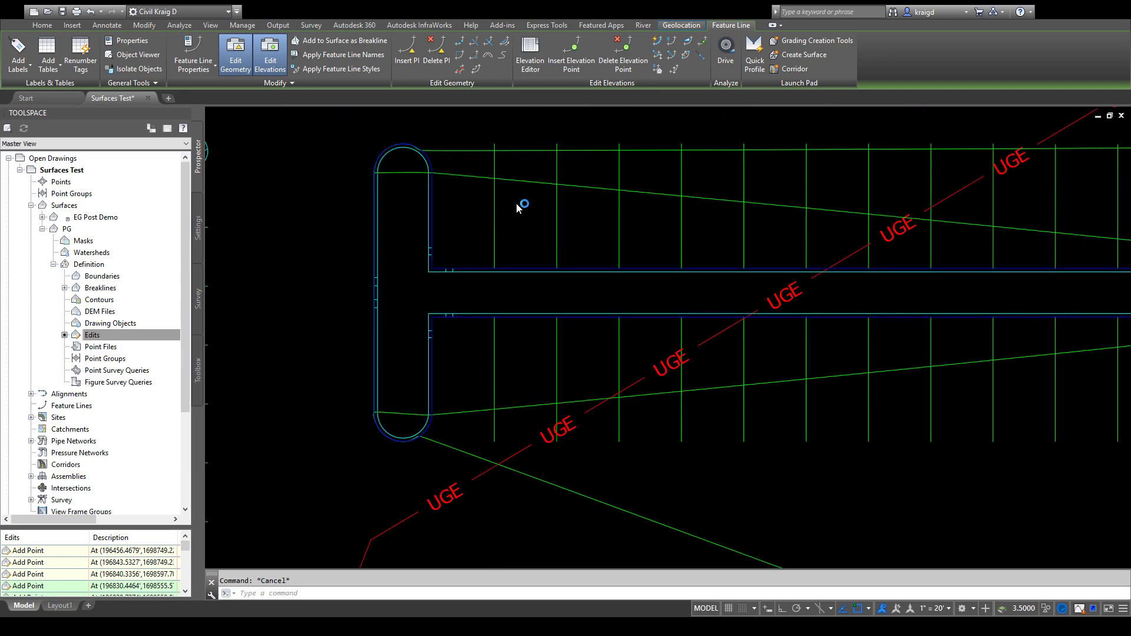
Select the PG surface to reach its Tin Surface style settings.
click(41, 24)
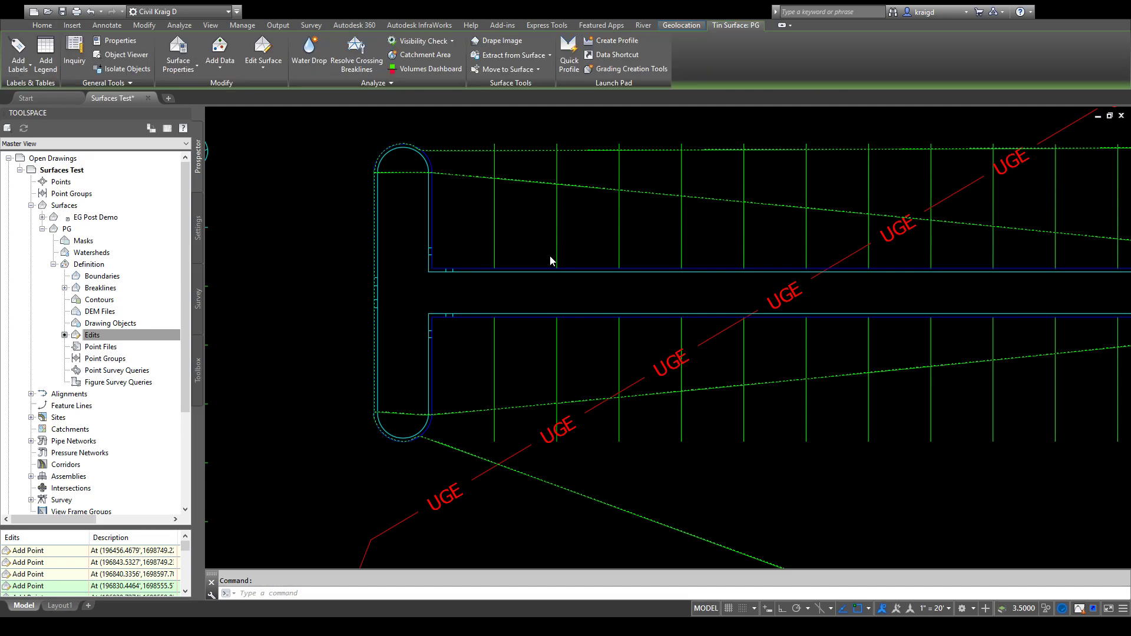
mouse_move(609, 391)
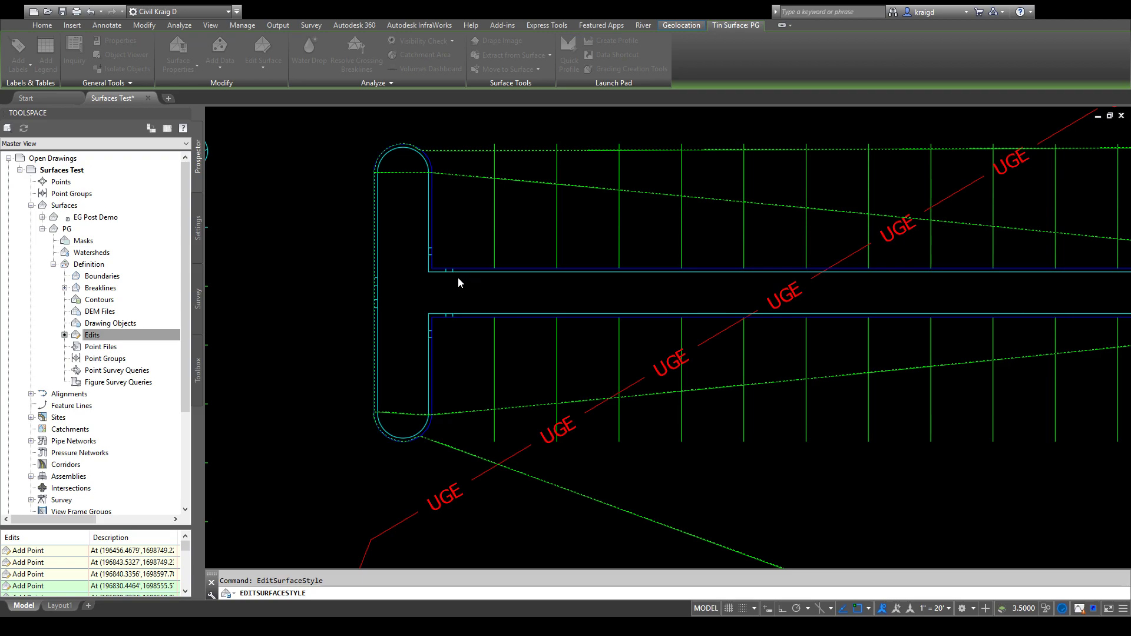
mouse_move(593, 444)
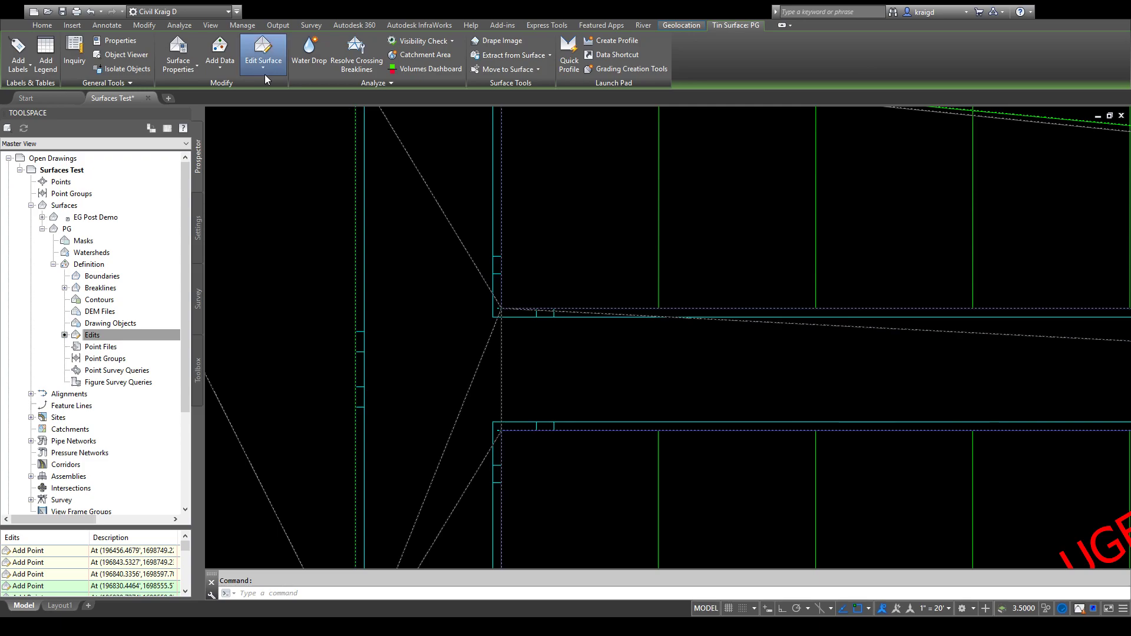
mouse_move(279, 215)
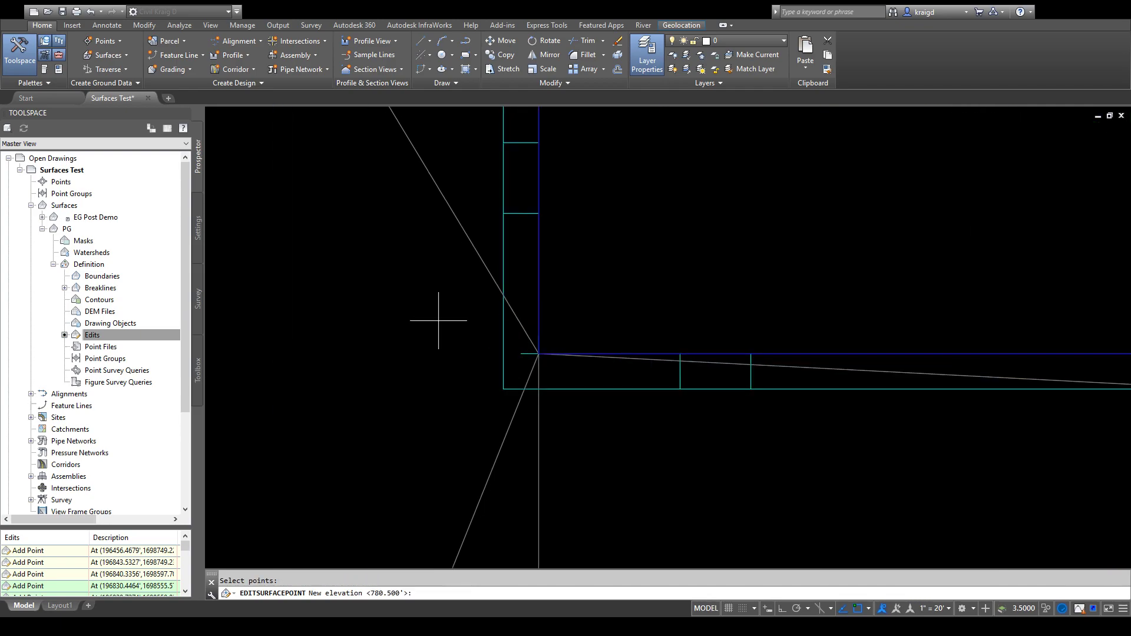
mouse_move(439, 567)
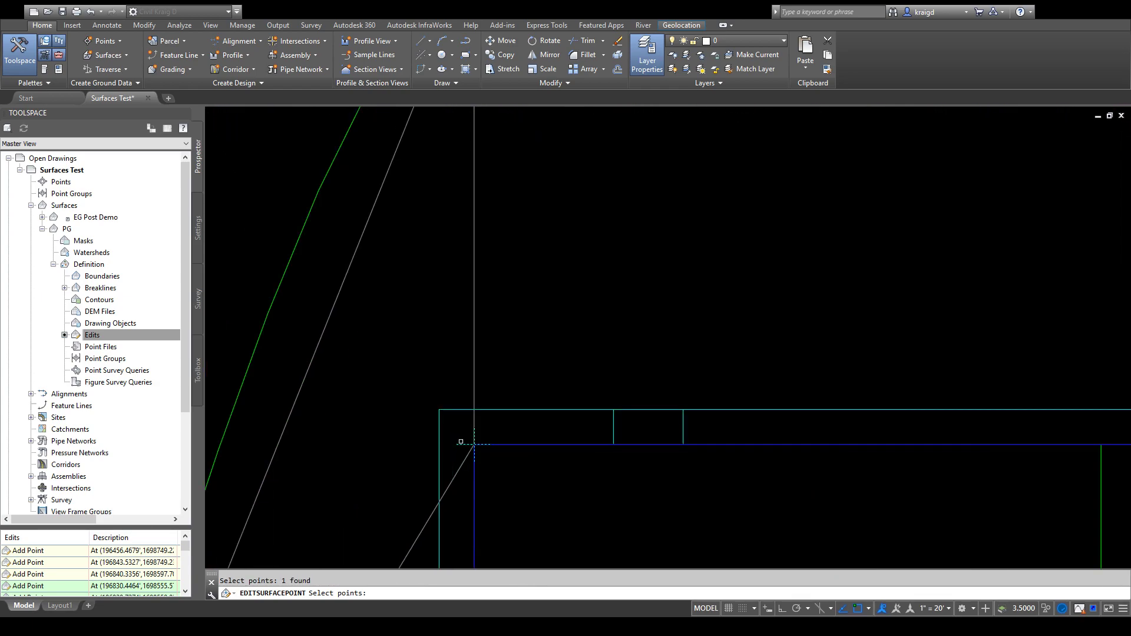
Enter a new elevation for the modified surface point at the island corner.
text(7)
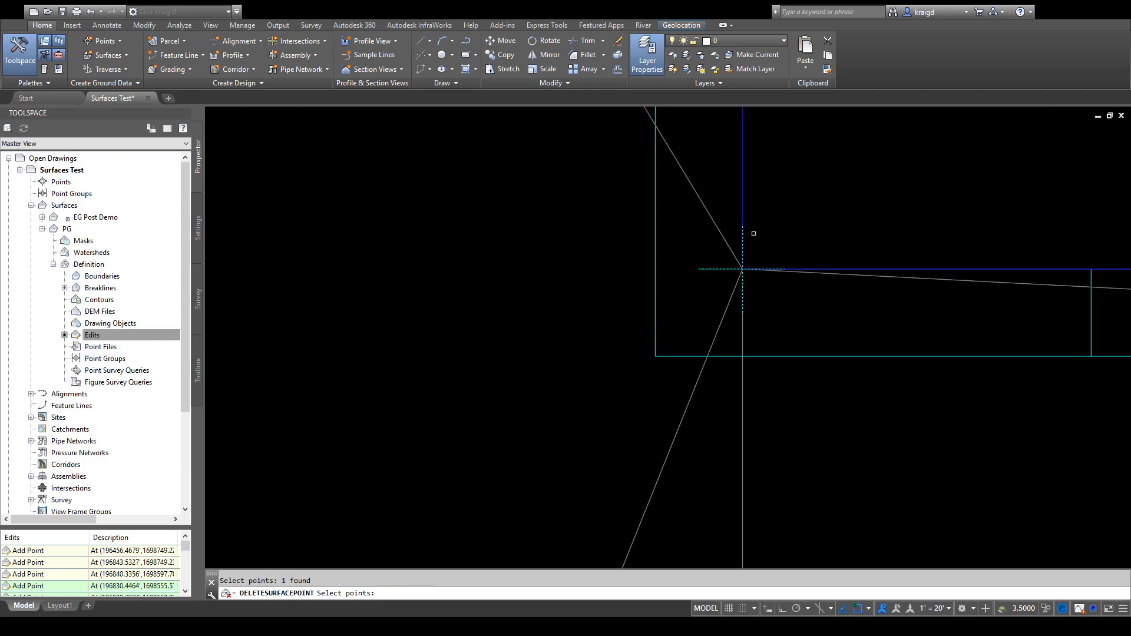
Delete the surface point at the island corner and reselect surface PG.
click(753, 234)
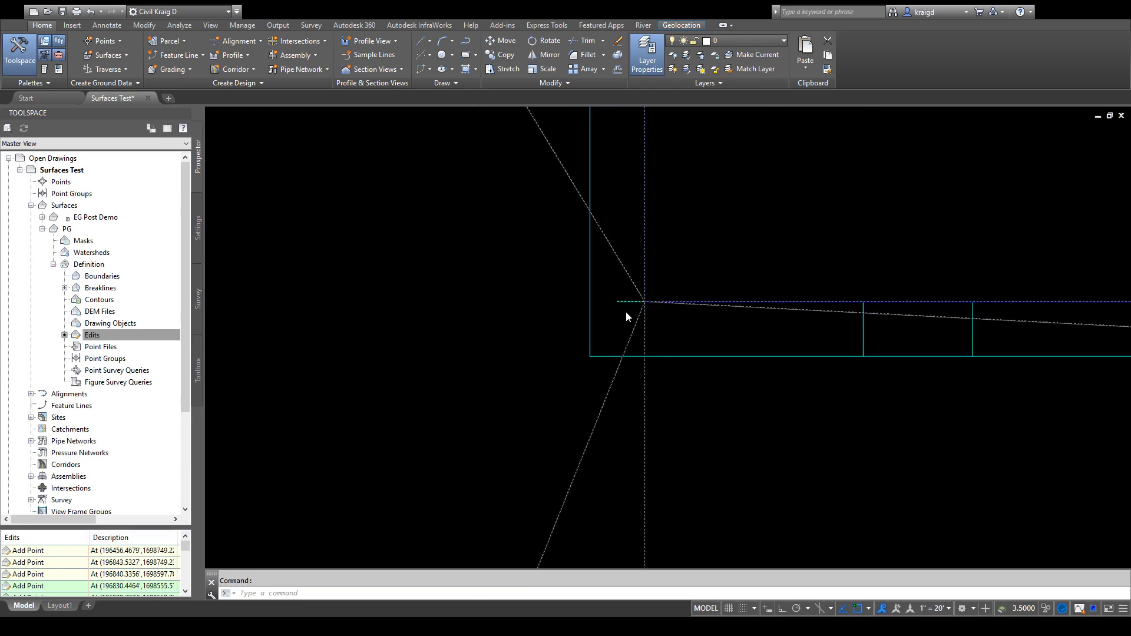
click(641, 303)
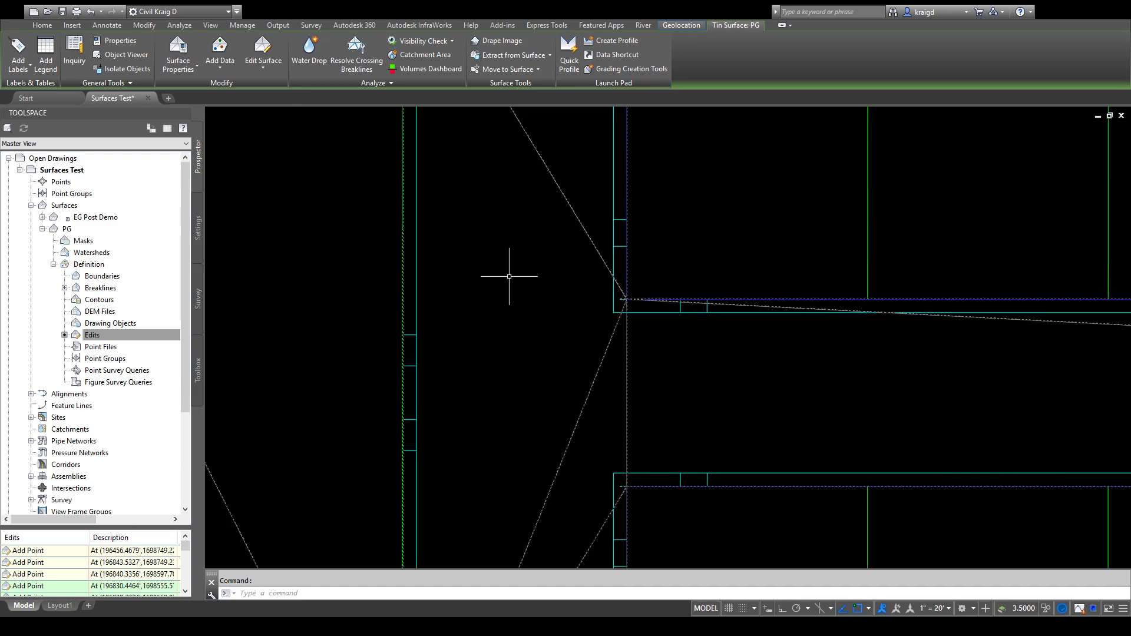
mouse_move(554, 425)
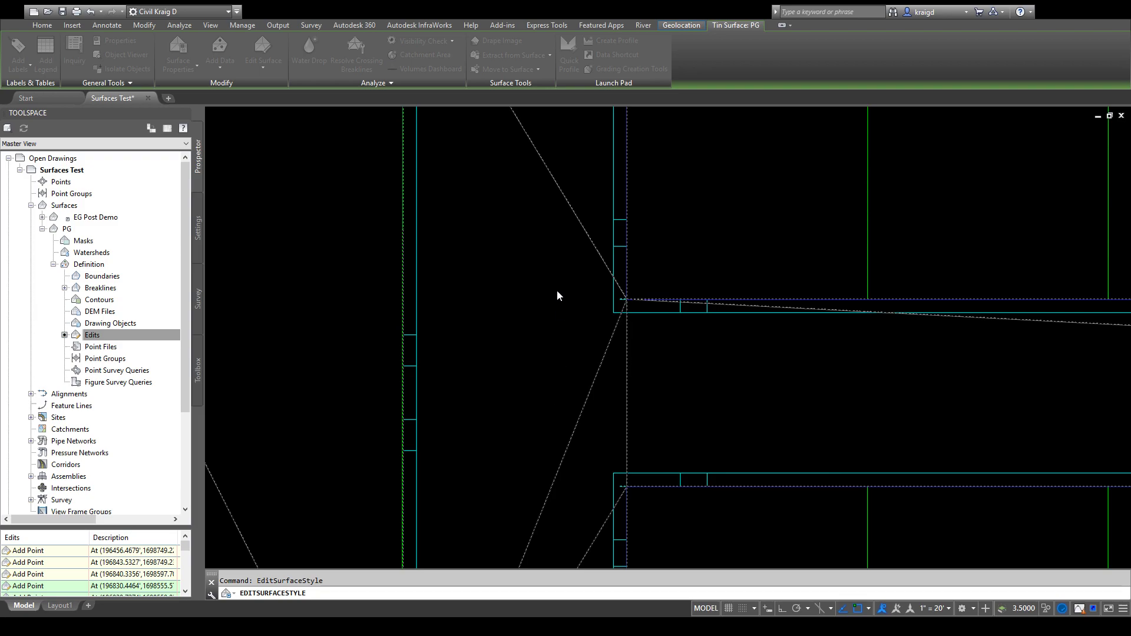
mouse_move(577, 221)
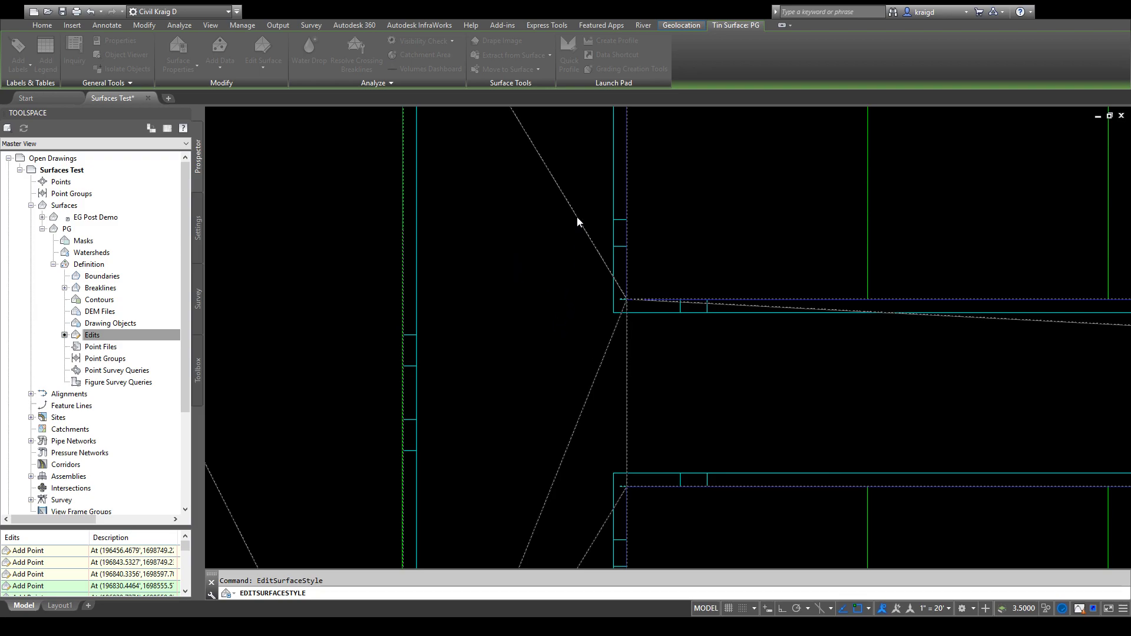
mouse_move(633, 217)
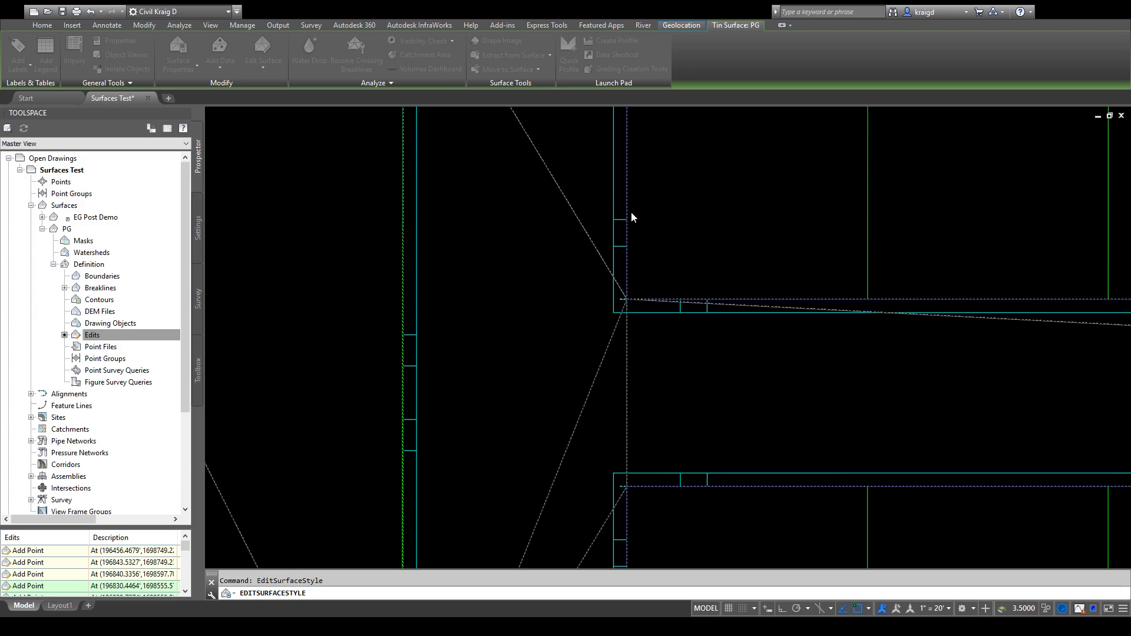
mouse_move(594, 255)
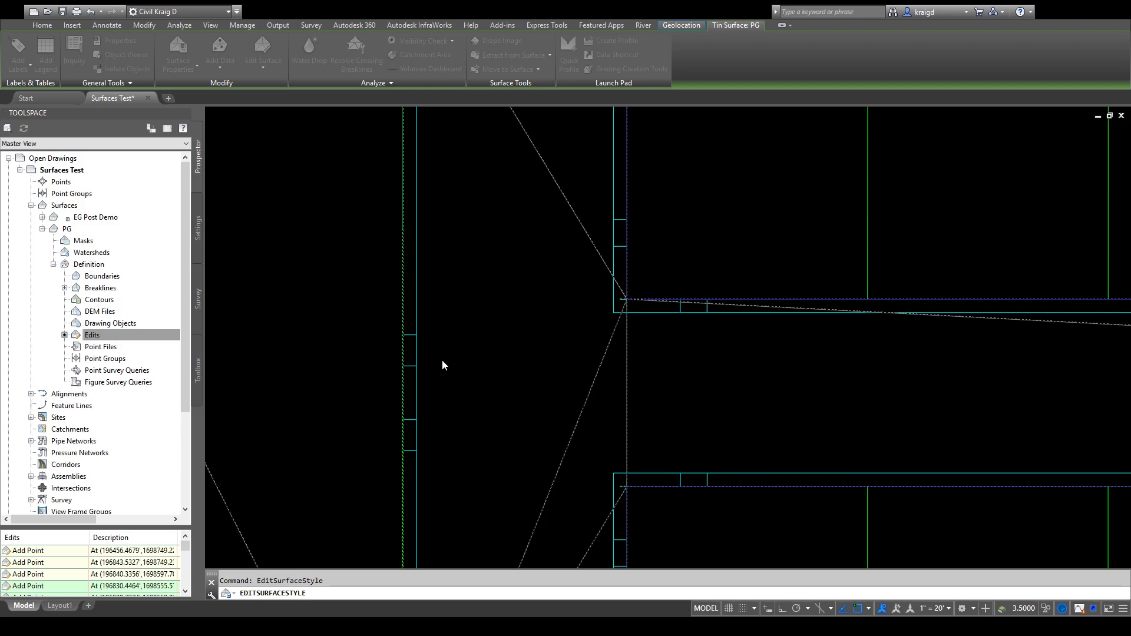
mouse_move(523, 416)
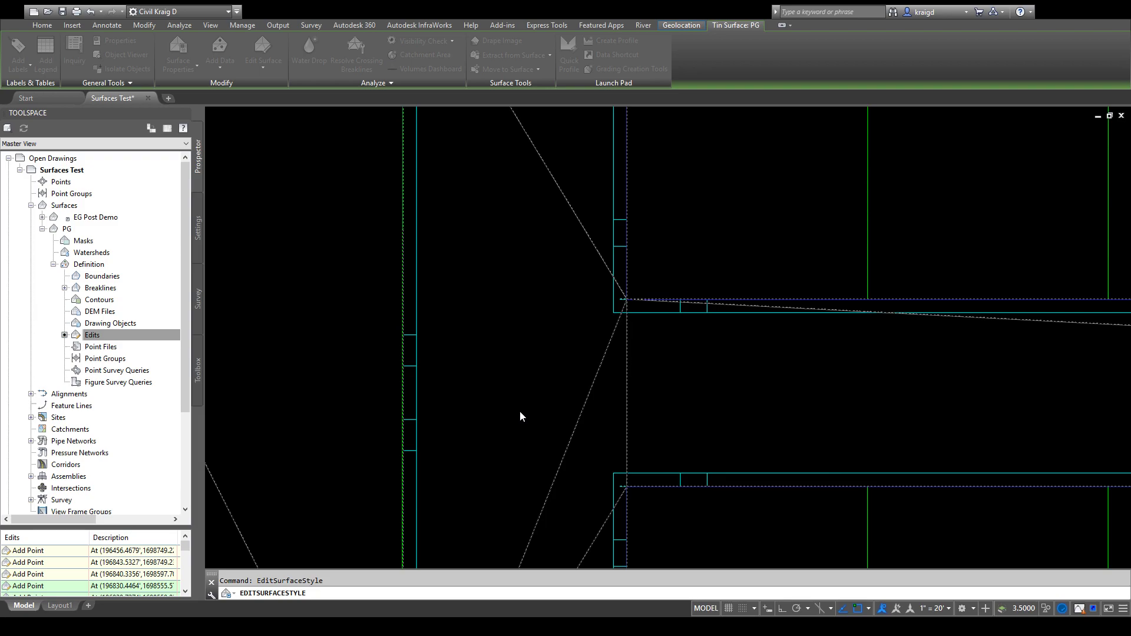
mouse_move(577, 280)
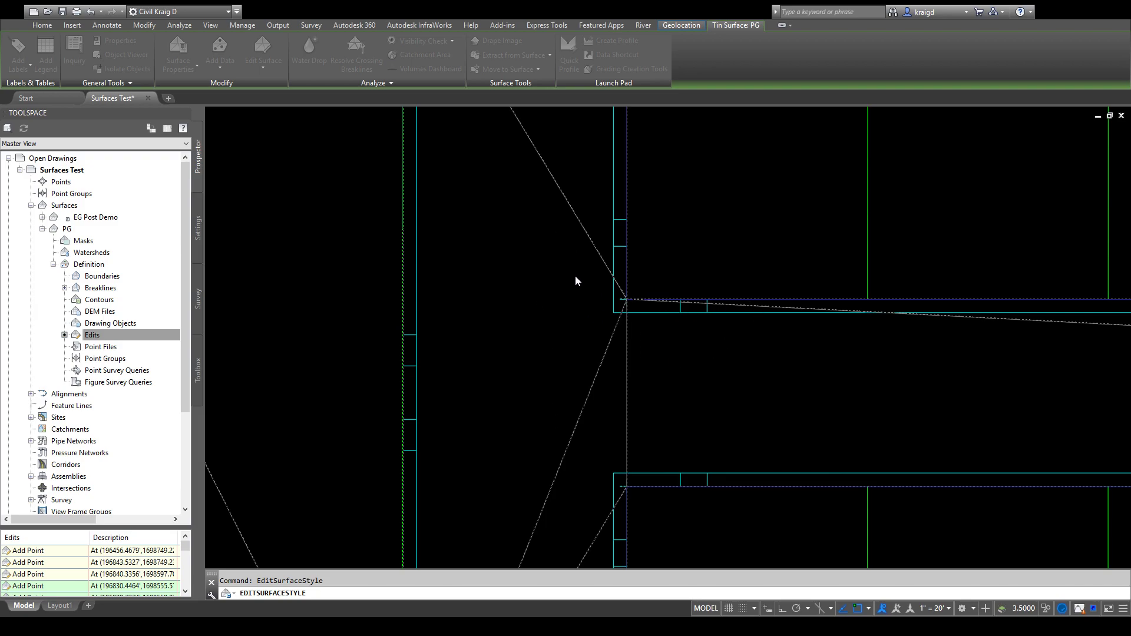
mouse_move(447, 354)
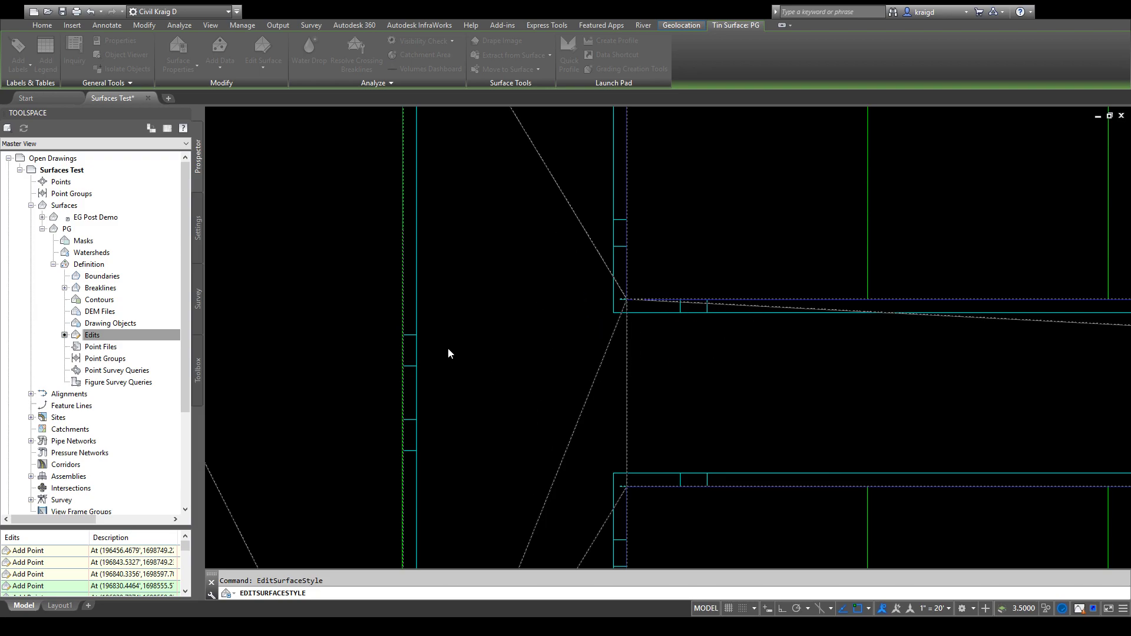
mouse_move(590, 282)
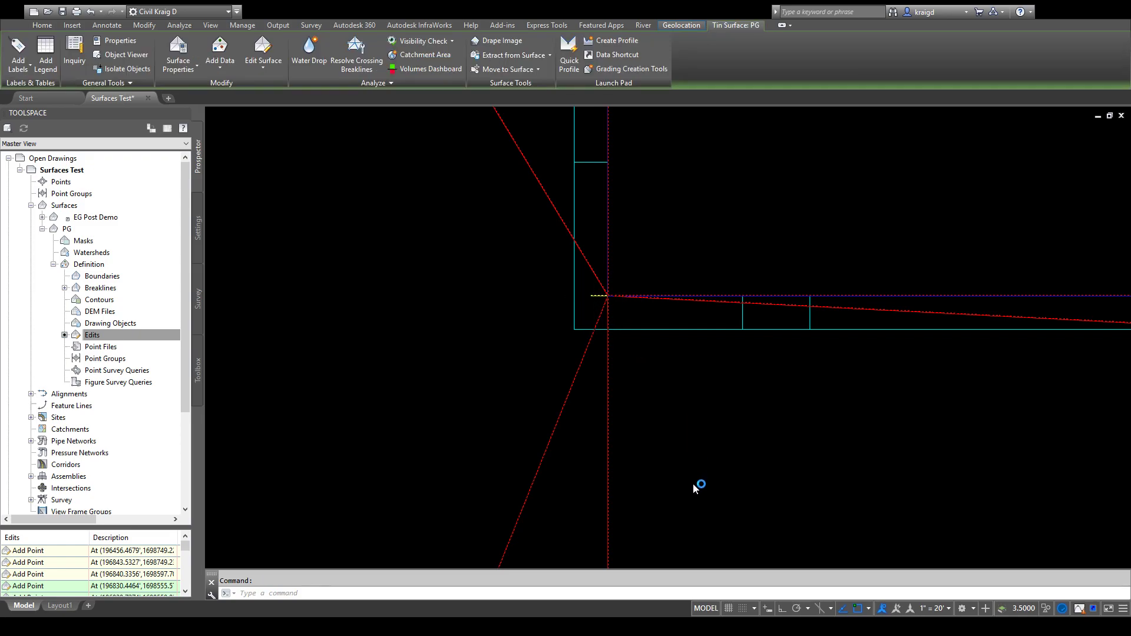
mouse_move(720, 484)
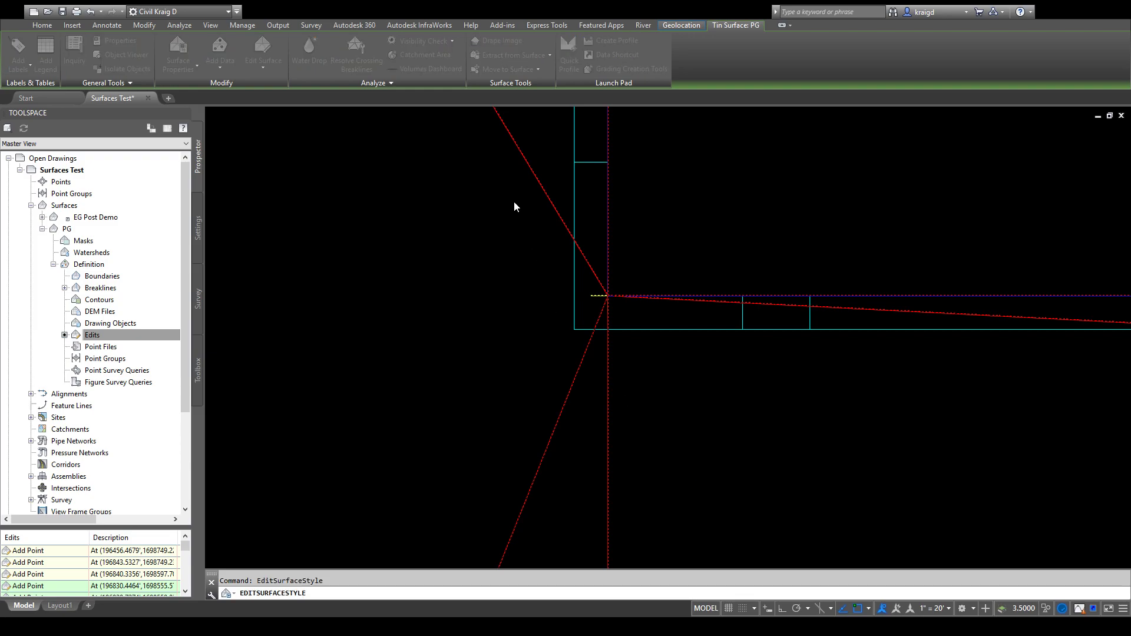
mouse_move(421, 294)
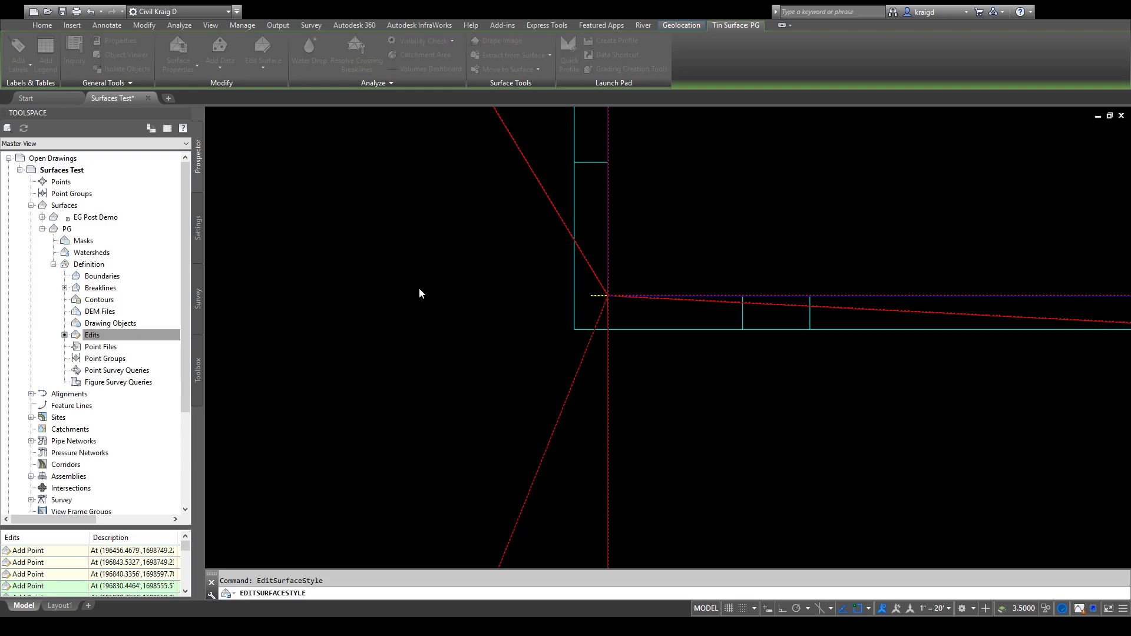
mouse_move(616, 303)
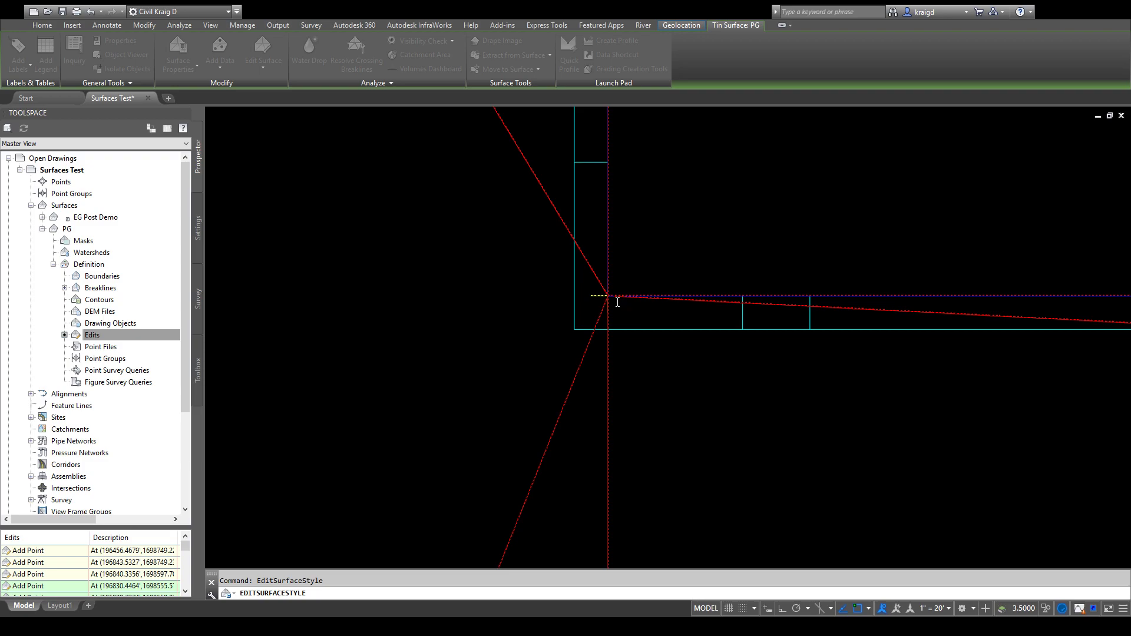
mouse_move(577, 457)
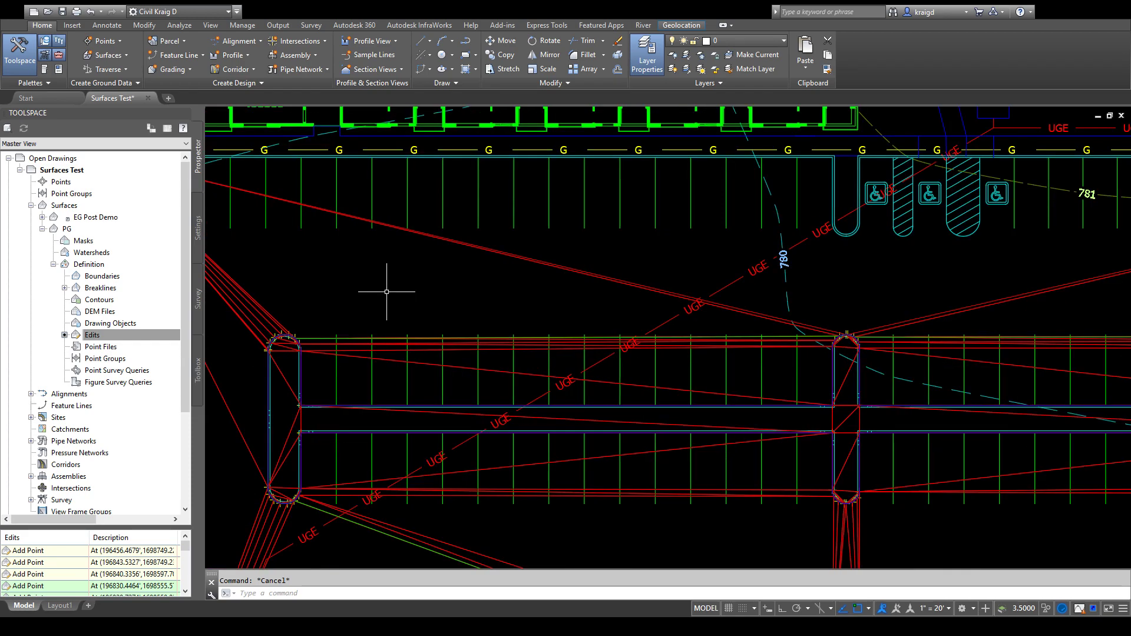
Draw a curved polyline above the parking islands with PLINE, then start 3DPOLY.
text(plin)
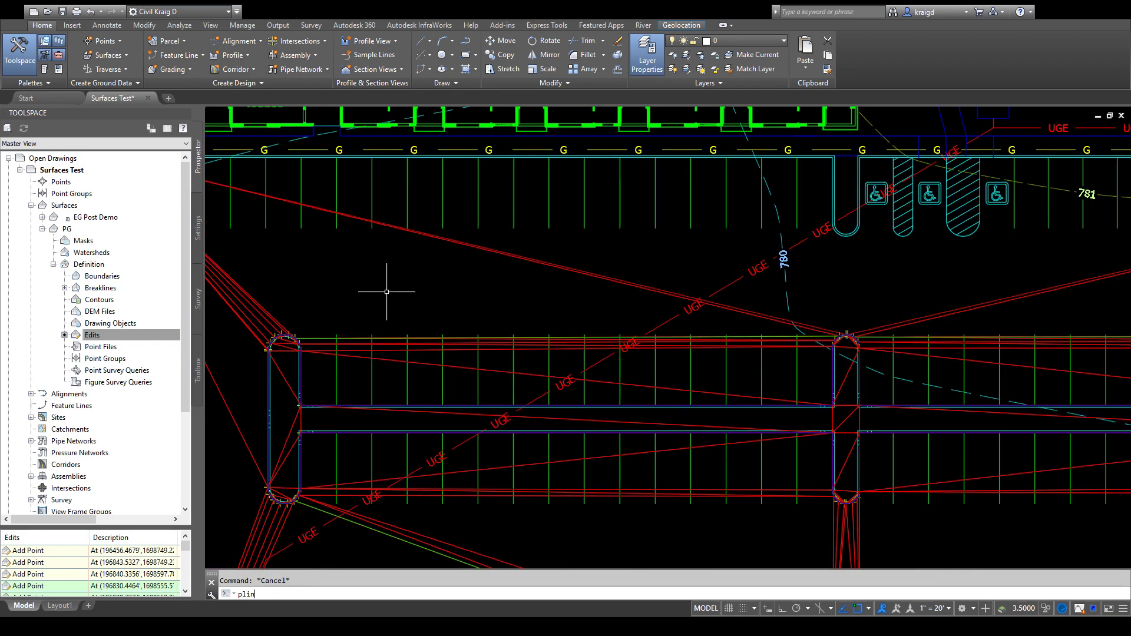
key(enter)
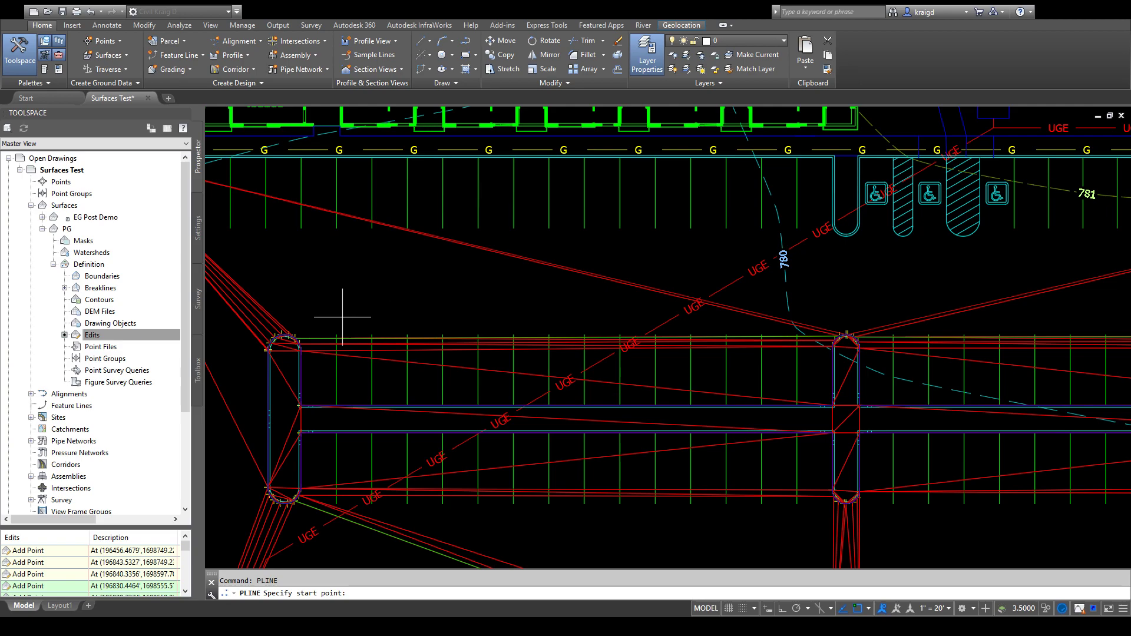
click(341, 319)
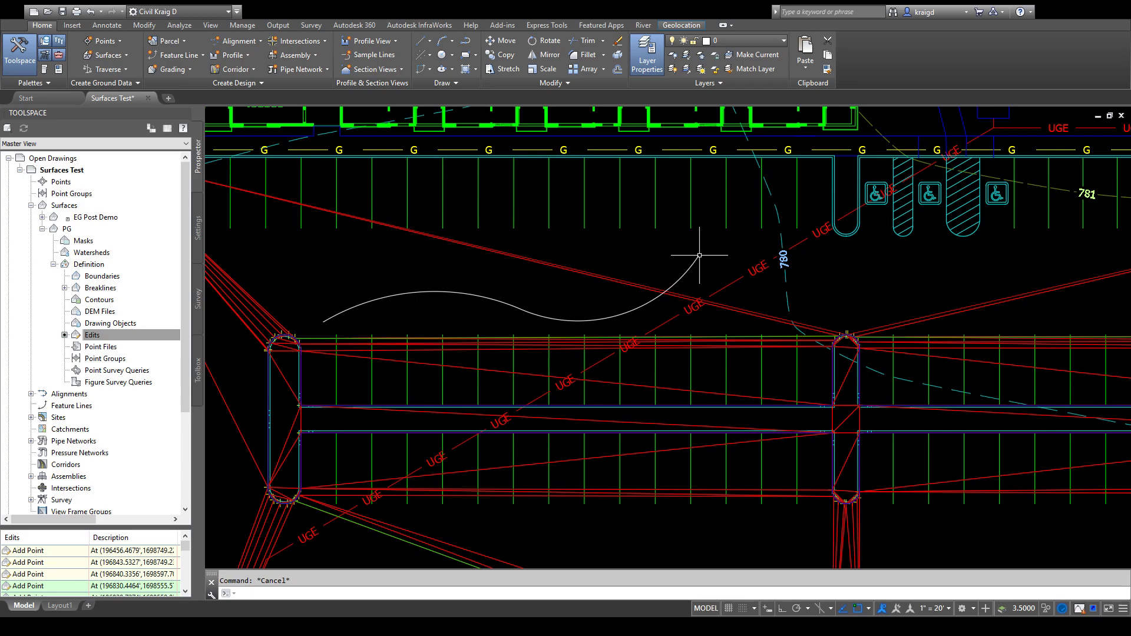
mouse_move(500, 298)
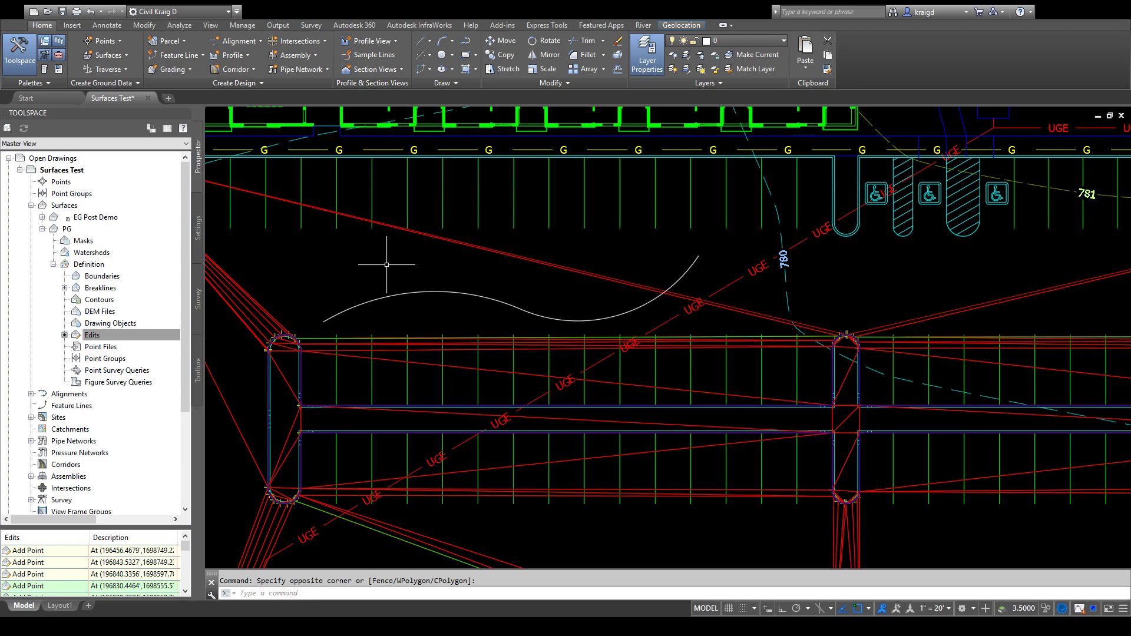
text(3dpol)
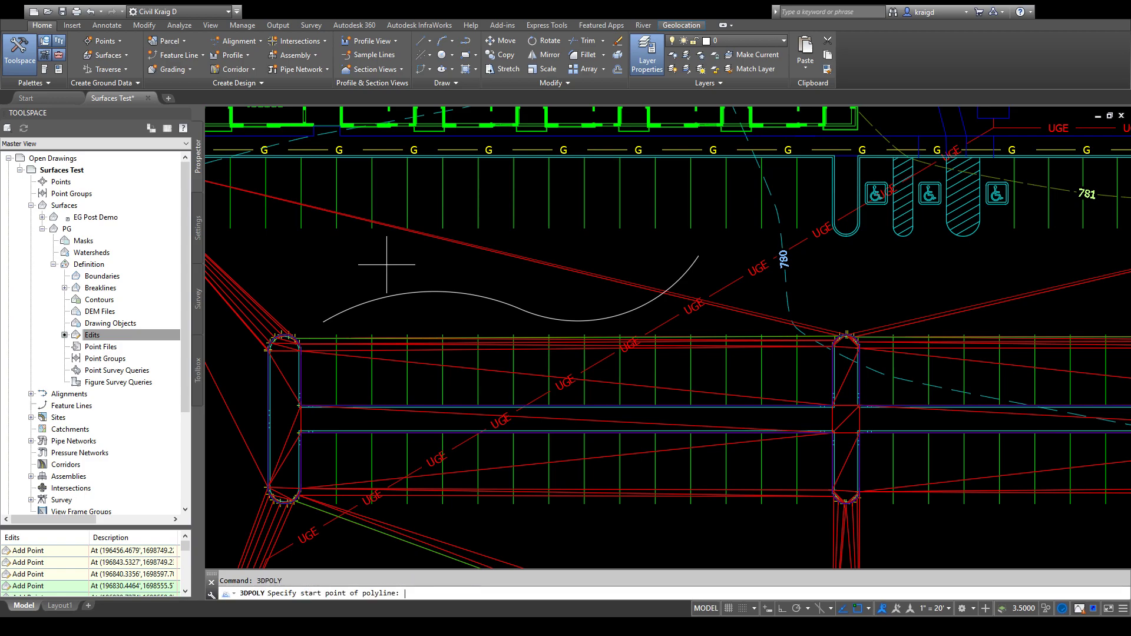
mouse_move(304, 264)
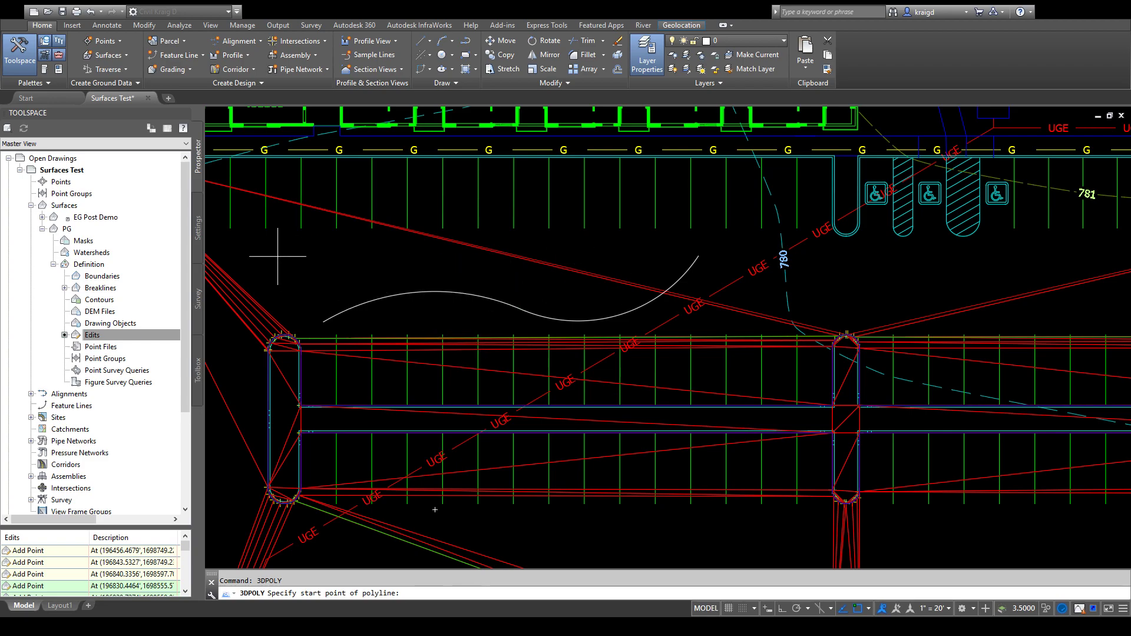
Place the 3D polyline's vertices across the lot above the curved white line.
click(278, 258)
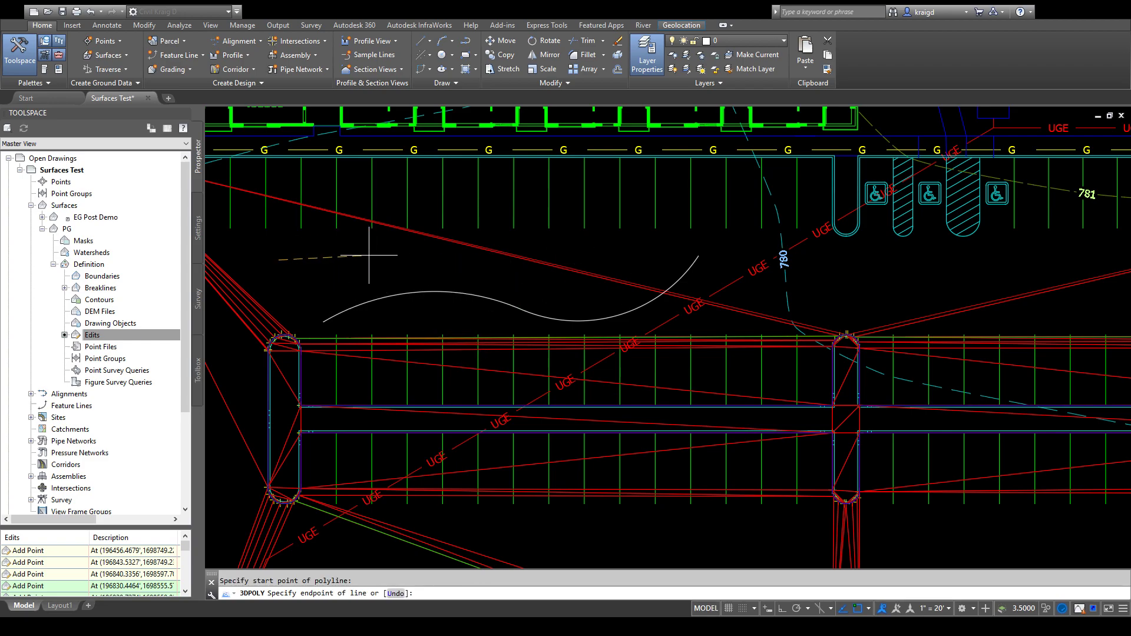
mouse_move(403, 262)
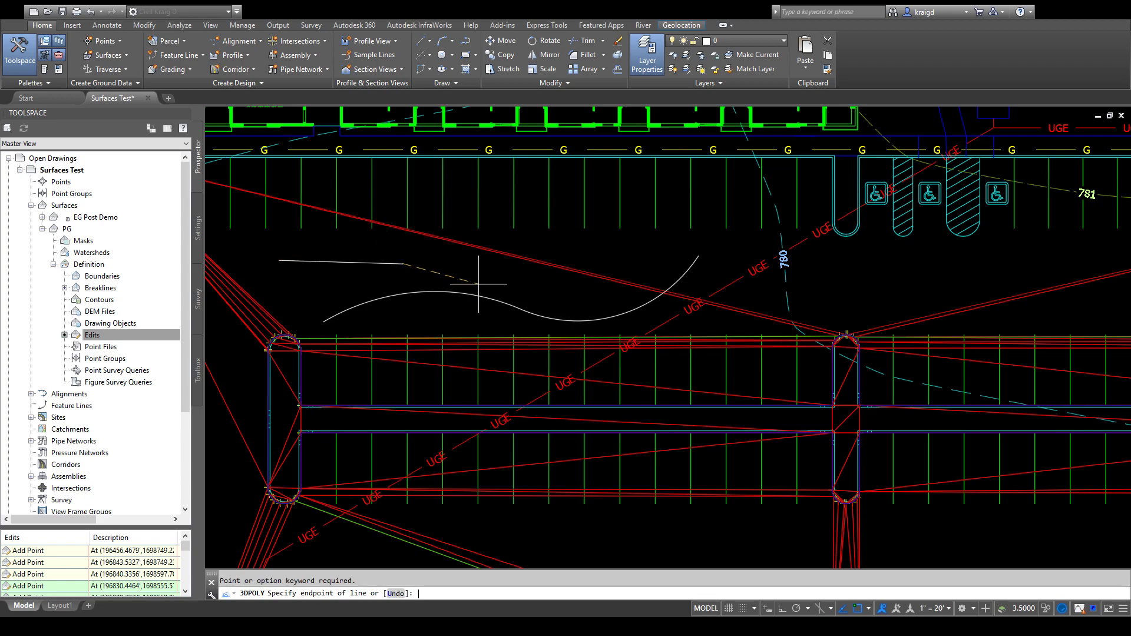
click(978, 265)
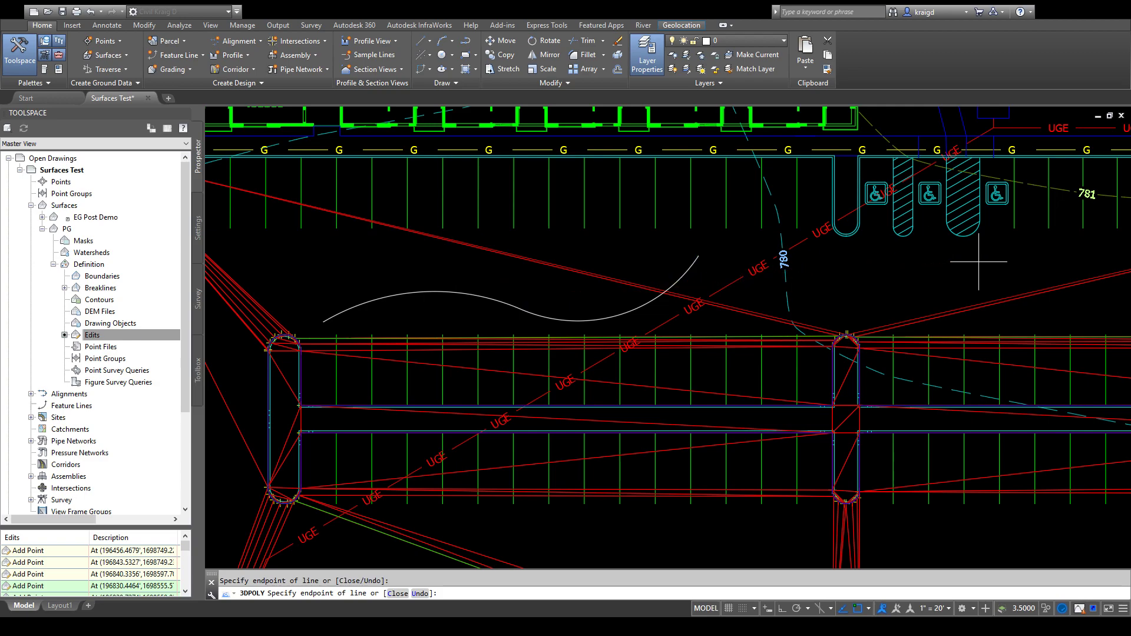
click(920, 228)
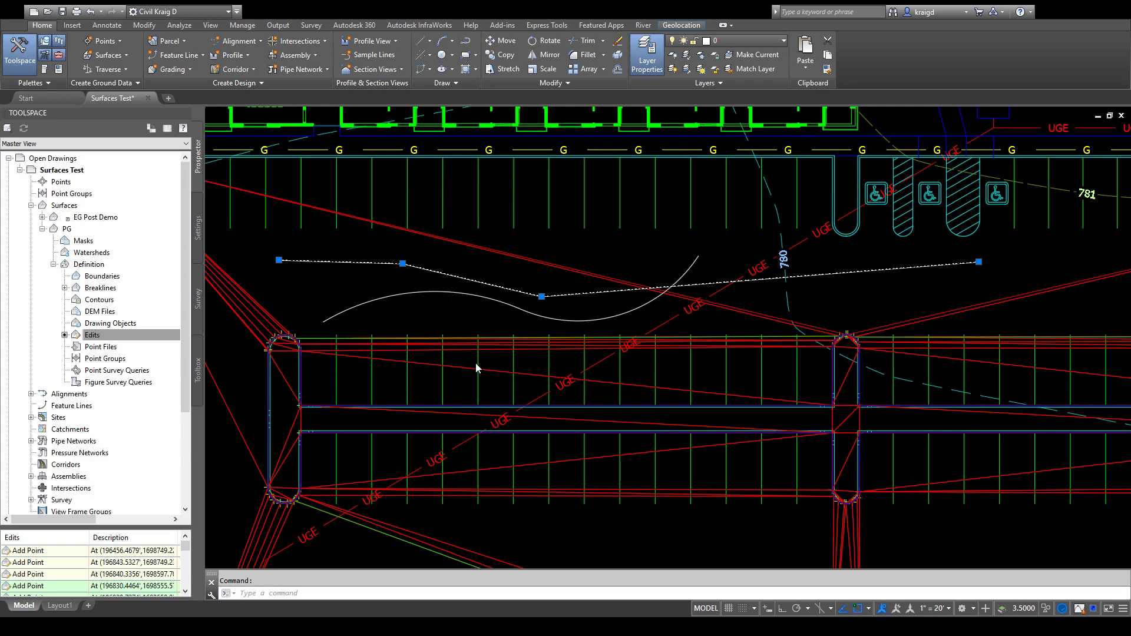
mouse_move(507, 362)
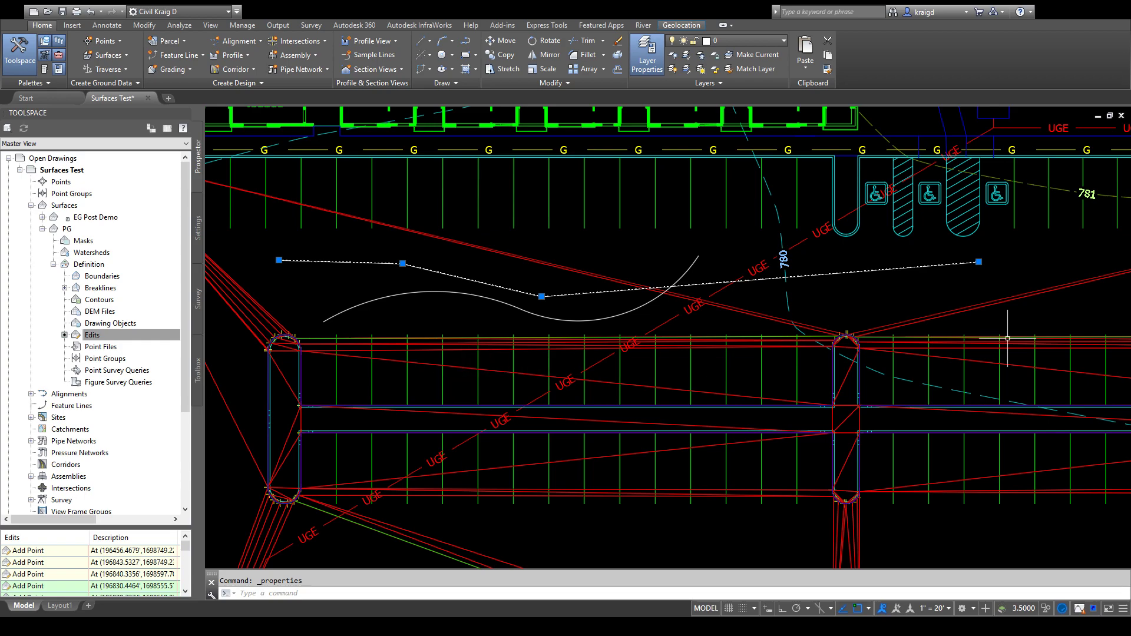
mouse_move(856, 300)
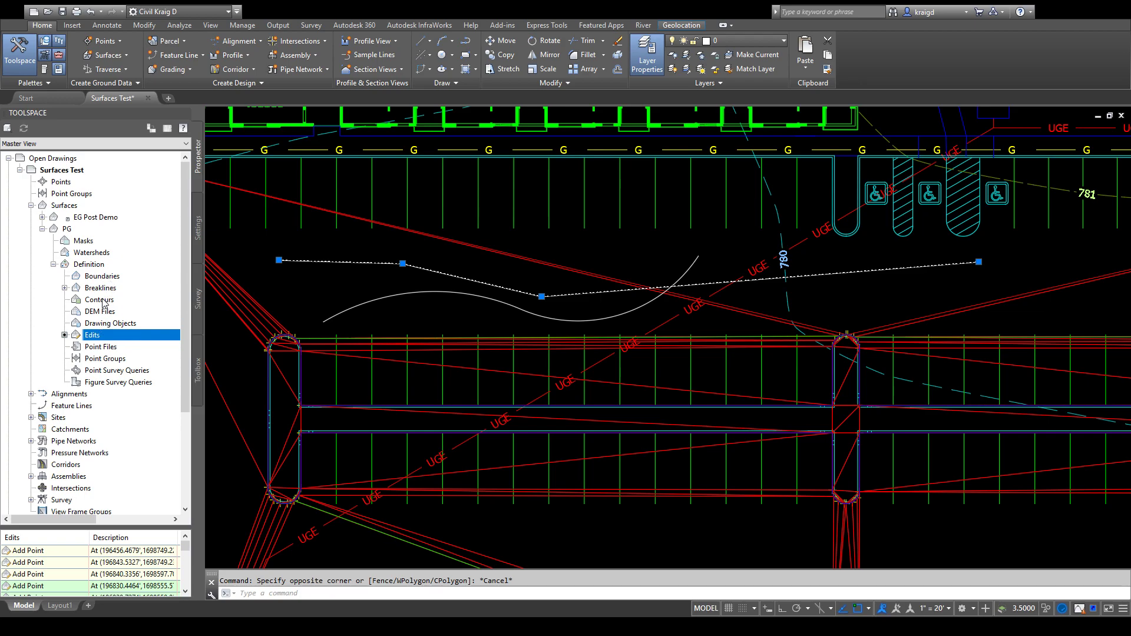
mouse_move(101, 303)
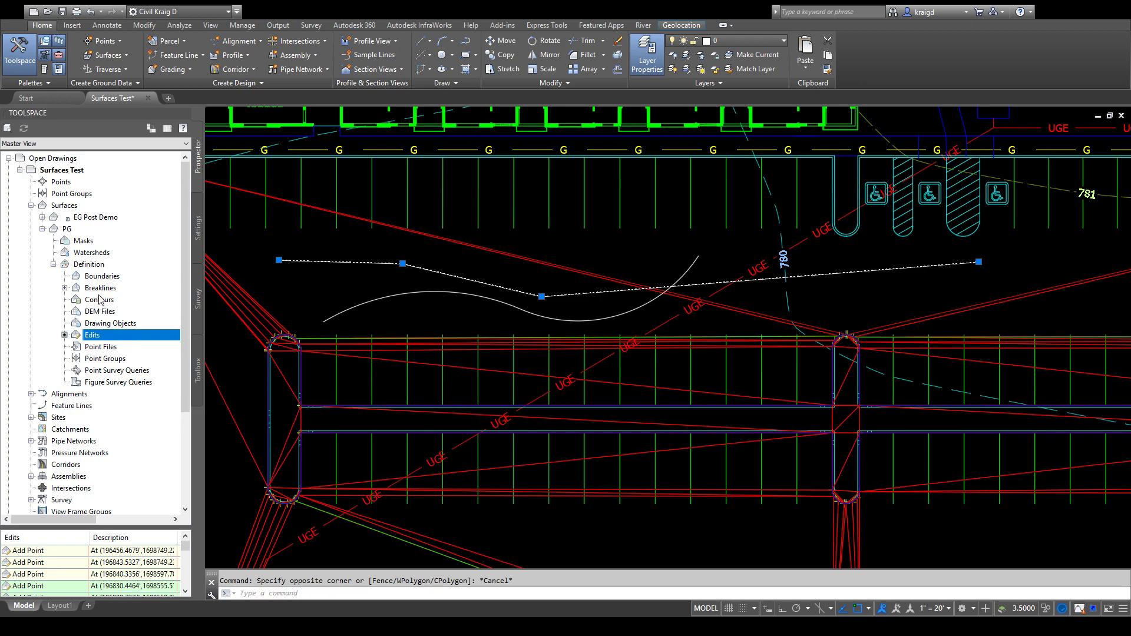
Show PG's Breaklines collection, listing the existing 'center island' breakline.
click(100, 287)
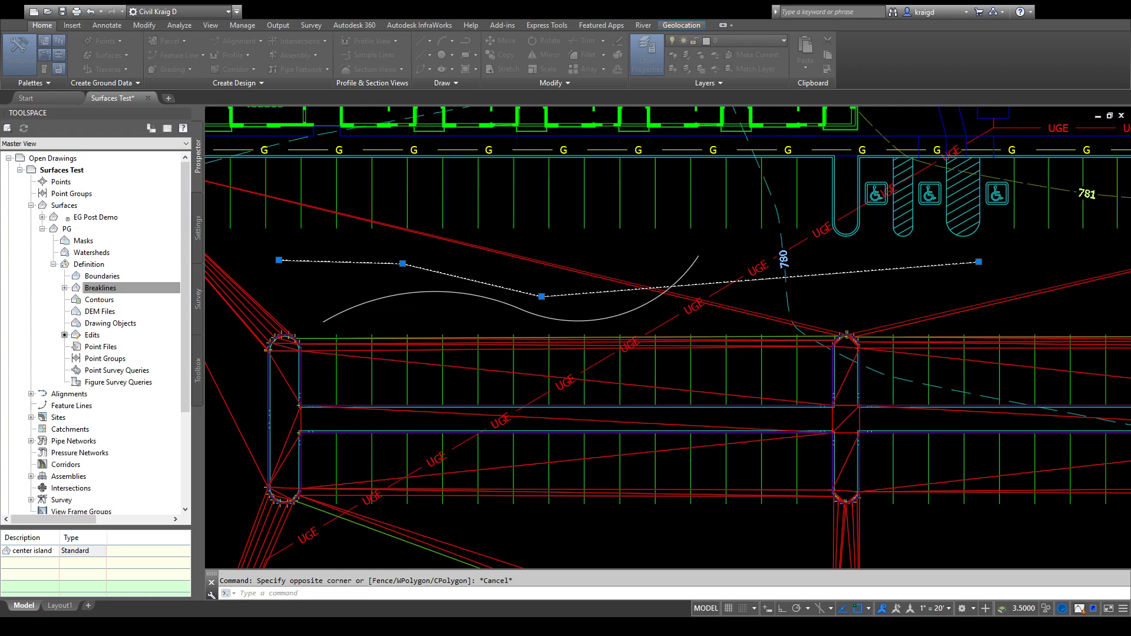
mouse_move(518, 333)
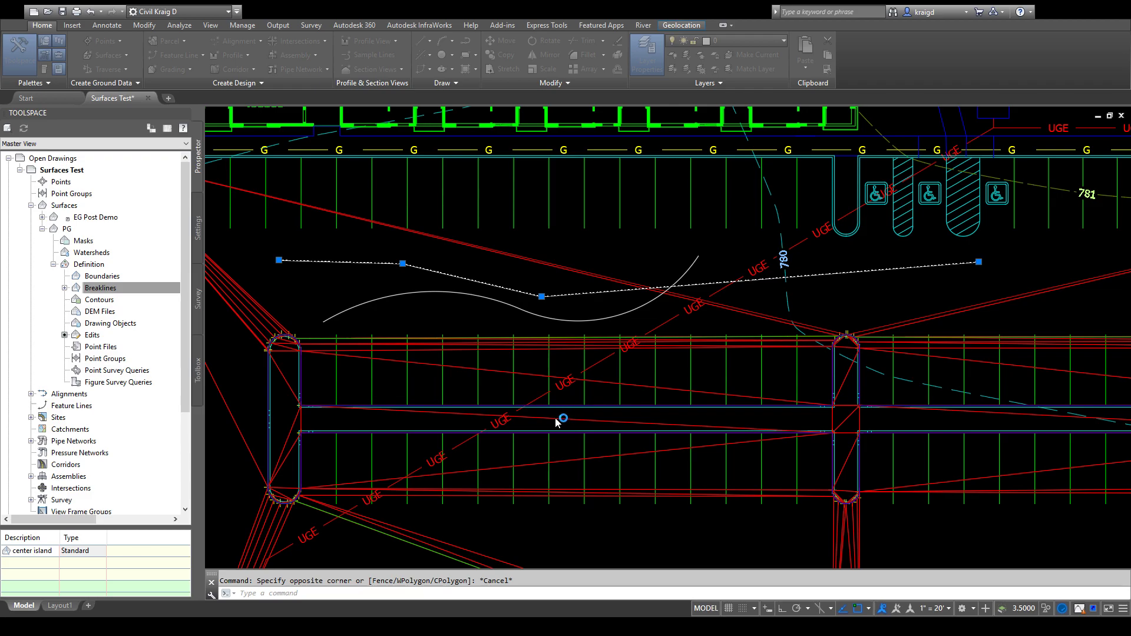
mouse_move(374, 277)
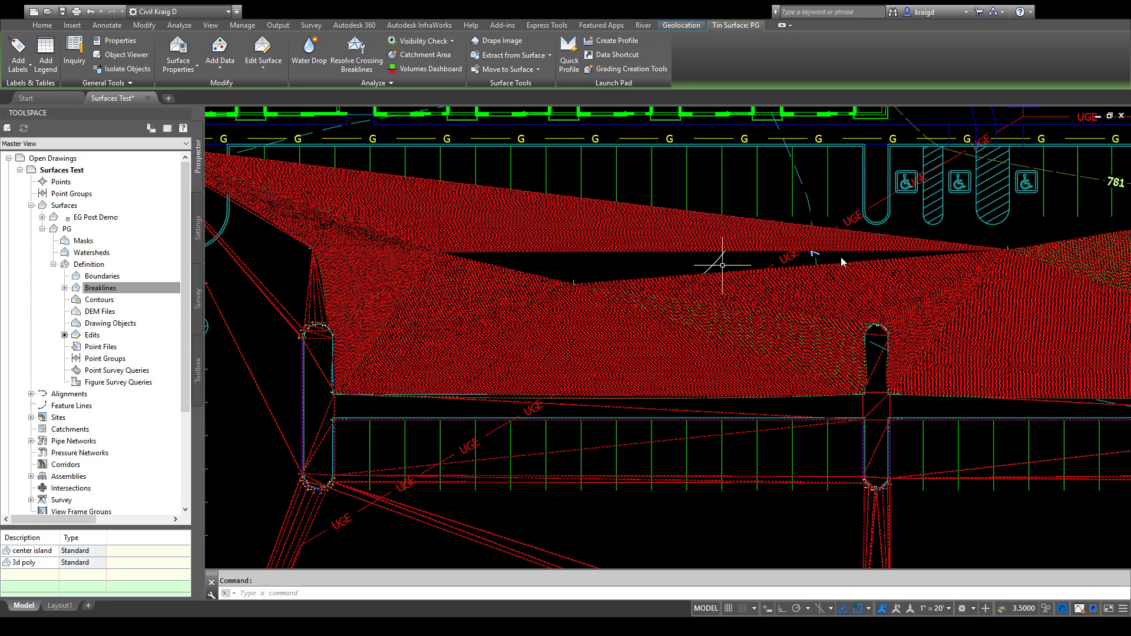
mouse_move(841, 261)
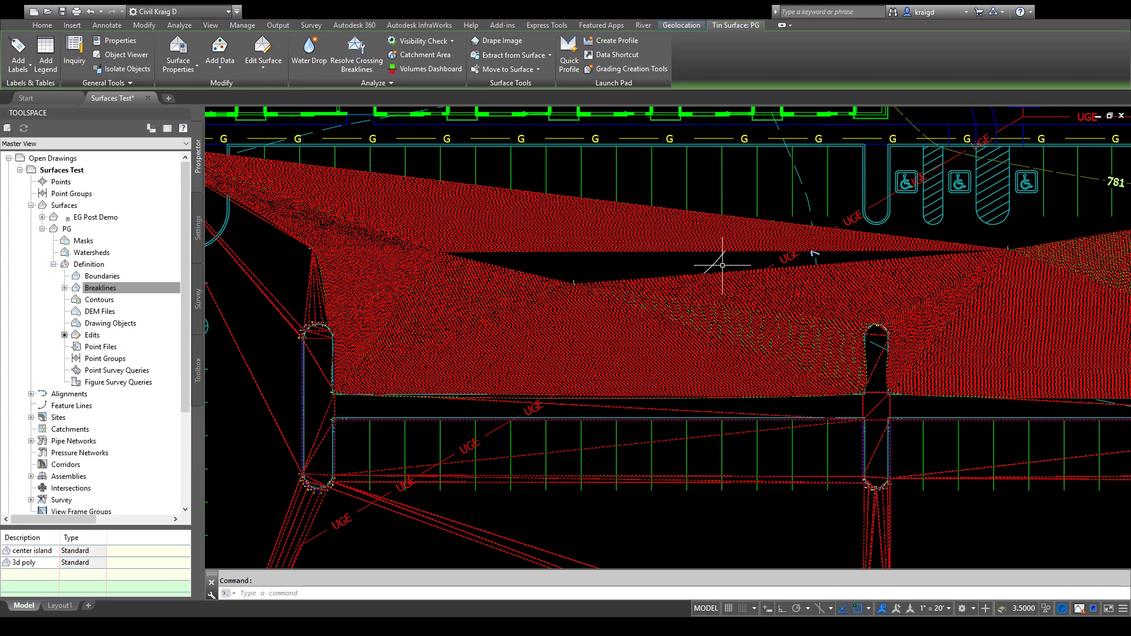
Start an object selection in the drawing over the 3D polyline and cancel it.
click(721, 265)
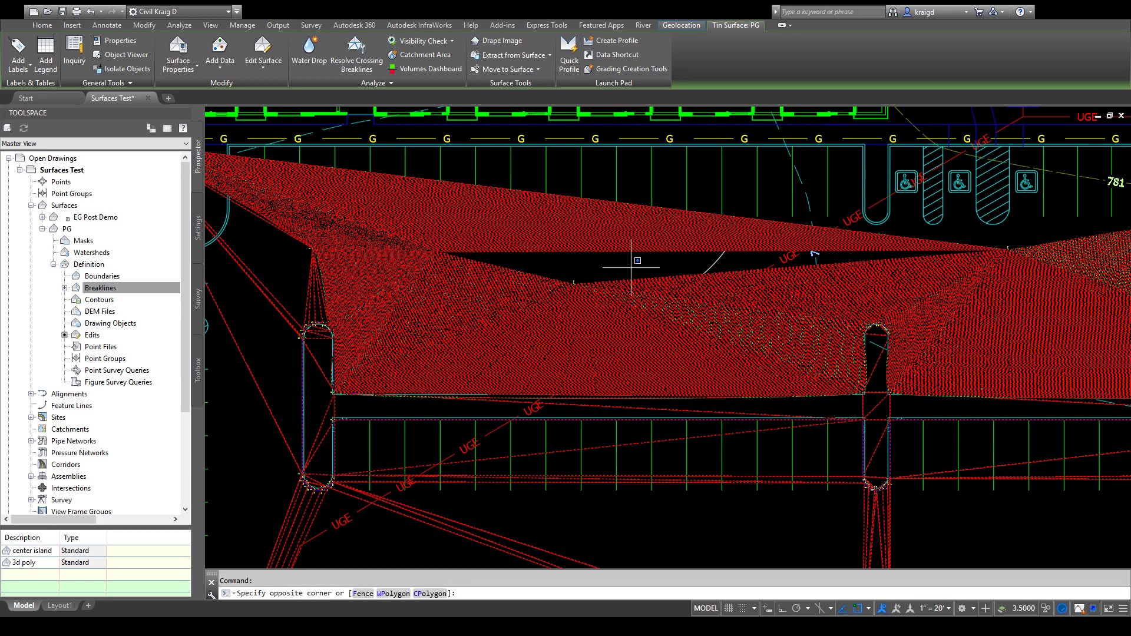
key(Escape)
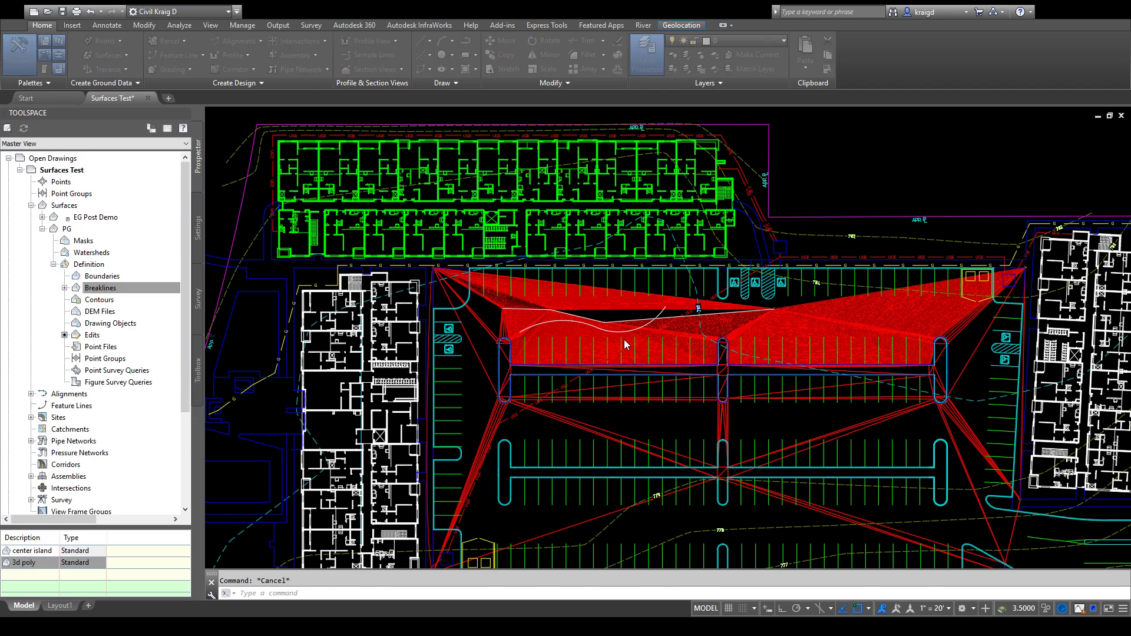
mouse_move(607, 349)
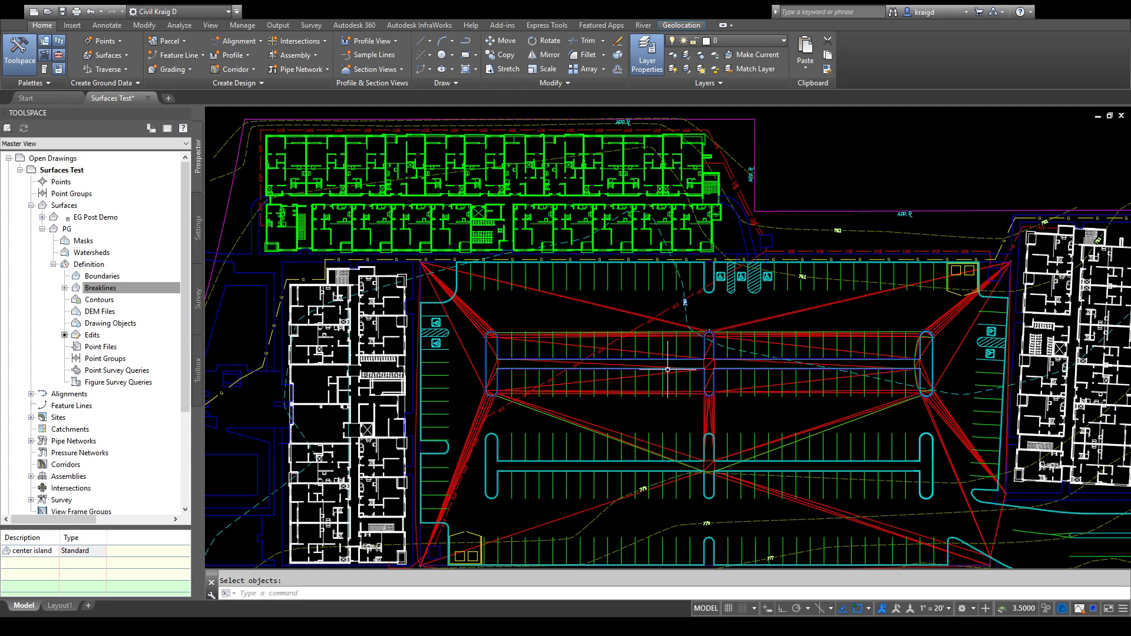
Show PG's Contours collection, which lists nothing, and pan toward the parking lot.
click(102, 288)
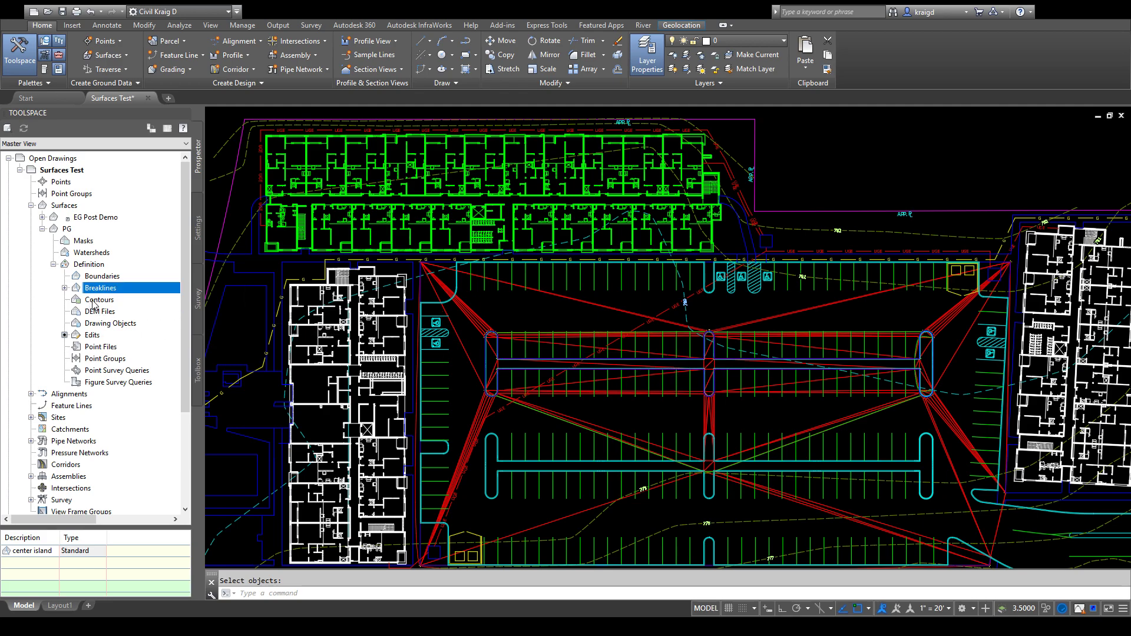
click(99, 299)
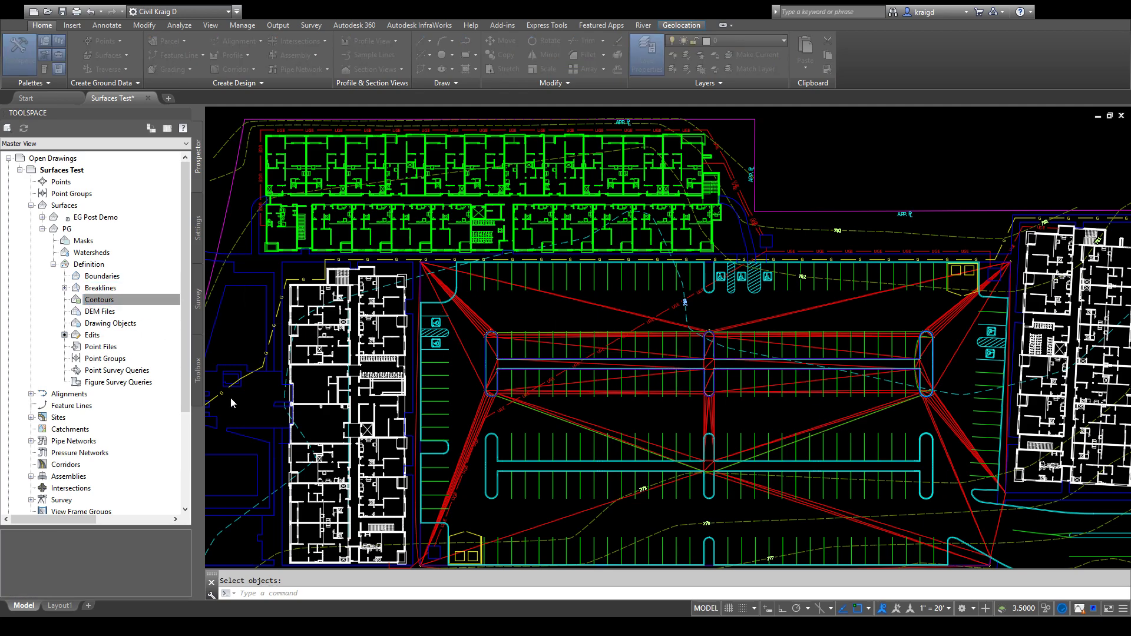
mouse_move(682, 182)
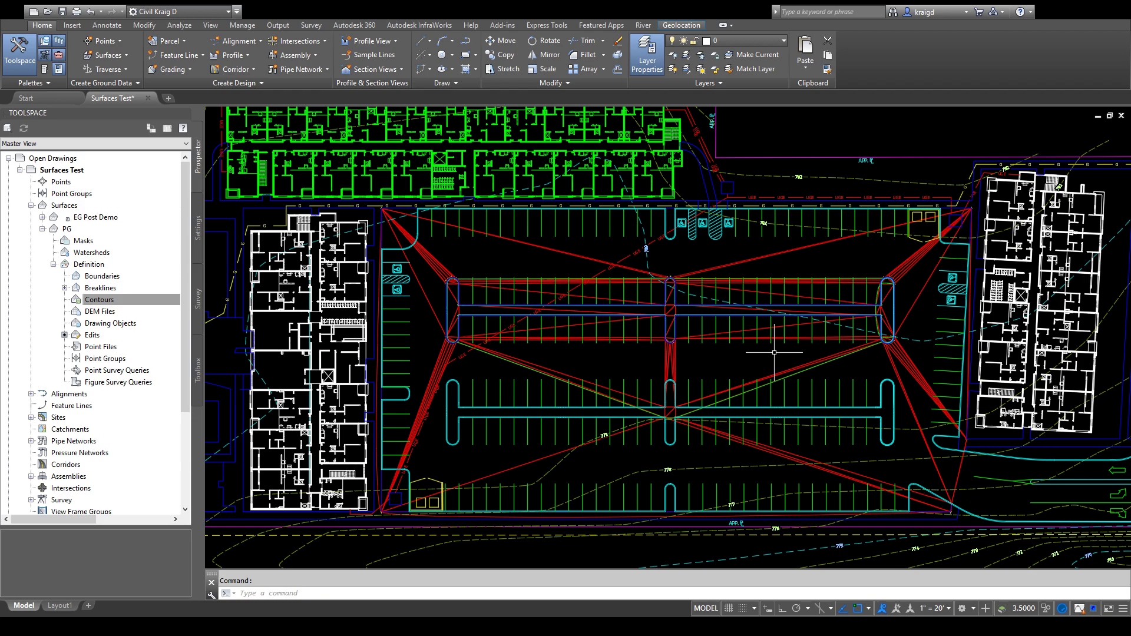
mouse_move(776, 309)
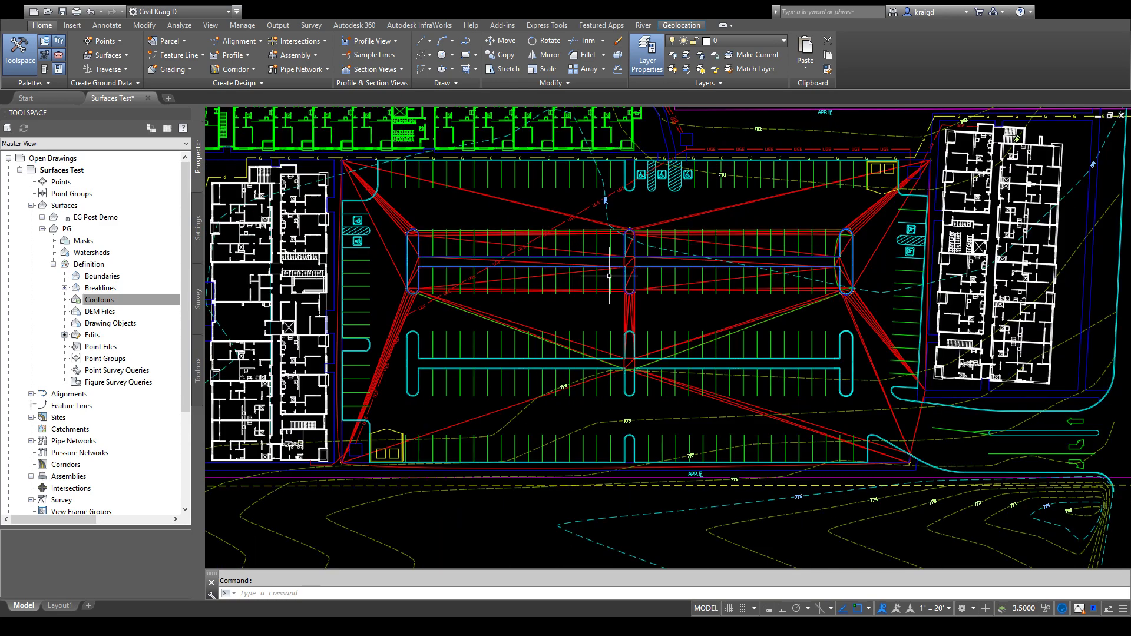
scroll(down, 3)
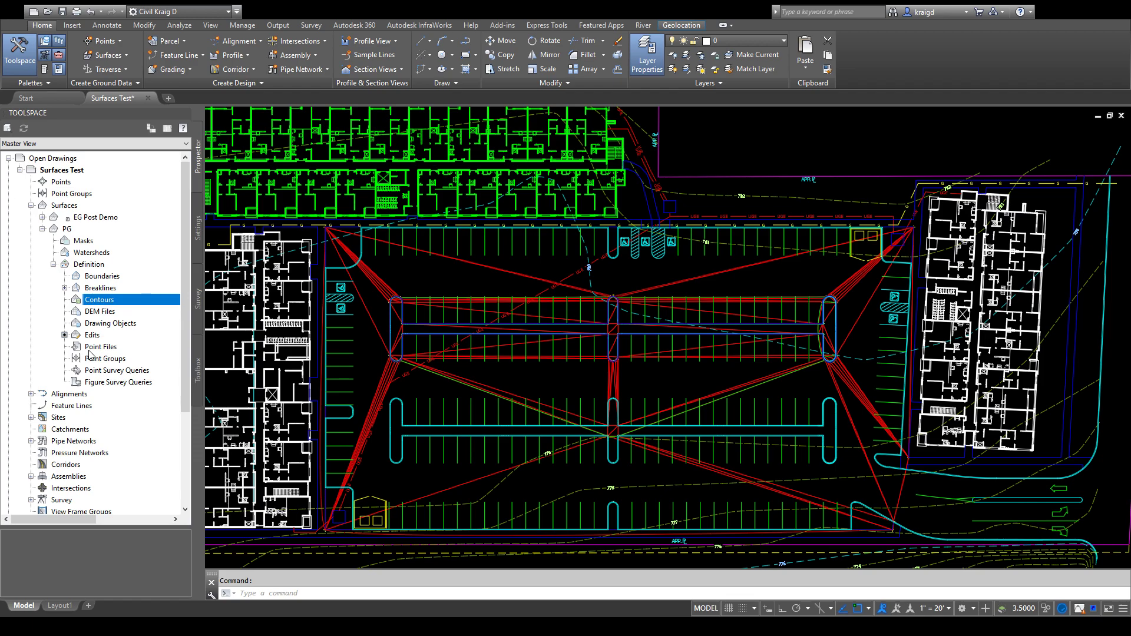
Show PG's Point Files collection, which lists no point files.
click(100, 347)
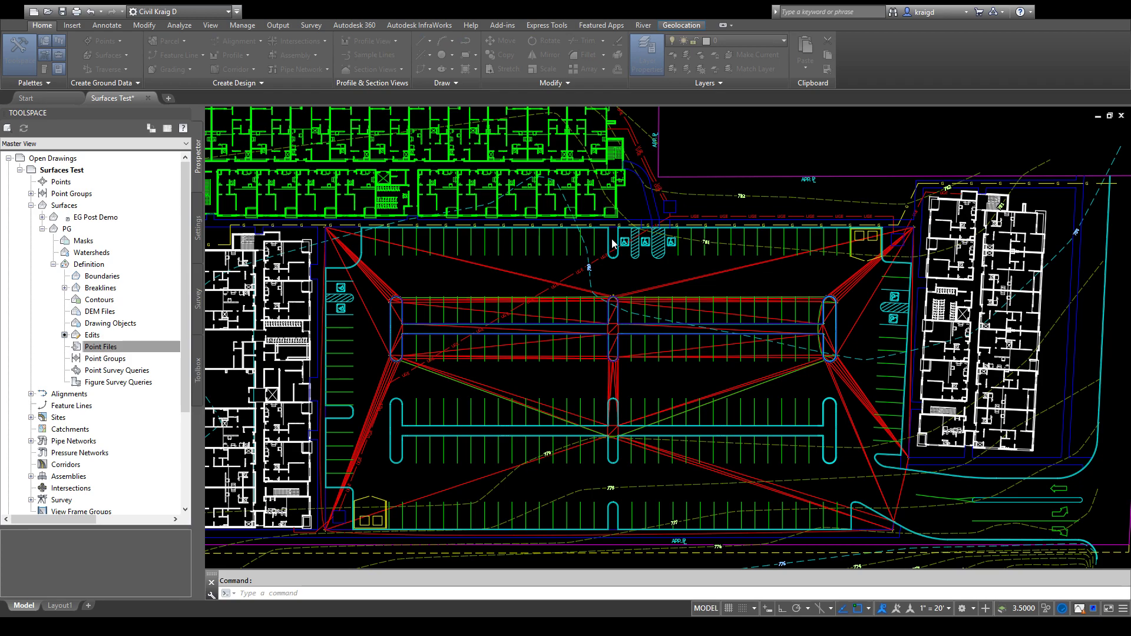
mouse_move(488, 267)
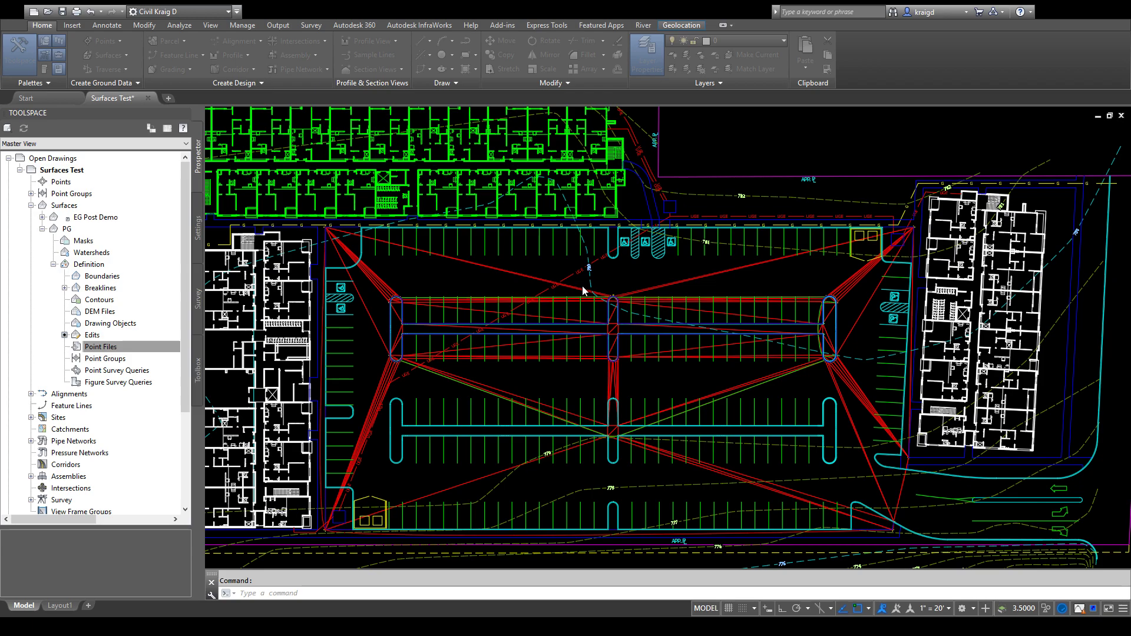
mouse_move(477, 314)
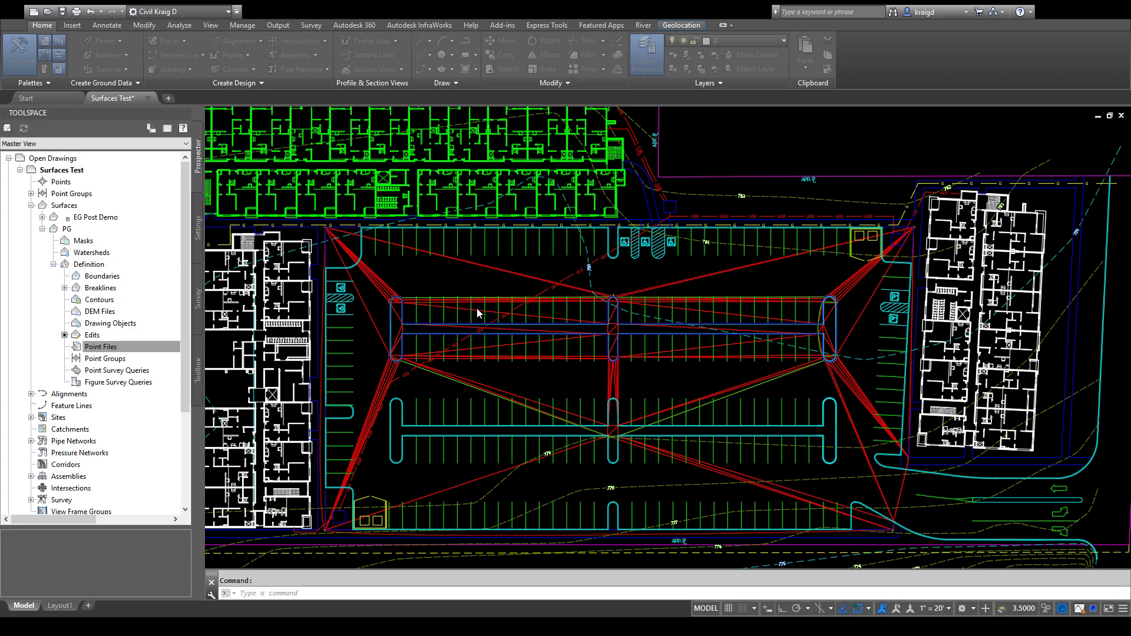
mouse_move(608, 467)
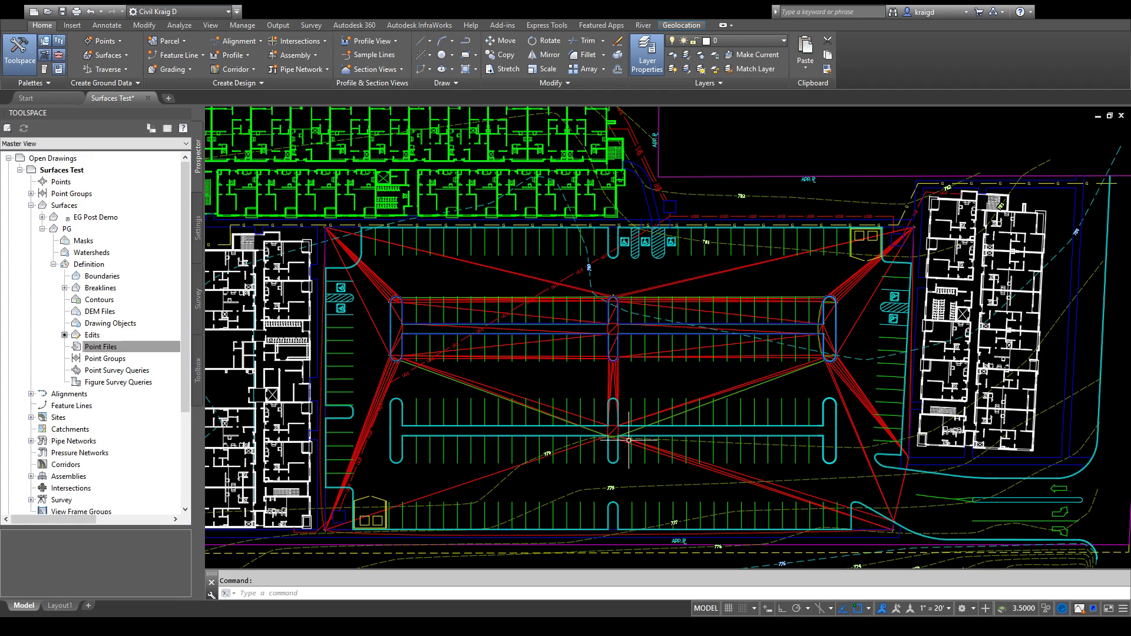
mouse_move(616, 360)
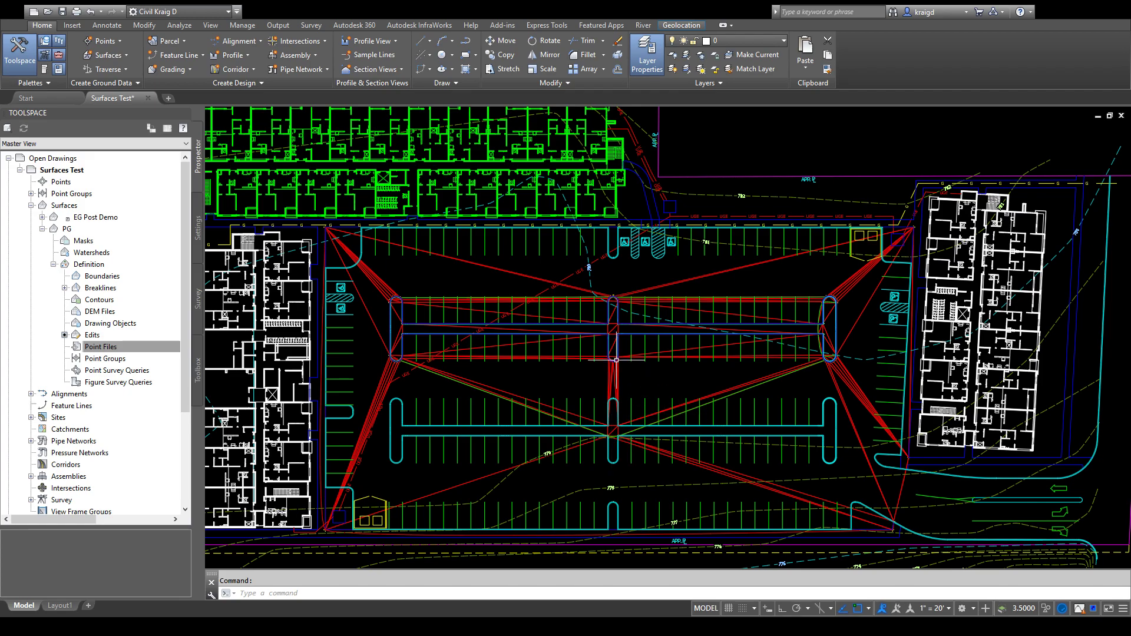
mouse_move(774, 330)
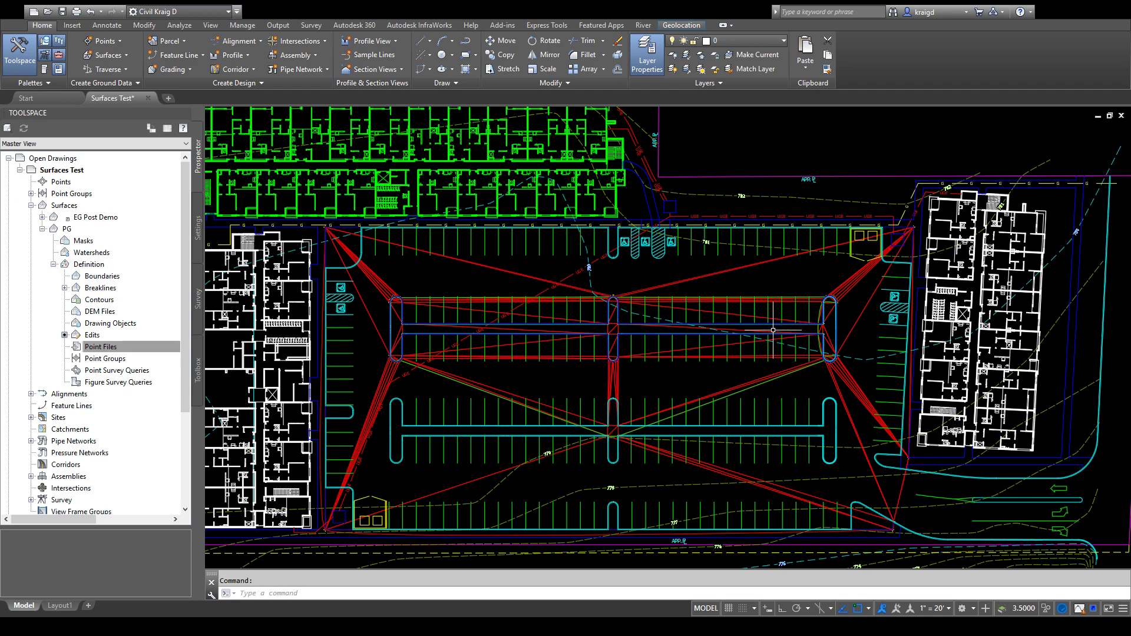
mouse_move(596, 349)
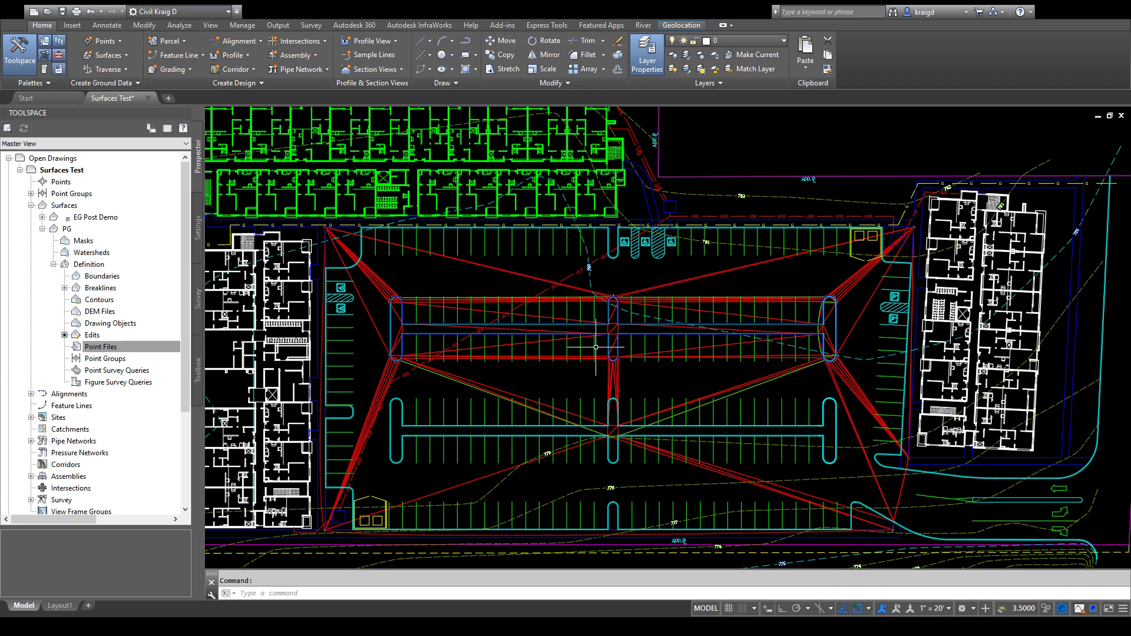
mouse_move(568, 380)
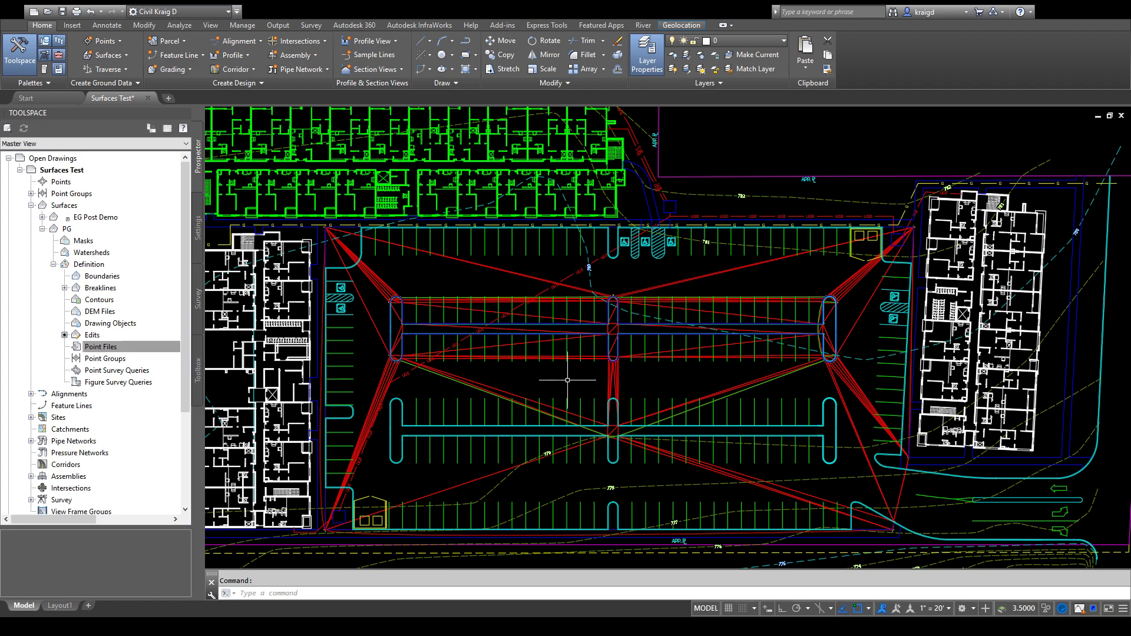
mouse_move(1116, 384)
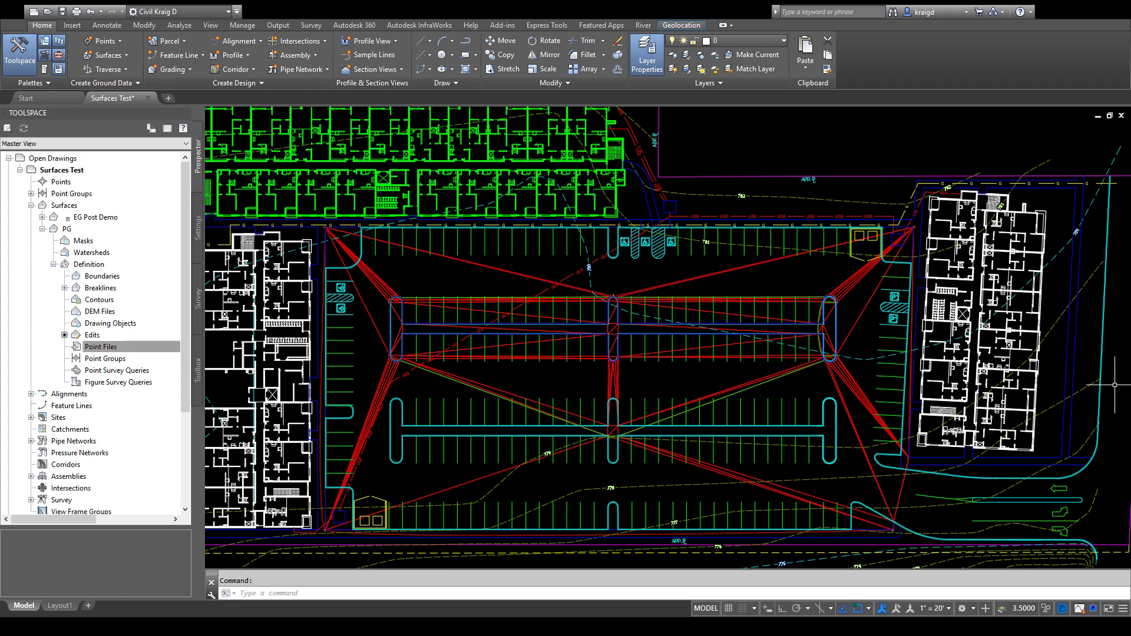